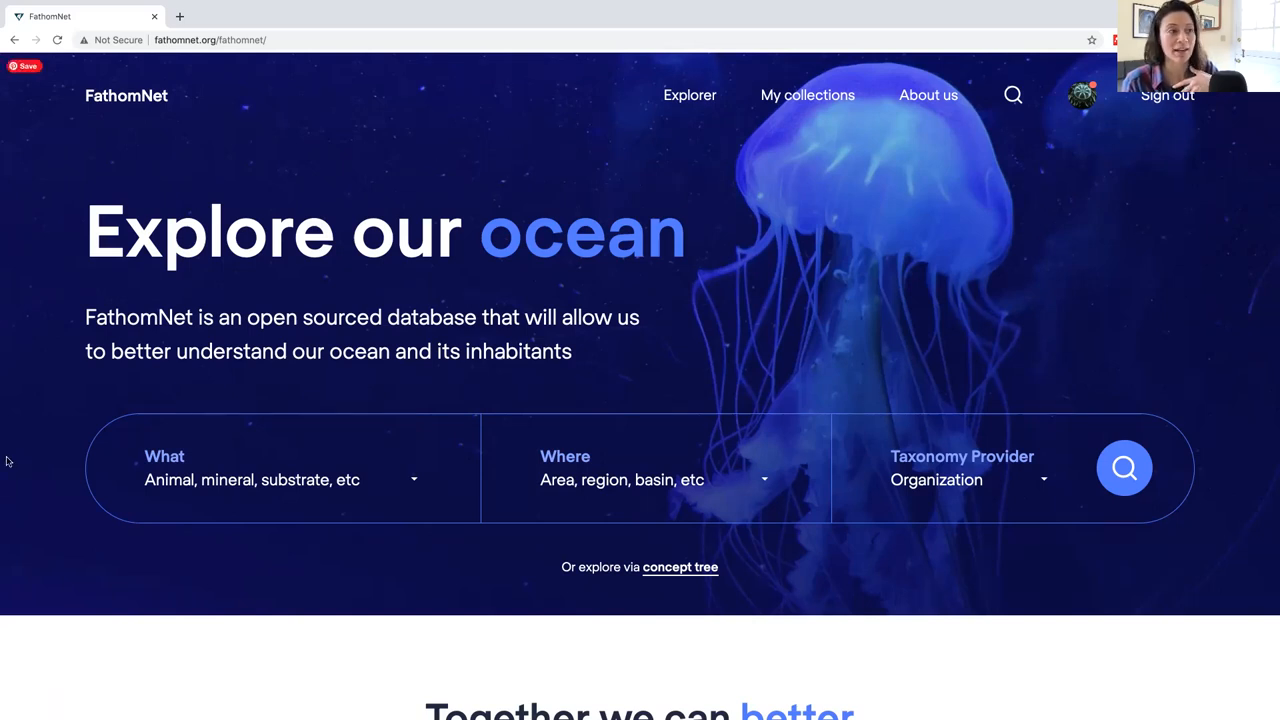
pyautogui.moveTo(424, 8)
pyautogui.write('m')
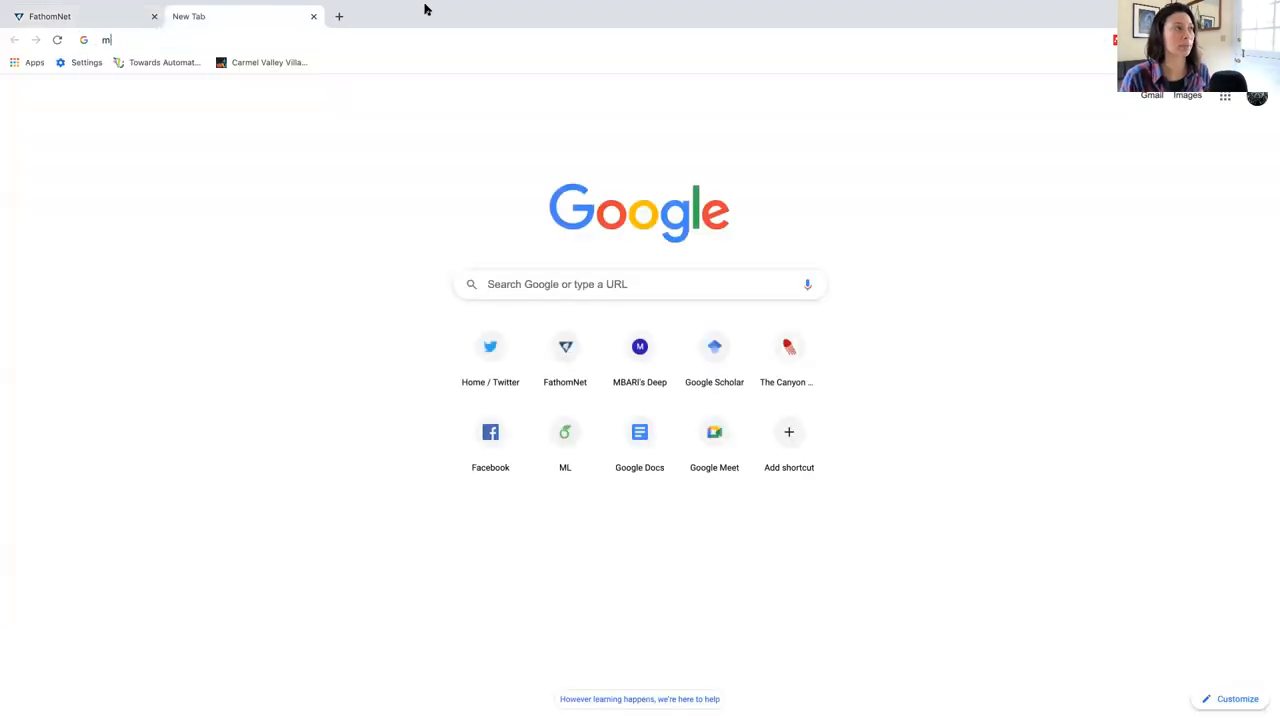
# Load the Deep-Sea Guide site dsg.mbari.org in the new tab
pyautogui.press('Return')
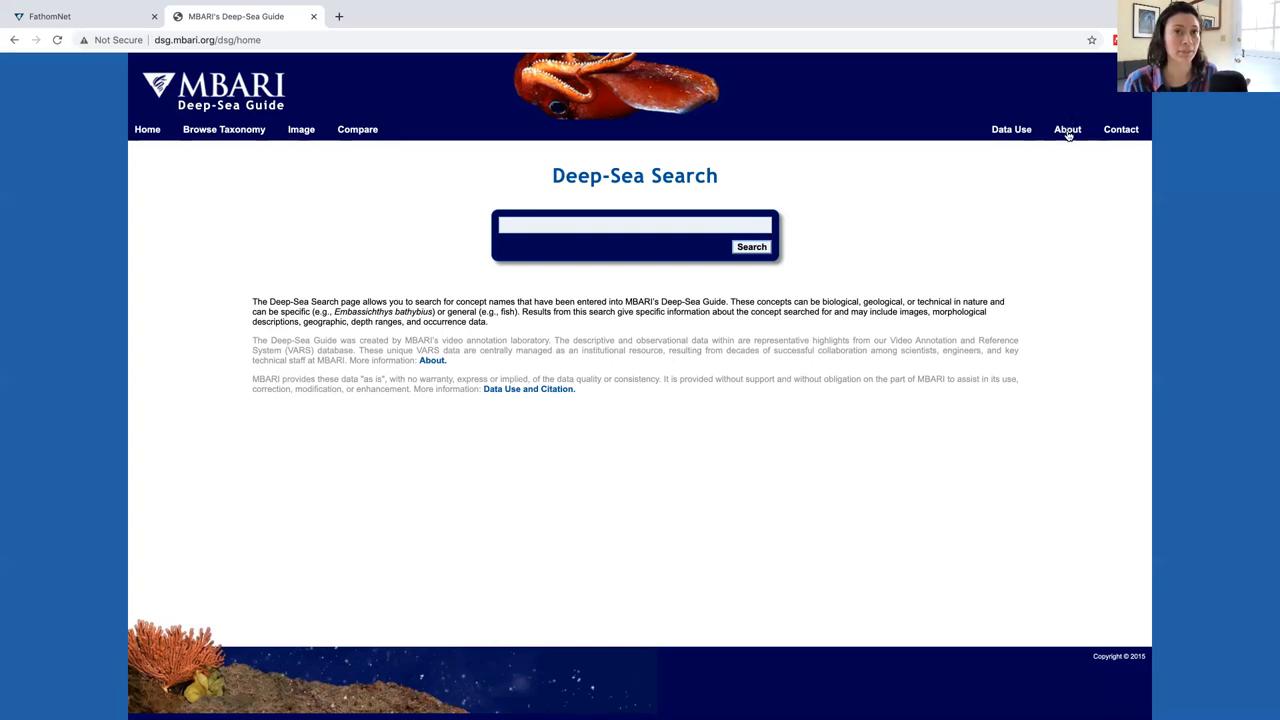
# Go to the About page describing the guide and its data
pyautogui.click(1068, 128)
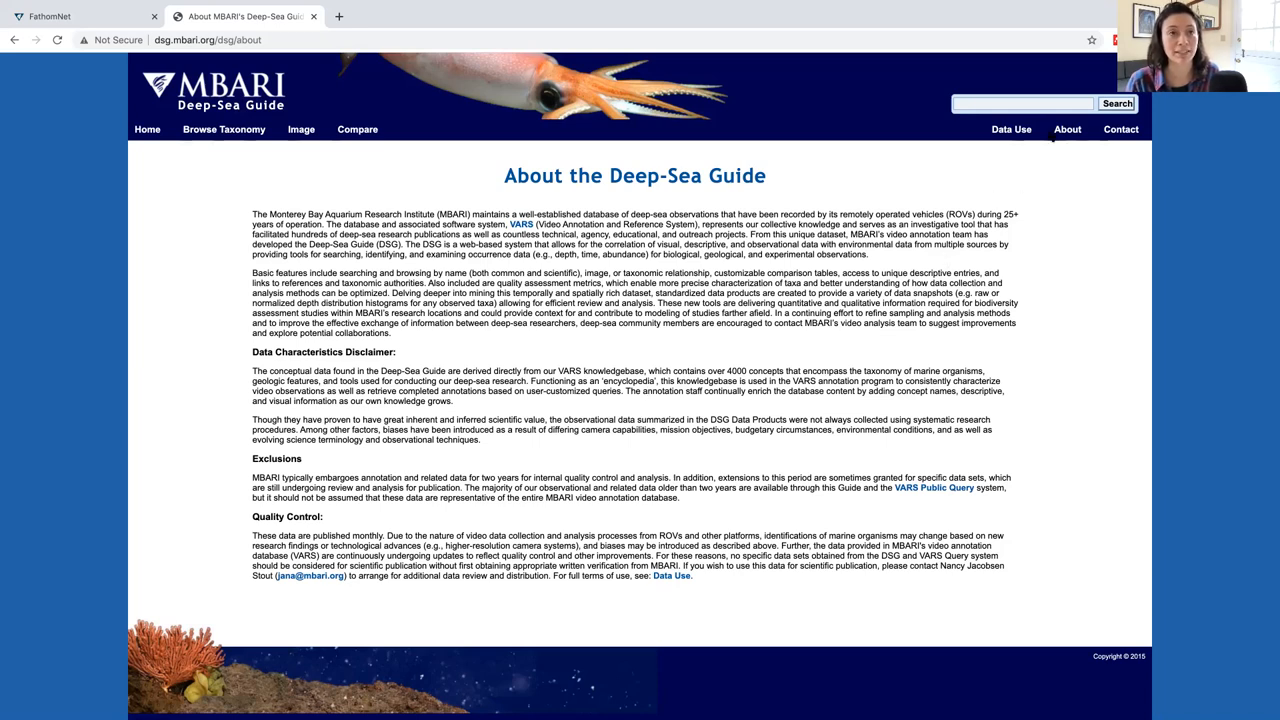
# Go to the Data Use and Citation page
pyautogui.click(1010, 128)
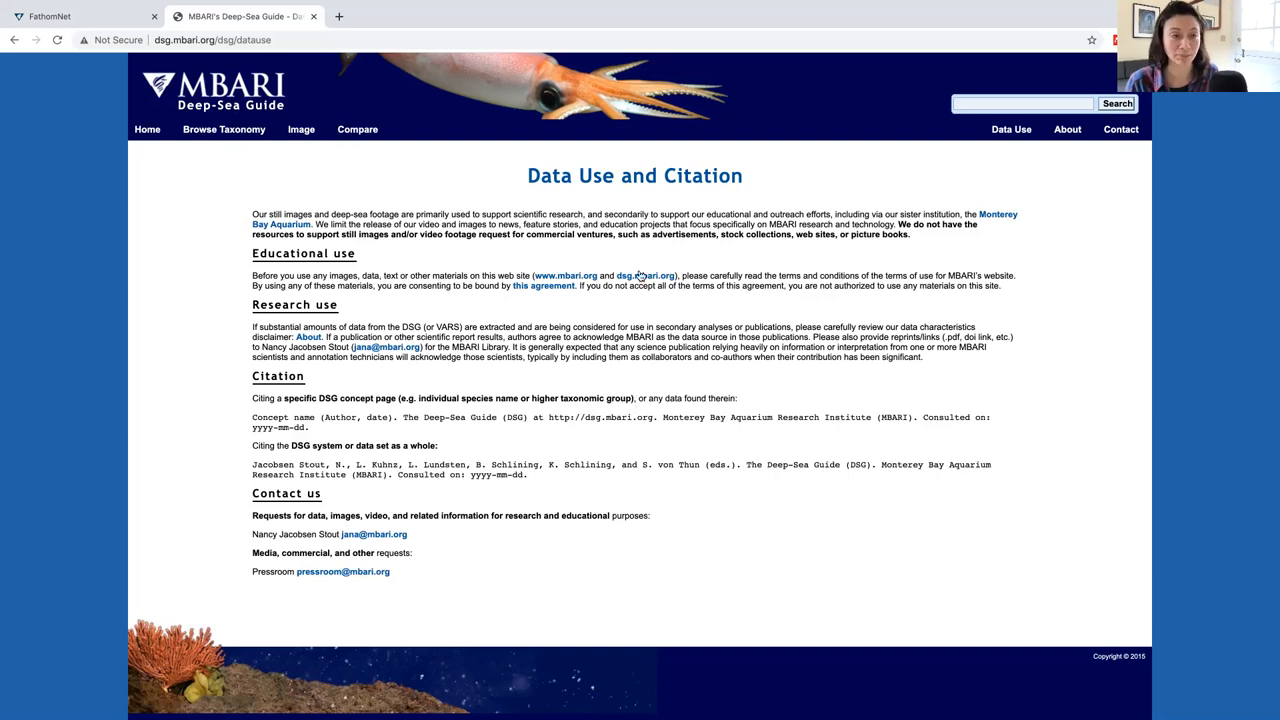
# Return Home and enter "batho" in the search box to list Bathochordaeus suggestions
pyautogui.click(148, 128)
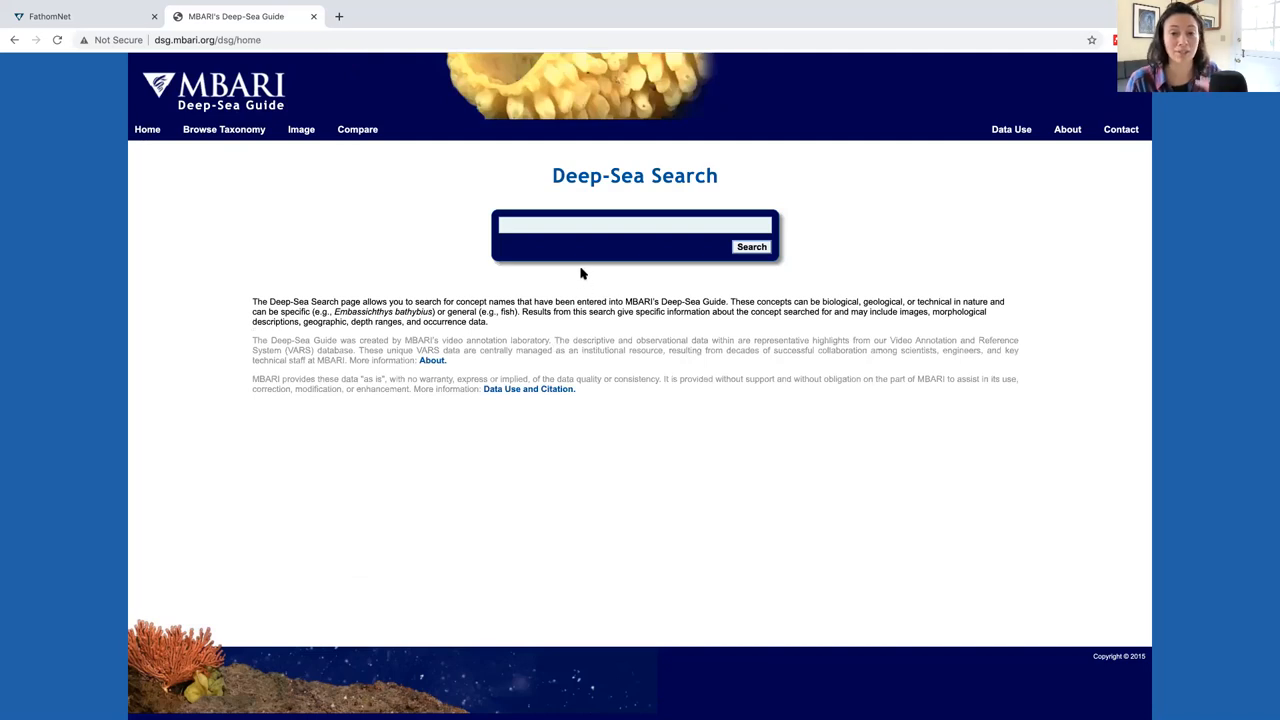
pyautogui.moveTo(968, 482)
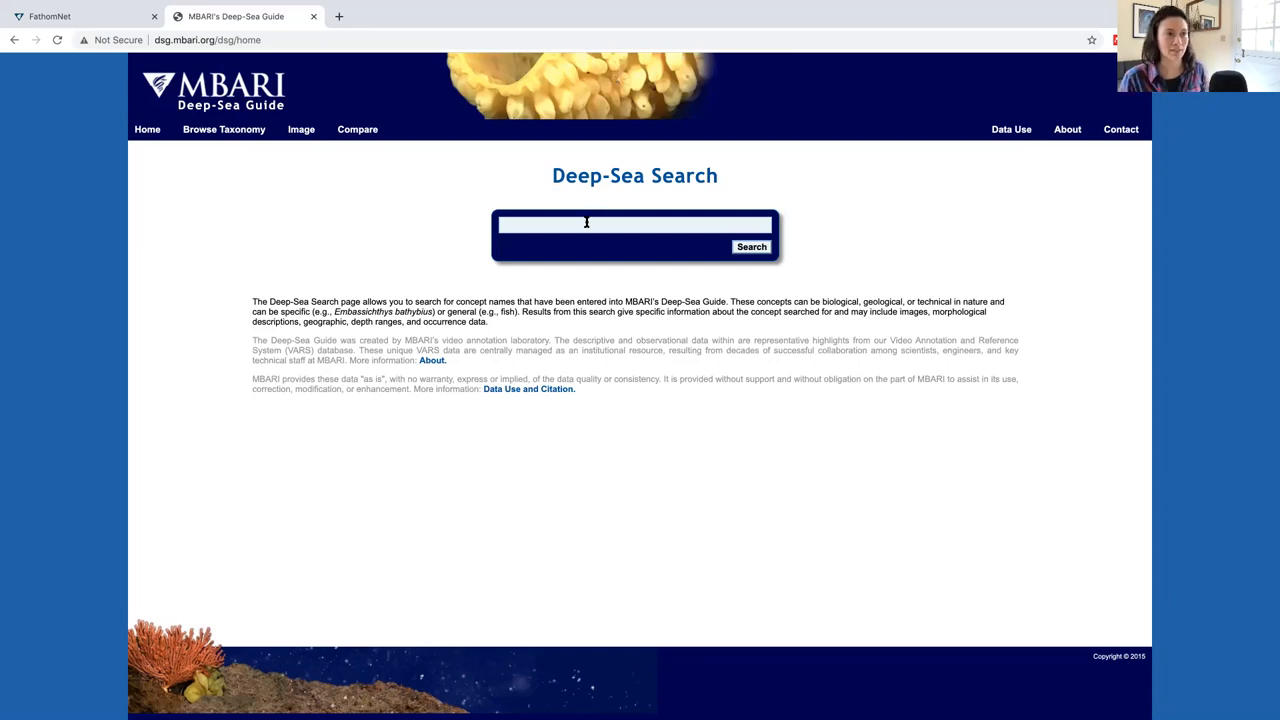
pyautogui.write('bahto')
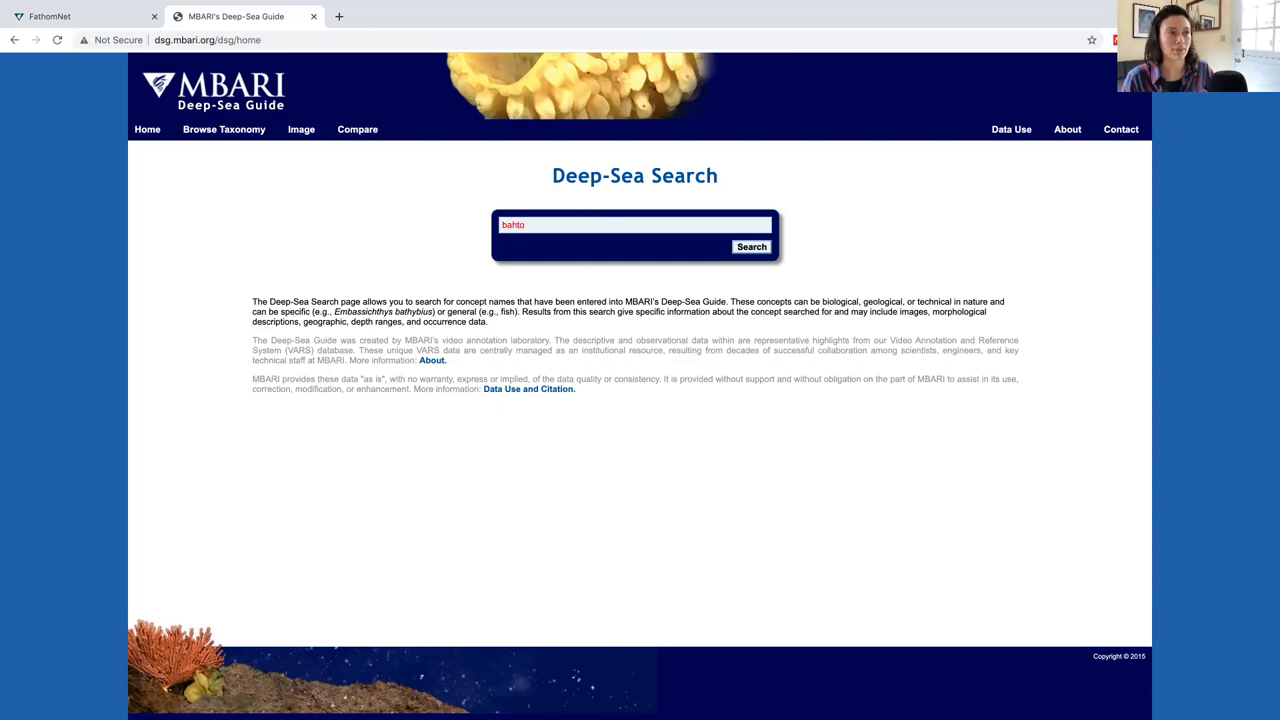
pyautogui.write('batho')
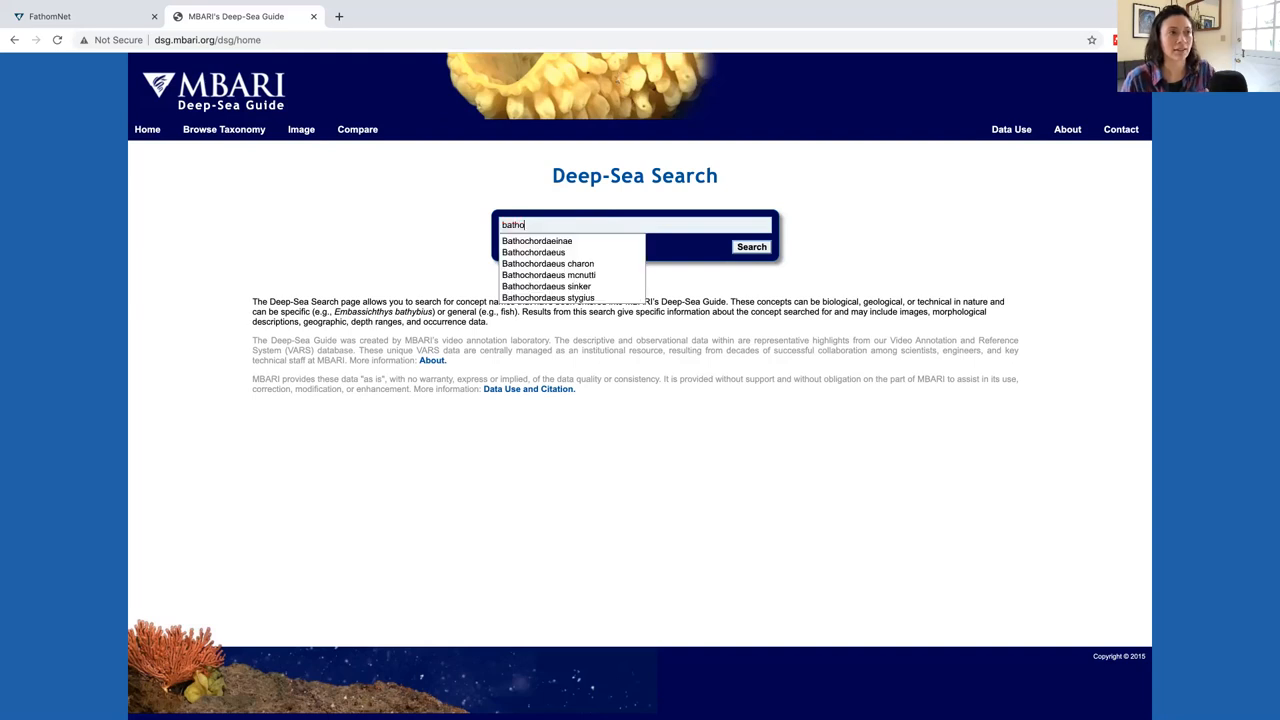
pyautogui.moveTo(588, 292)
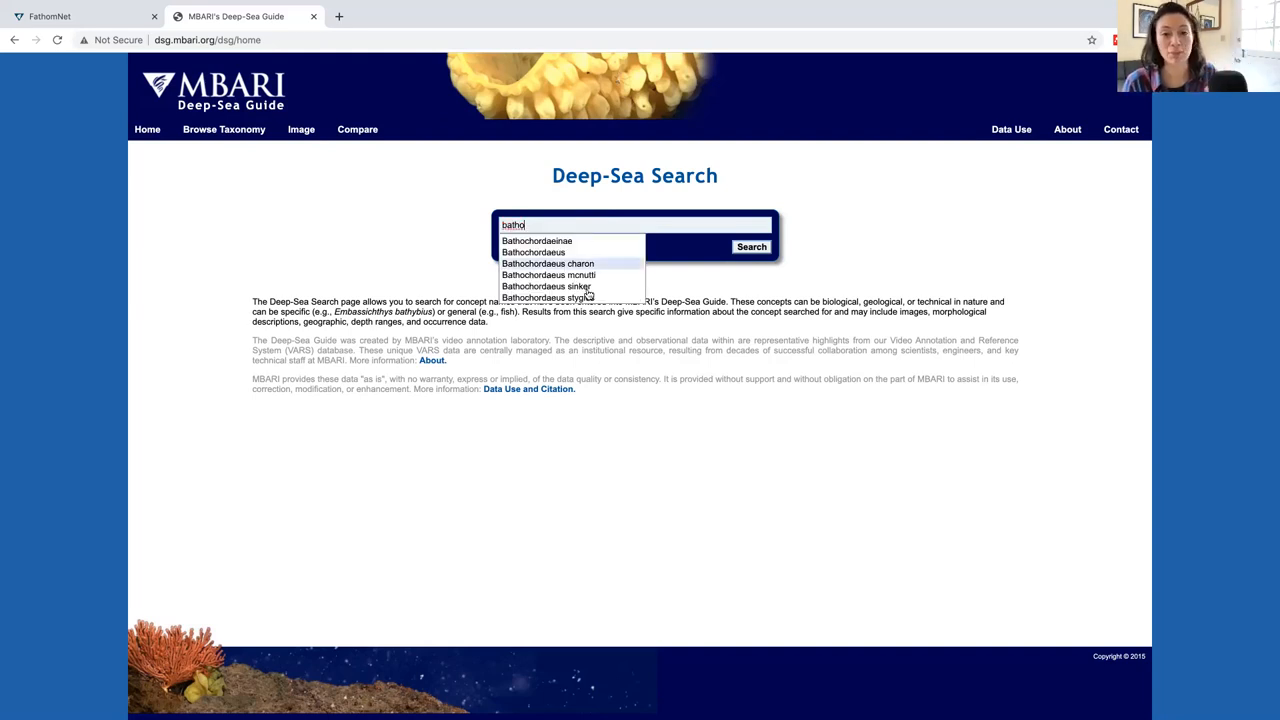
pyautogui.moveTo(1224, 520)
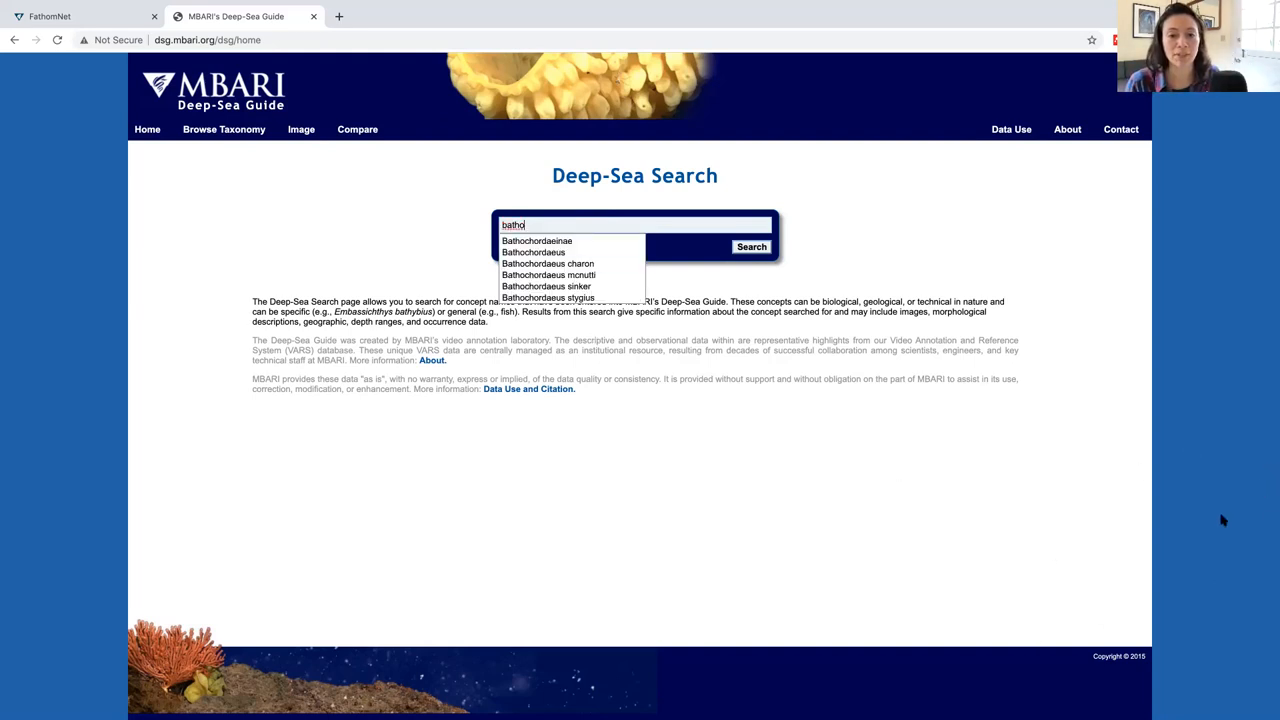
pyautogui.moveTo(1272, 390)
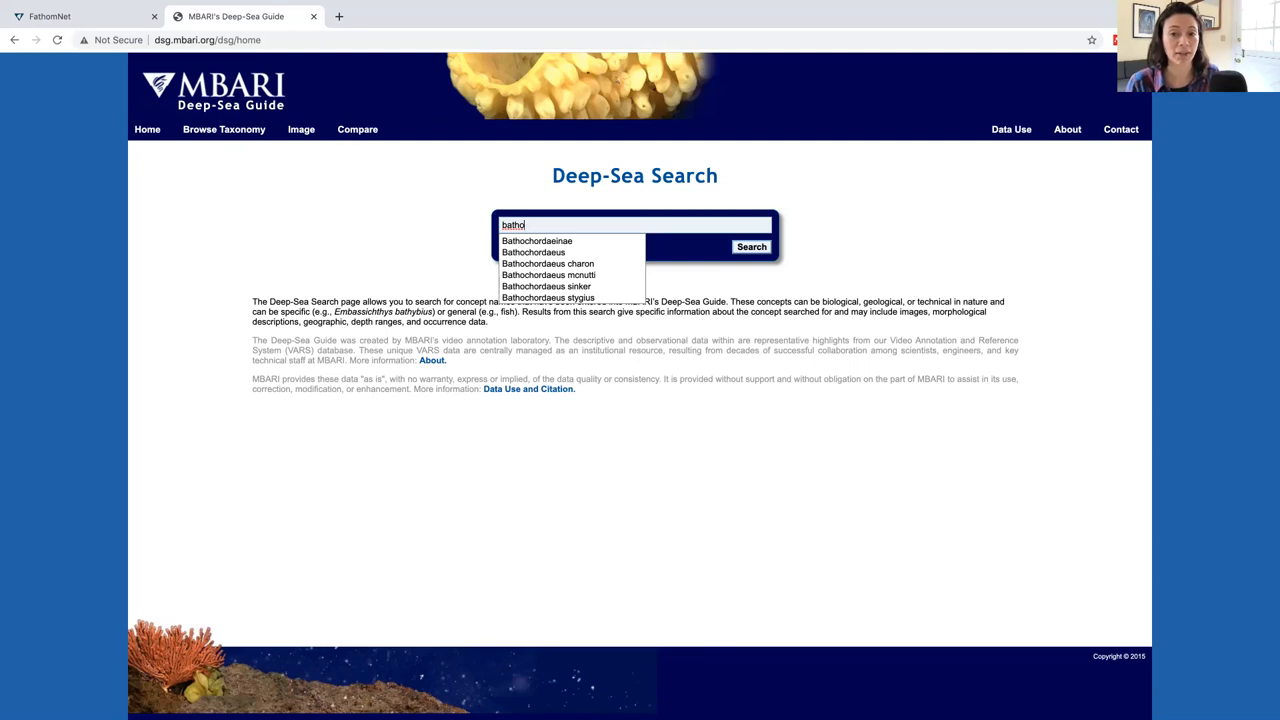
pyautogui.moveTo(224, 136)
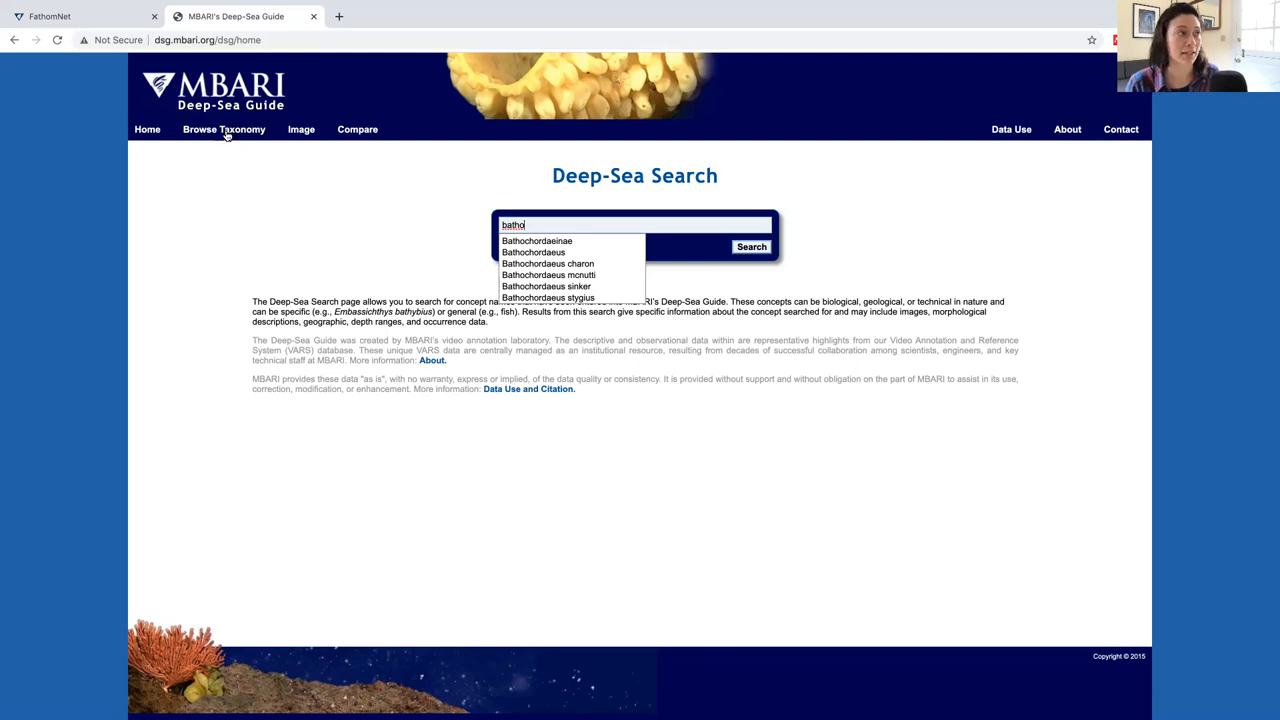
# Browse the taxonomy tree and expand the miscellany group and its trash category
pyautogui.click(224, 128)
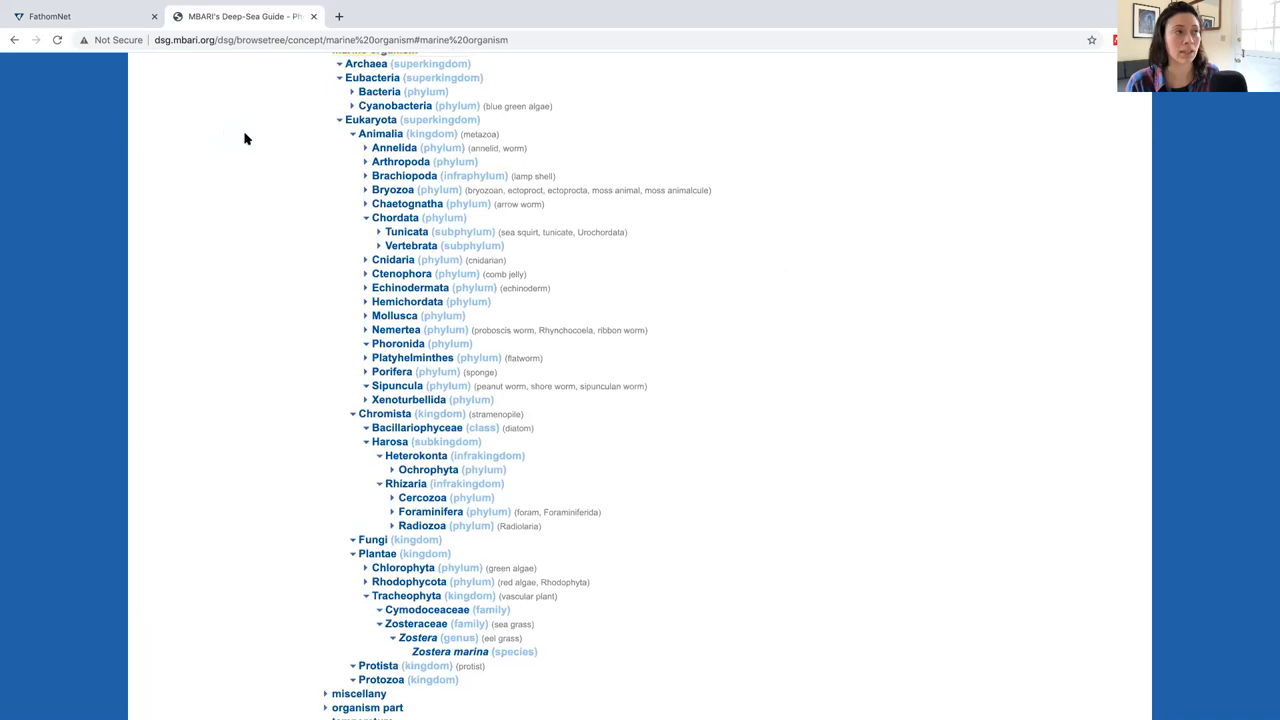
pyautogui.scroll(3)
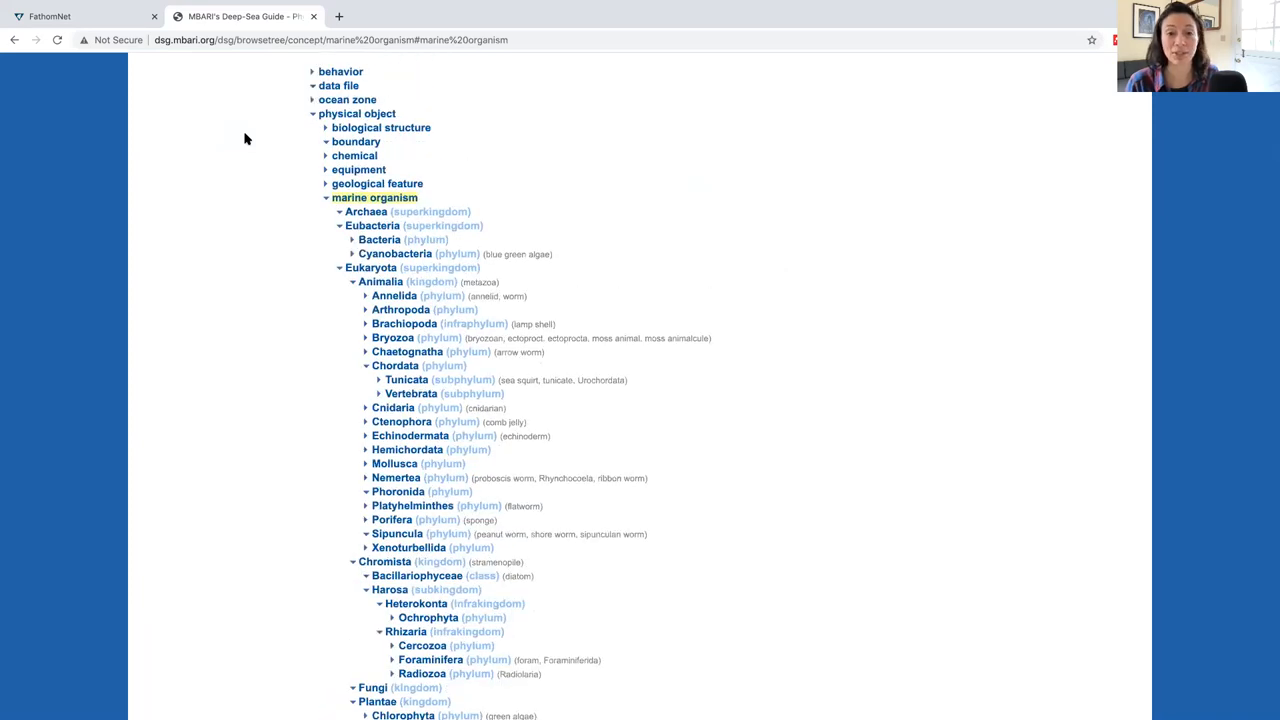
pyautogui.scroll(-3)
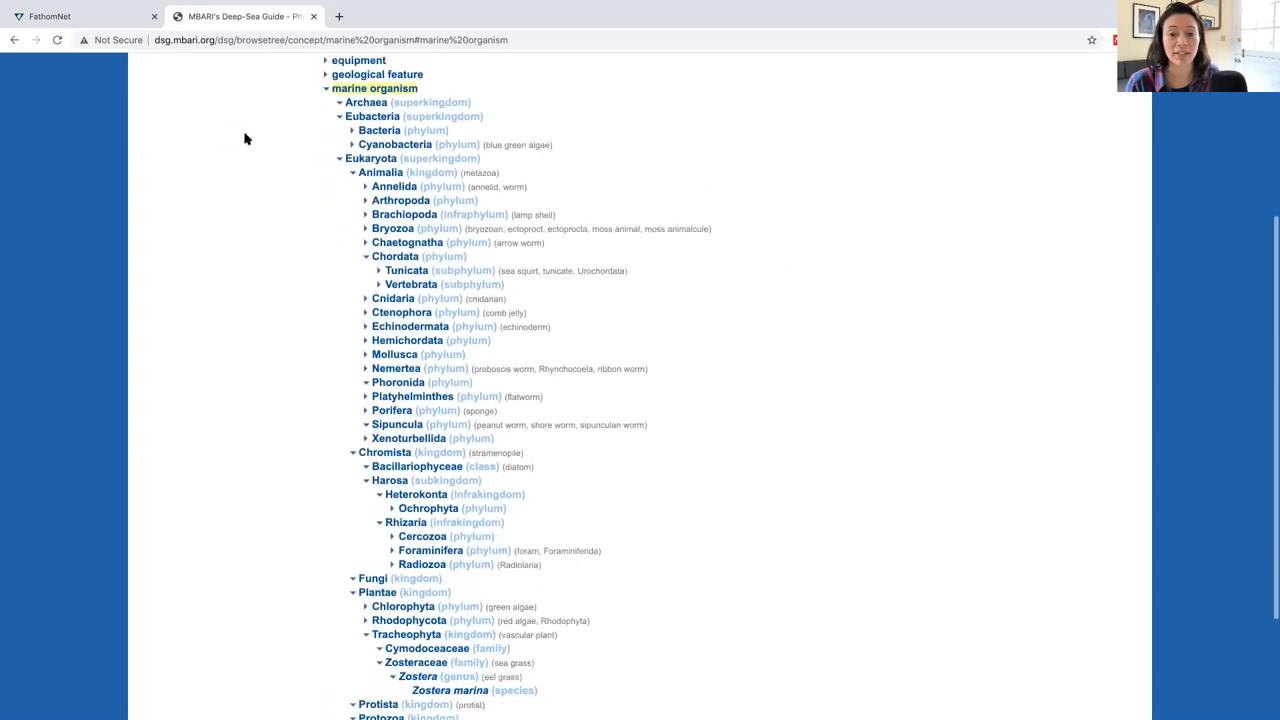
pyautogui.scroll(-3)
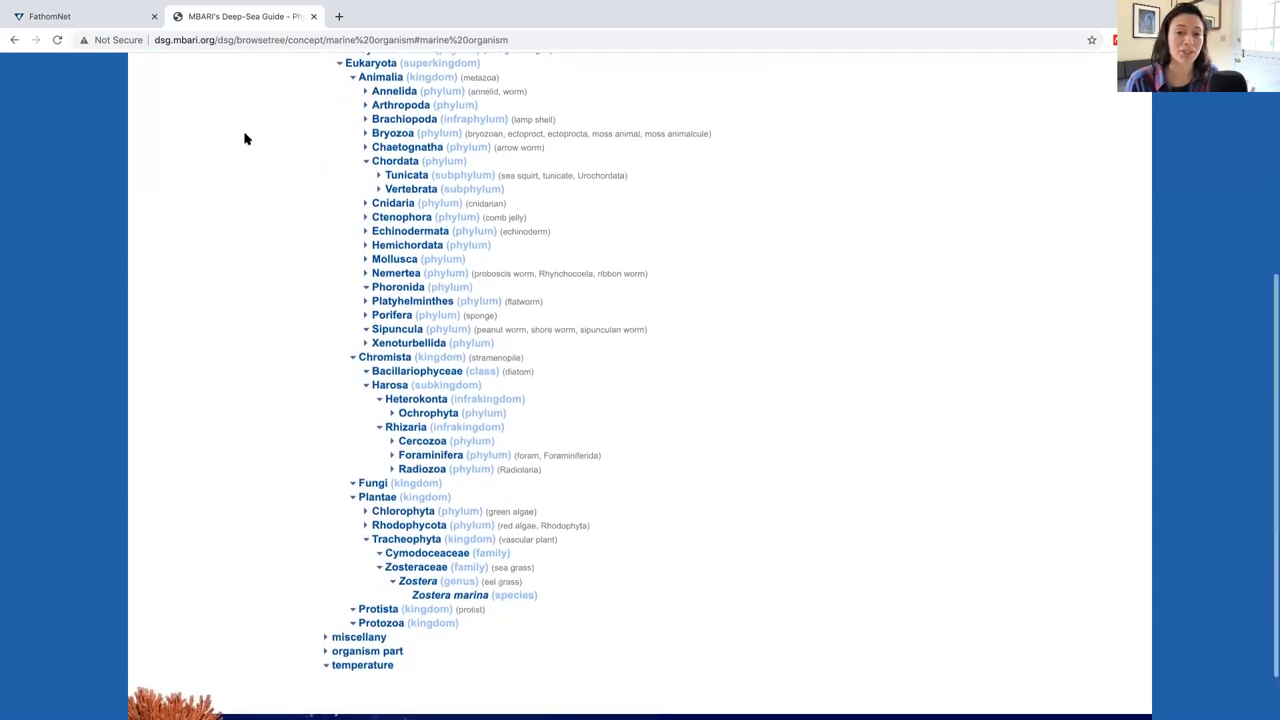
pyautogui.scroll(-3)
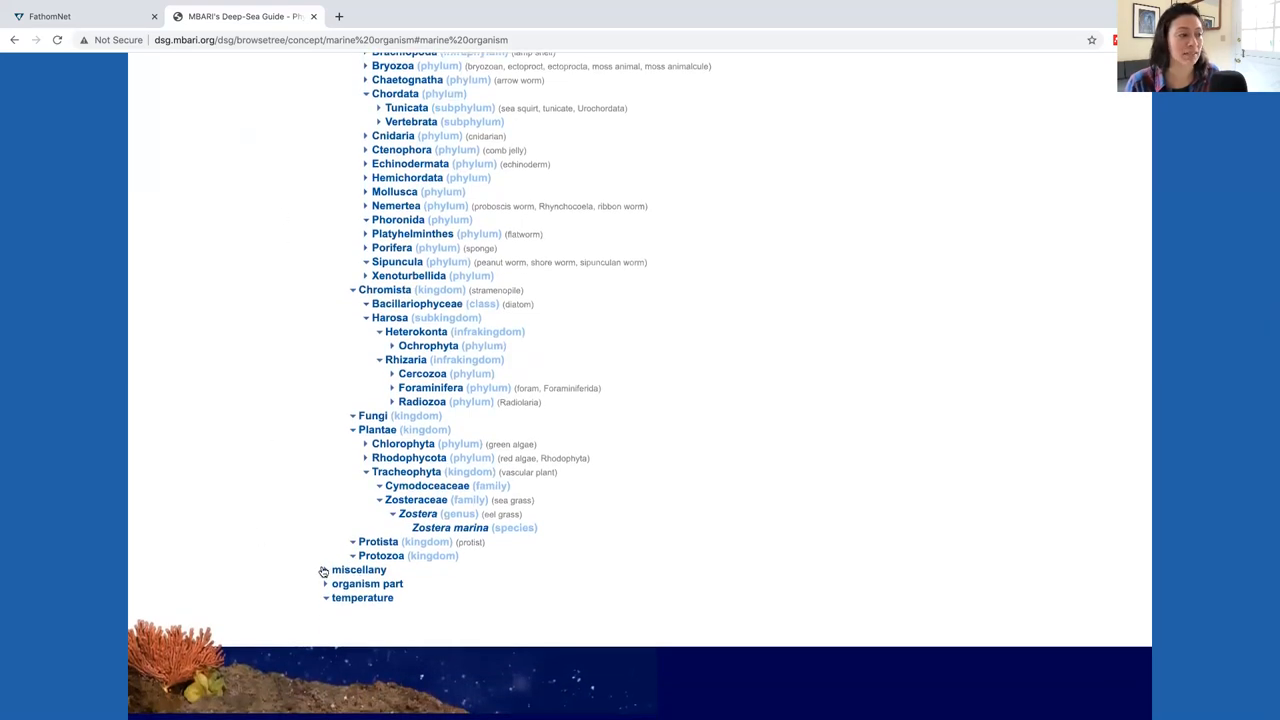
pyautogui.click(326, 568)
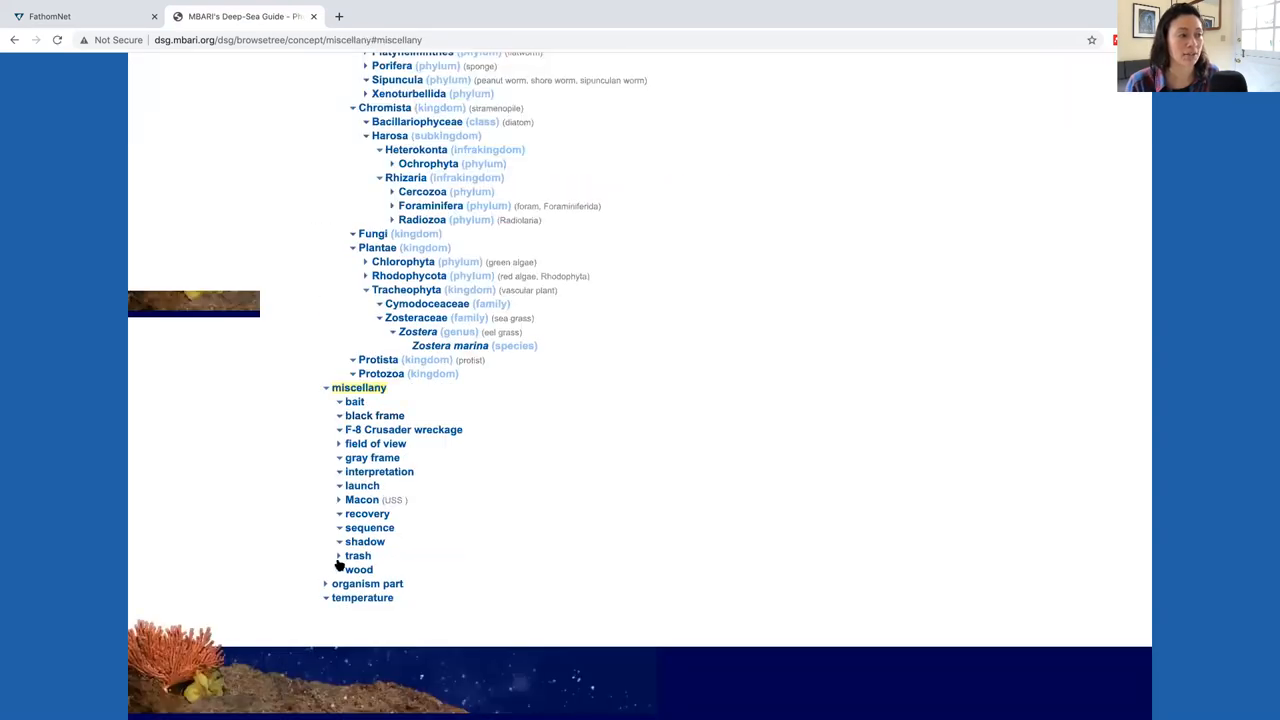
pyautogui.click(340, 556)
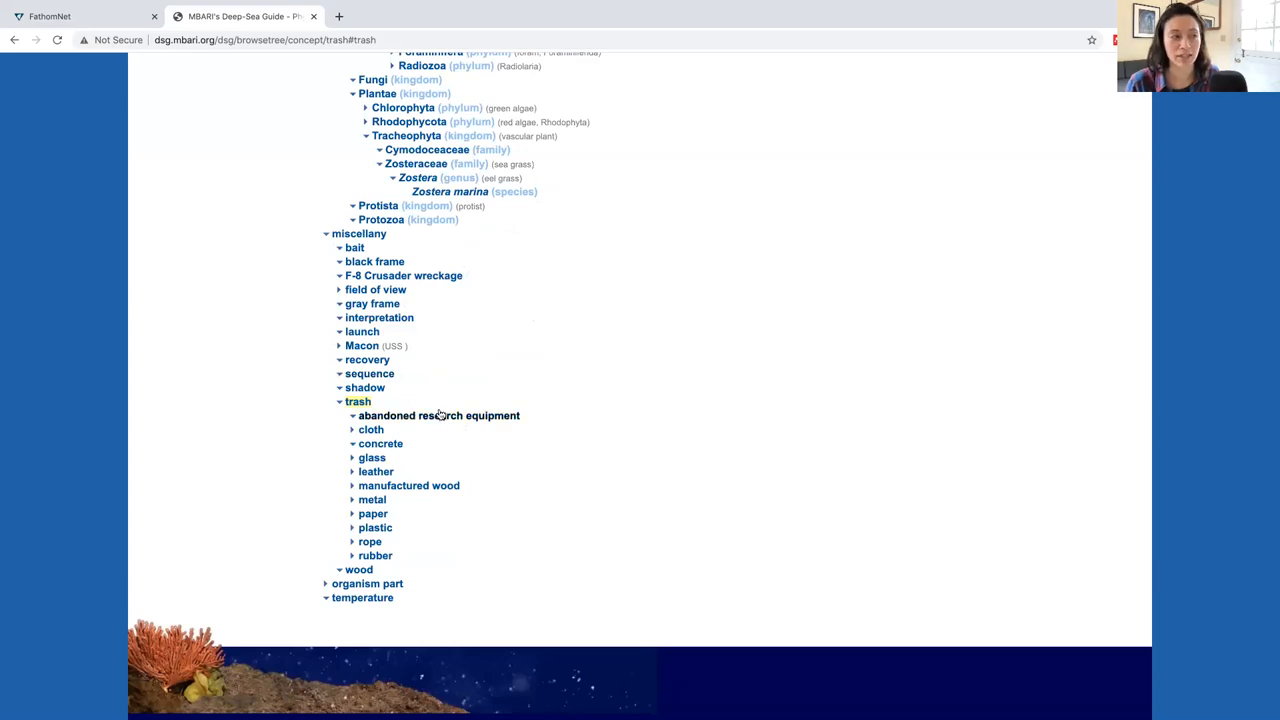
# View the abandoned research equipment concept page under trash
pyautogui.click(438, 414)
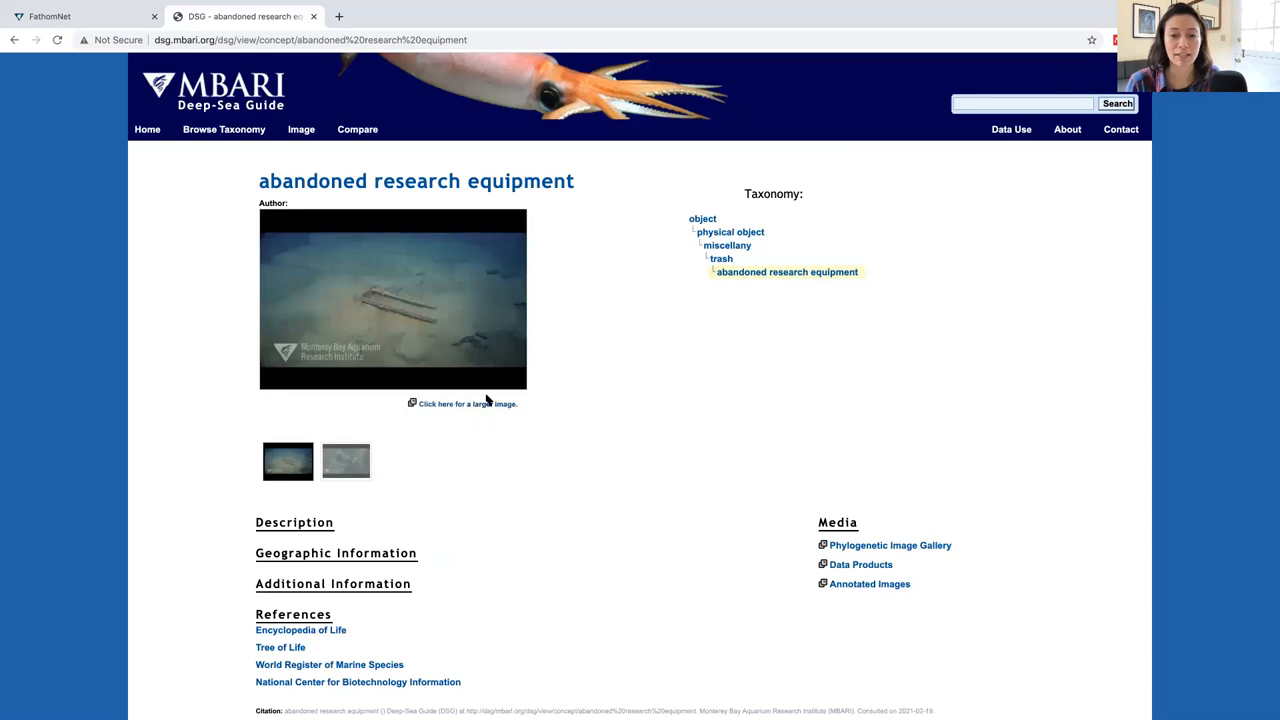
pyautogui.moveTo(498, 400)
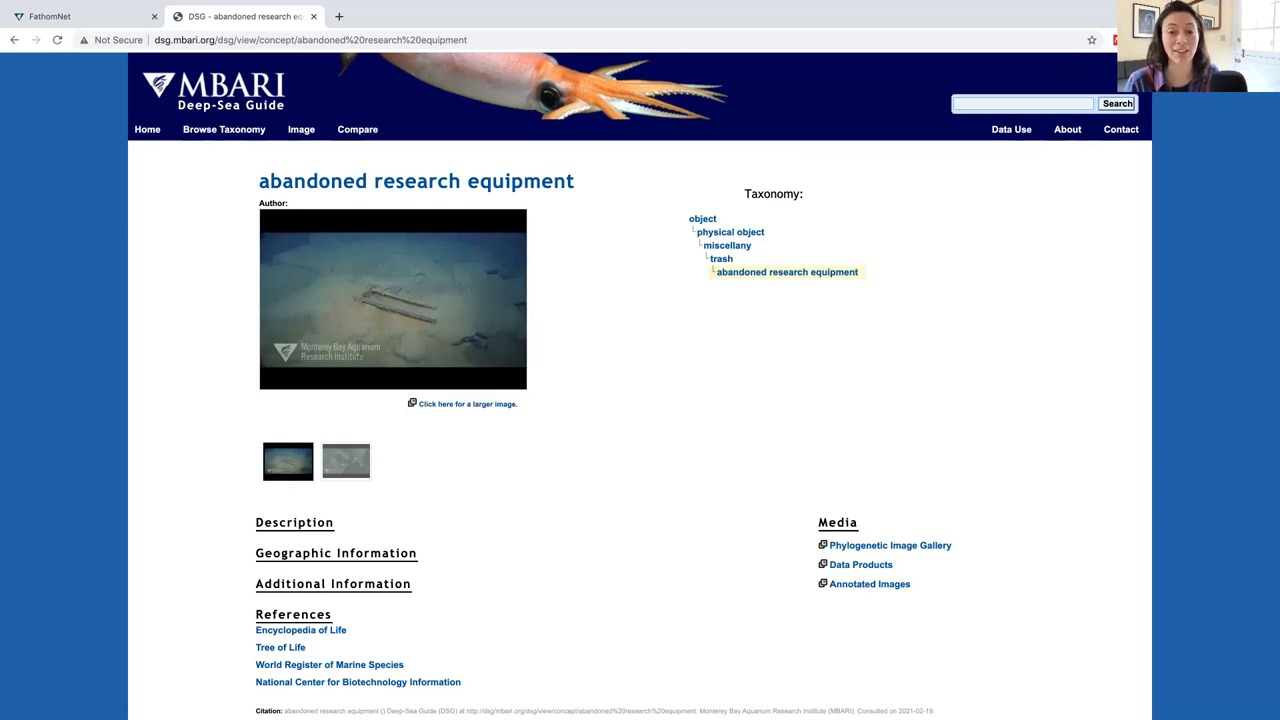
pyautogui.moveTo(404, 548)
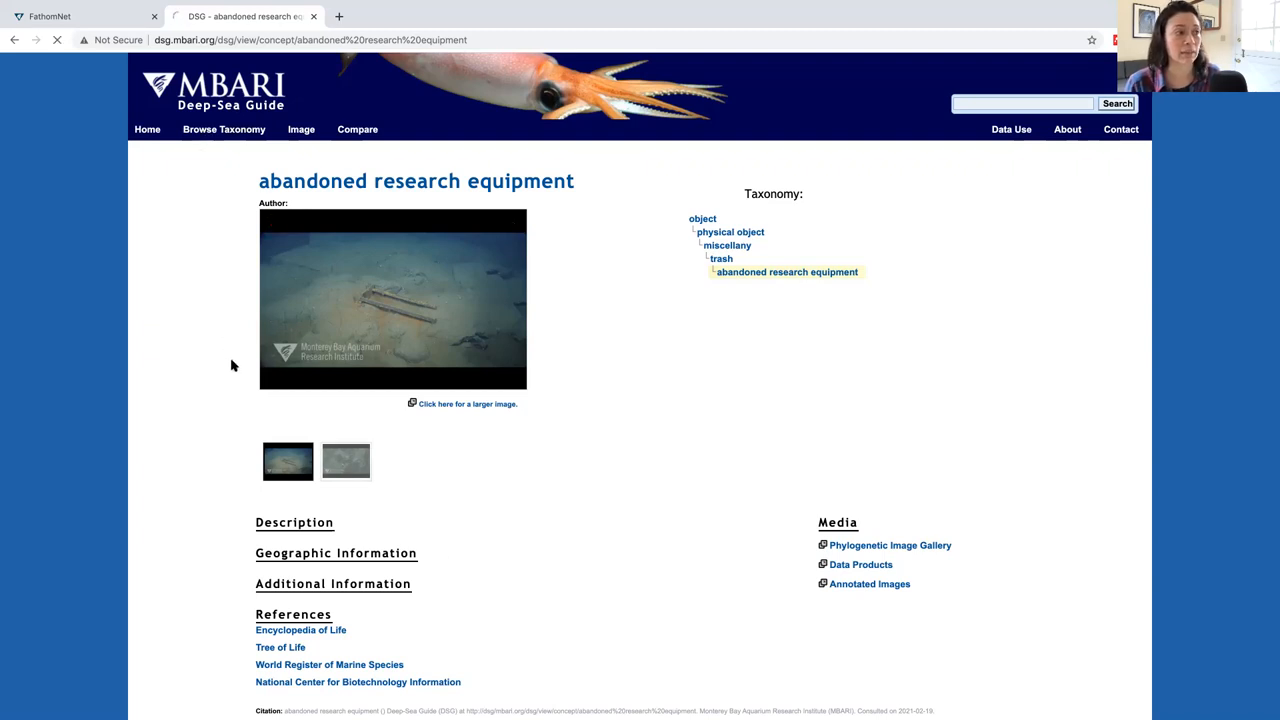
# Return to the taxonomy browser and expand Tunicata to show its classes
pyautogui.click(224, 128)
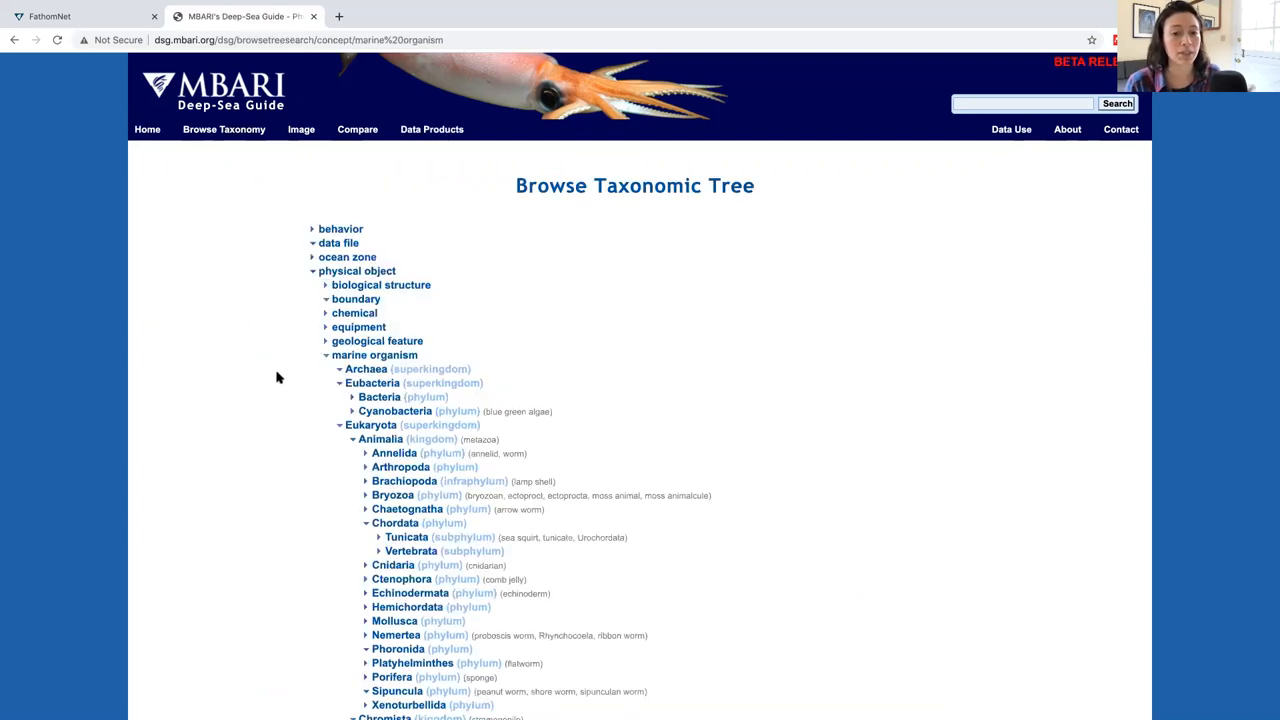
pyautogui.moveTo(264, 452)
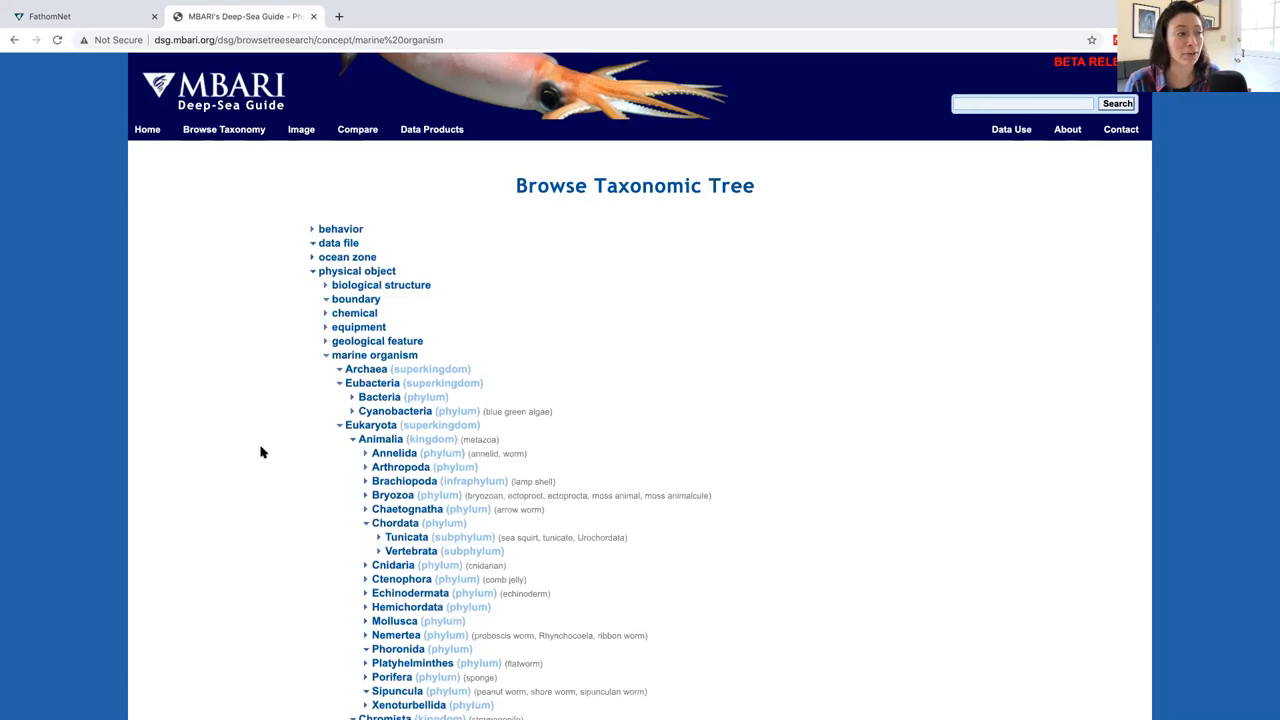
pyautogui.scroll(-3)
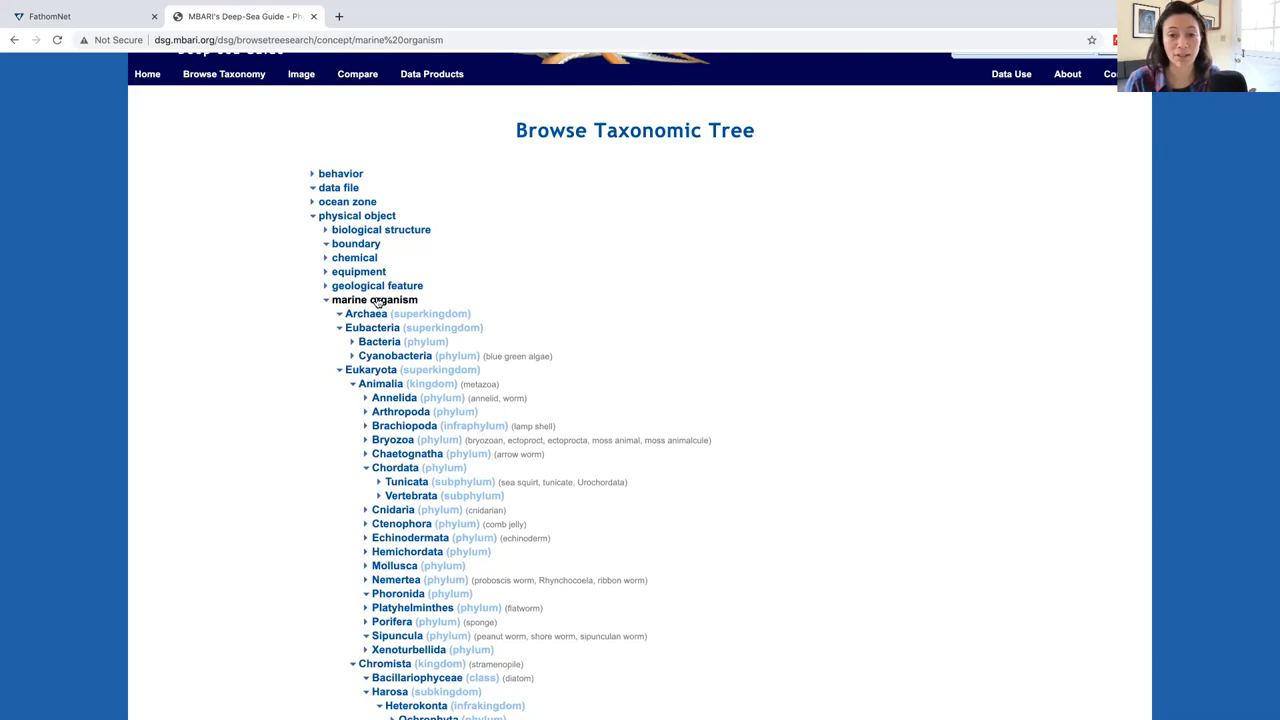
pyautogui.moveTo(356, 516)
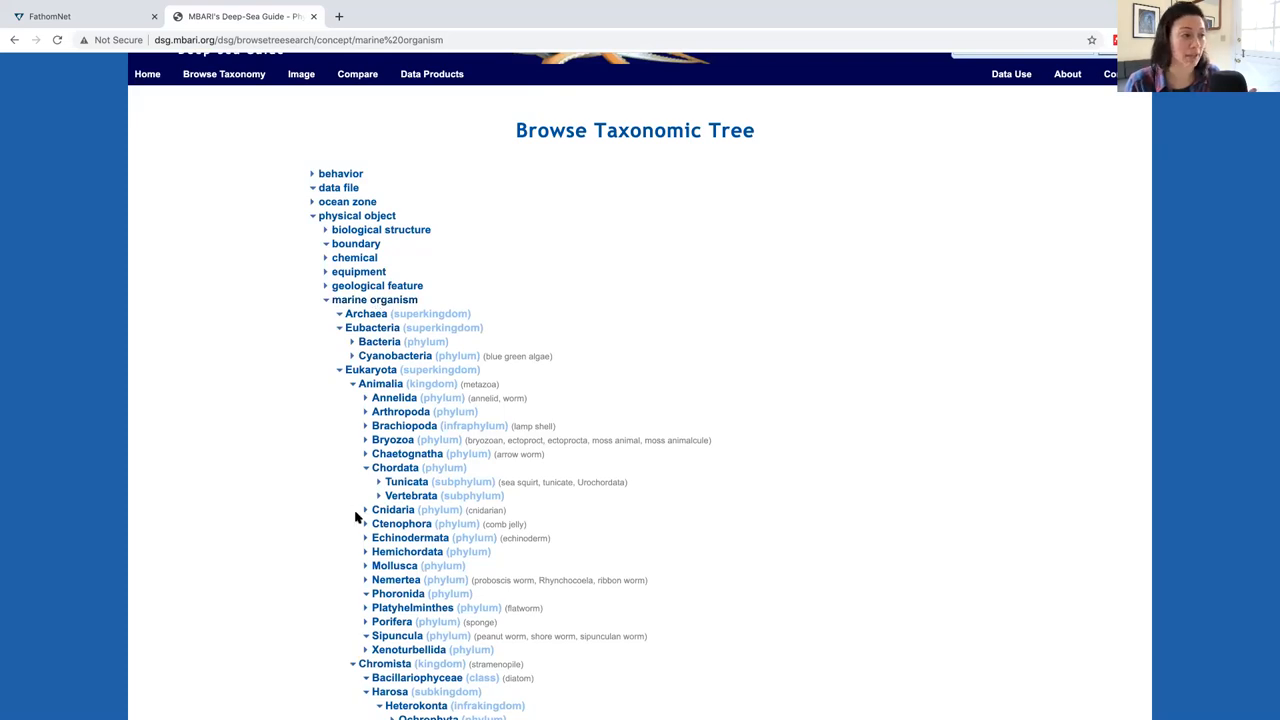
pyautogui.click(406, 480)
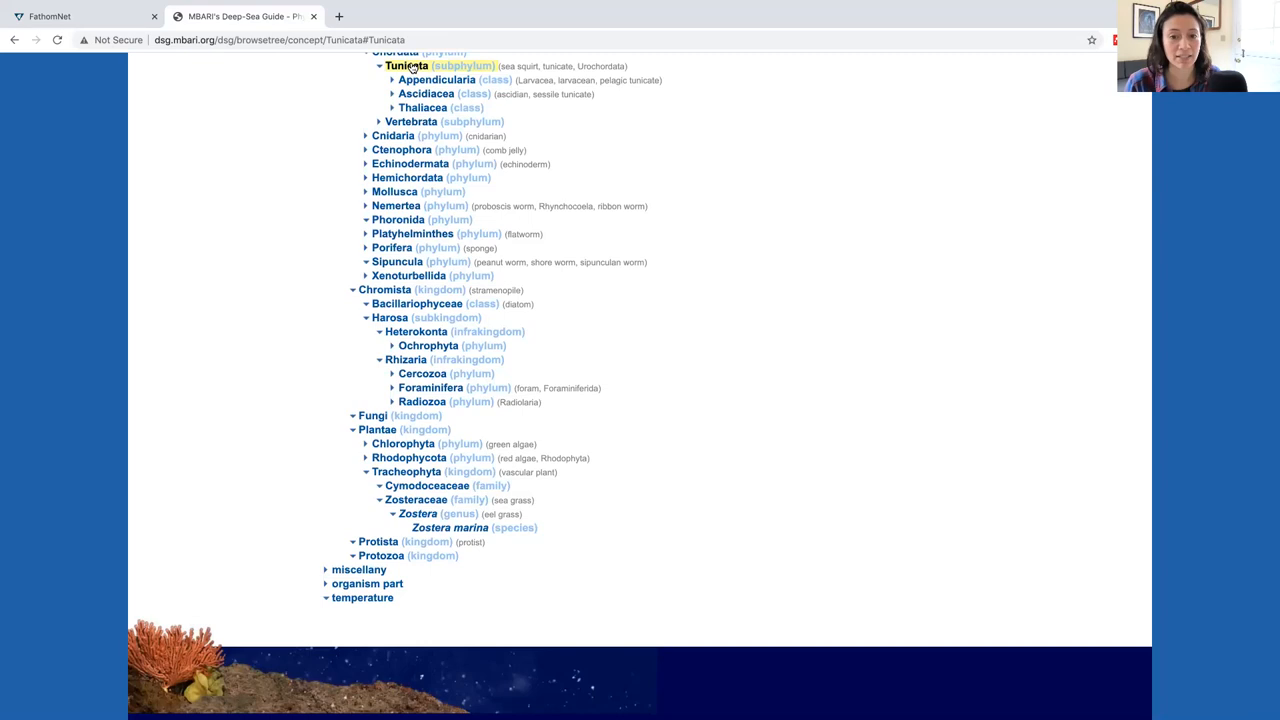
pyautogui.click(408, 64)
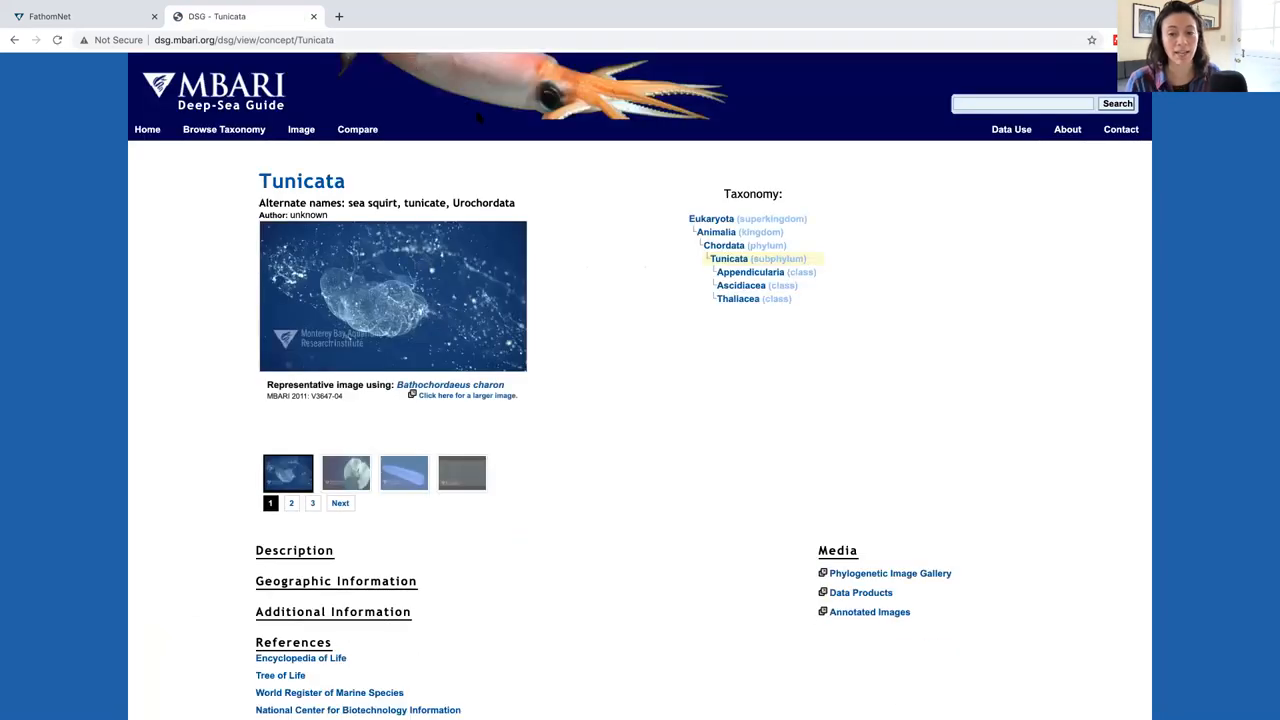
pyautogui.moveTo(520, 214)
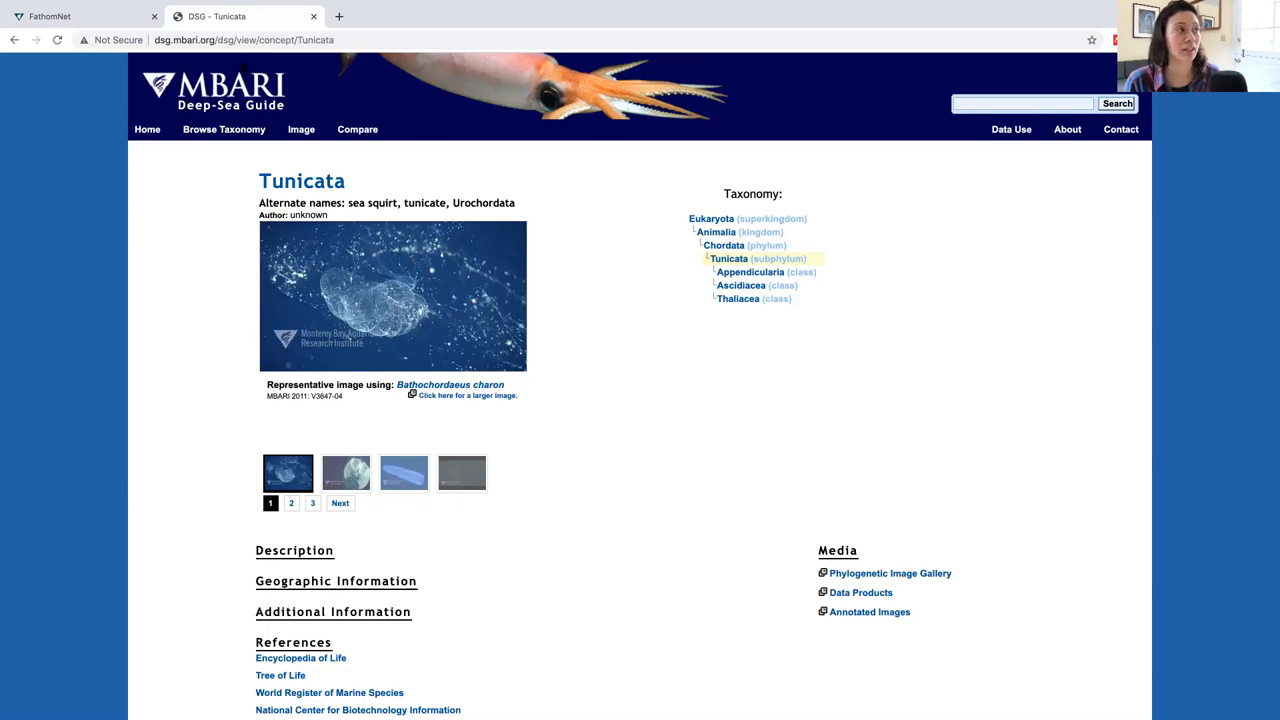
# Return Home and enter Bathochordaeus, picking the genus from the suggestions
pyautogui.click(148, 128)
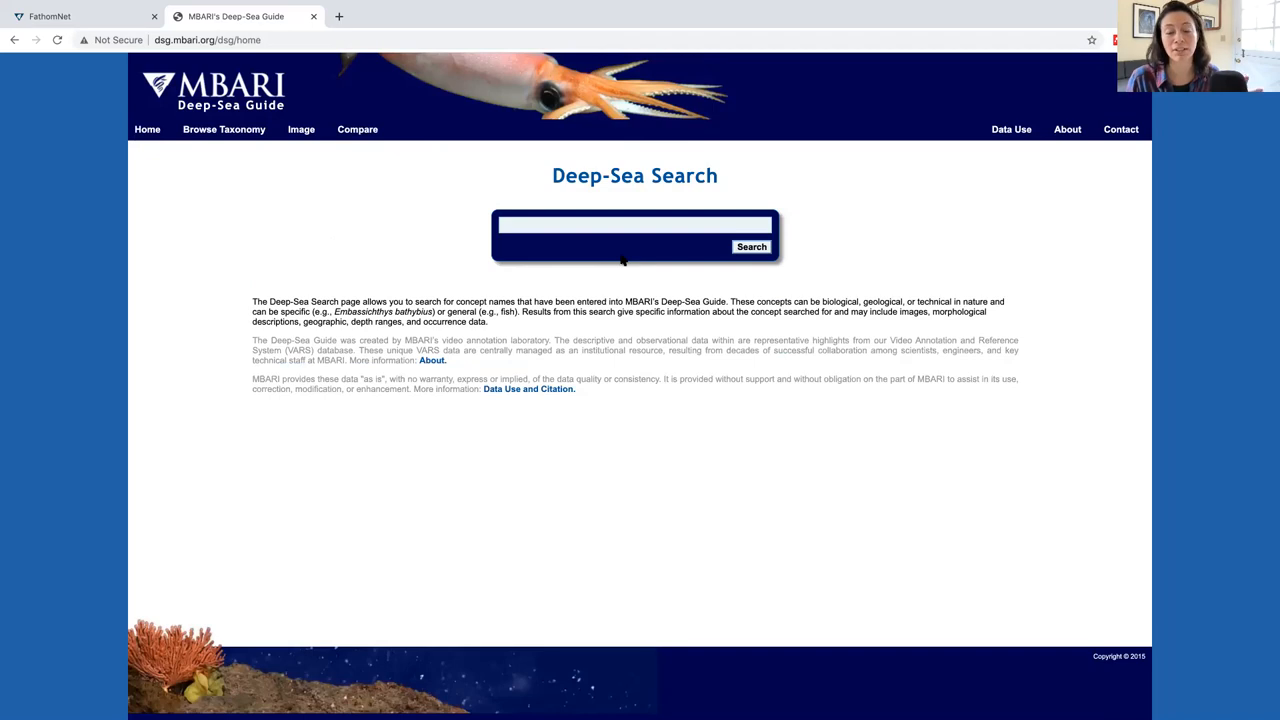
pyautogui.moveTo(620, 248)
pyautogui.write('bathochordaeus')
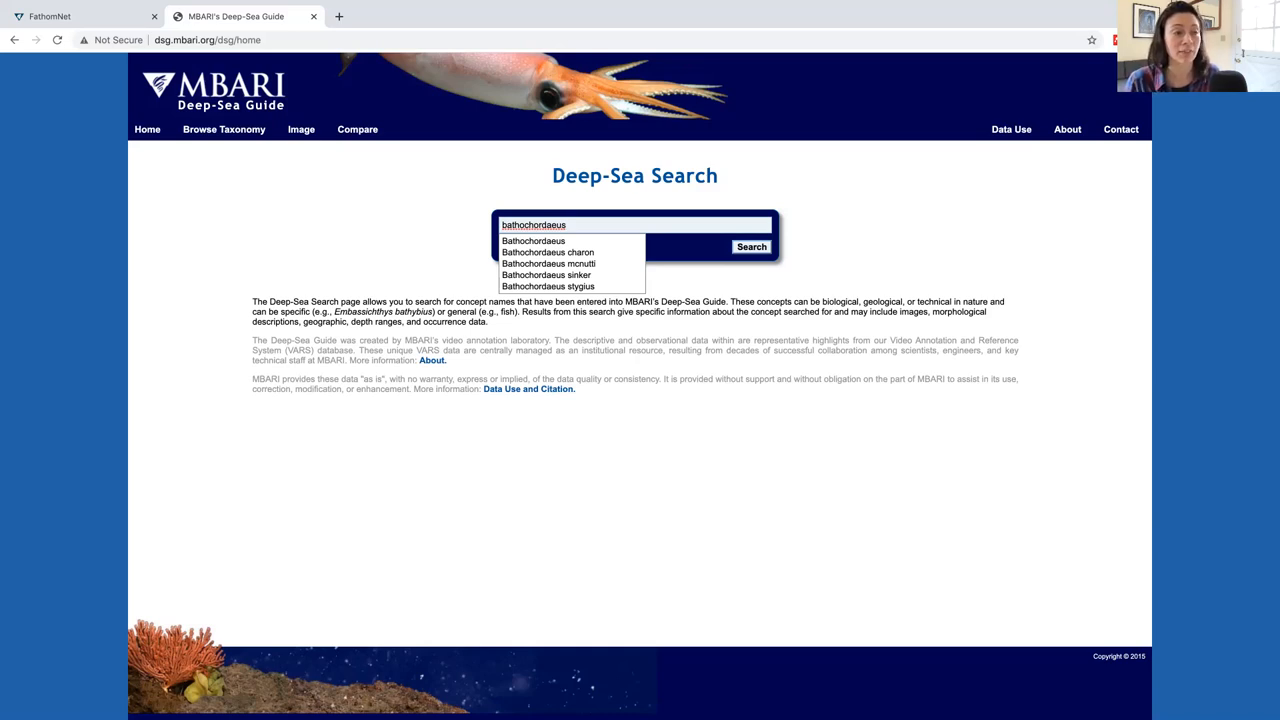
pyautogui.click(532, 240)
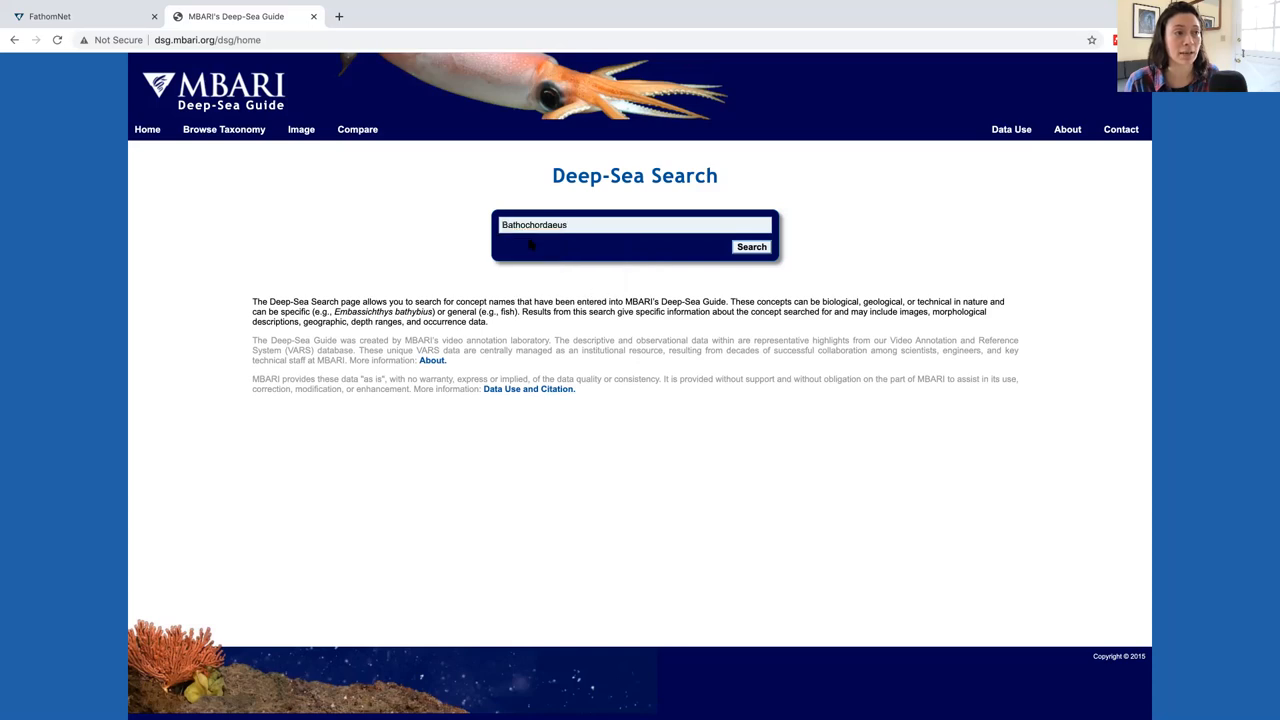
# Run the search to list the five Bathochordaeus results
pyautogui.click(752, 246)
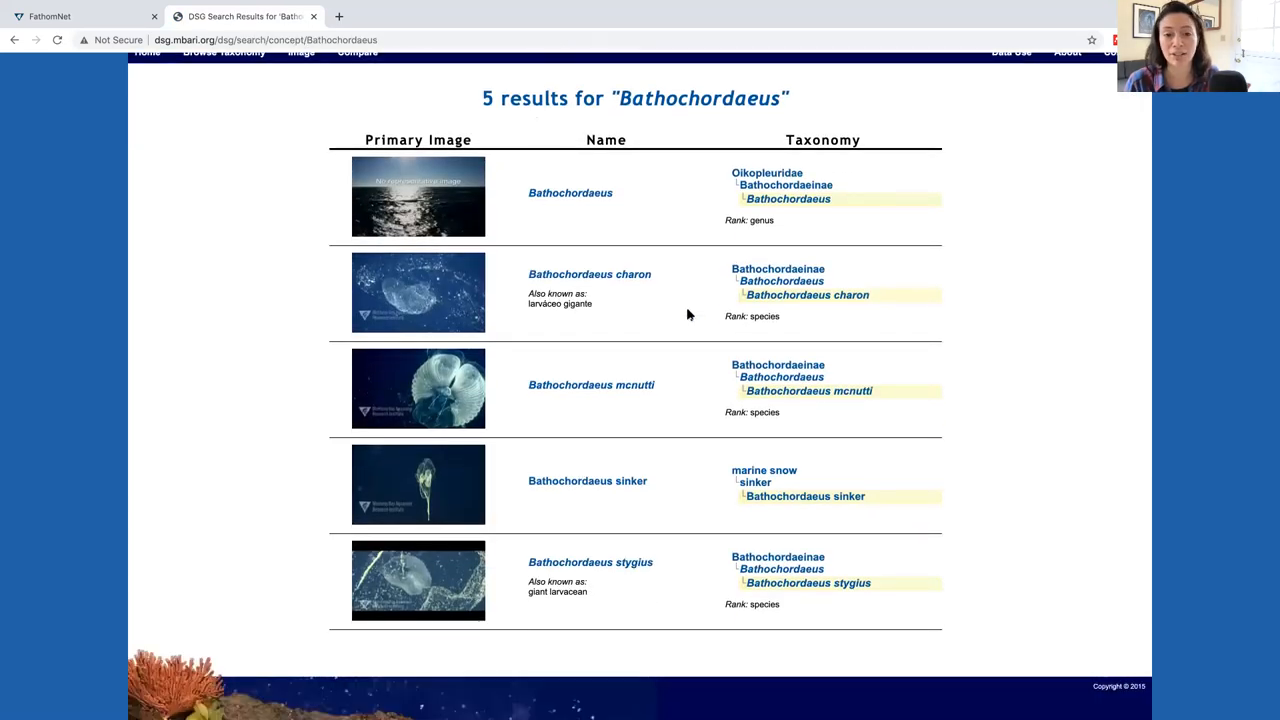
pyautogui.moveTo(674, 232)
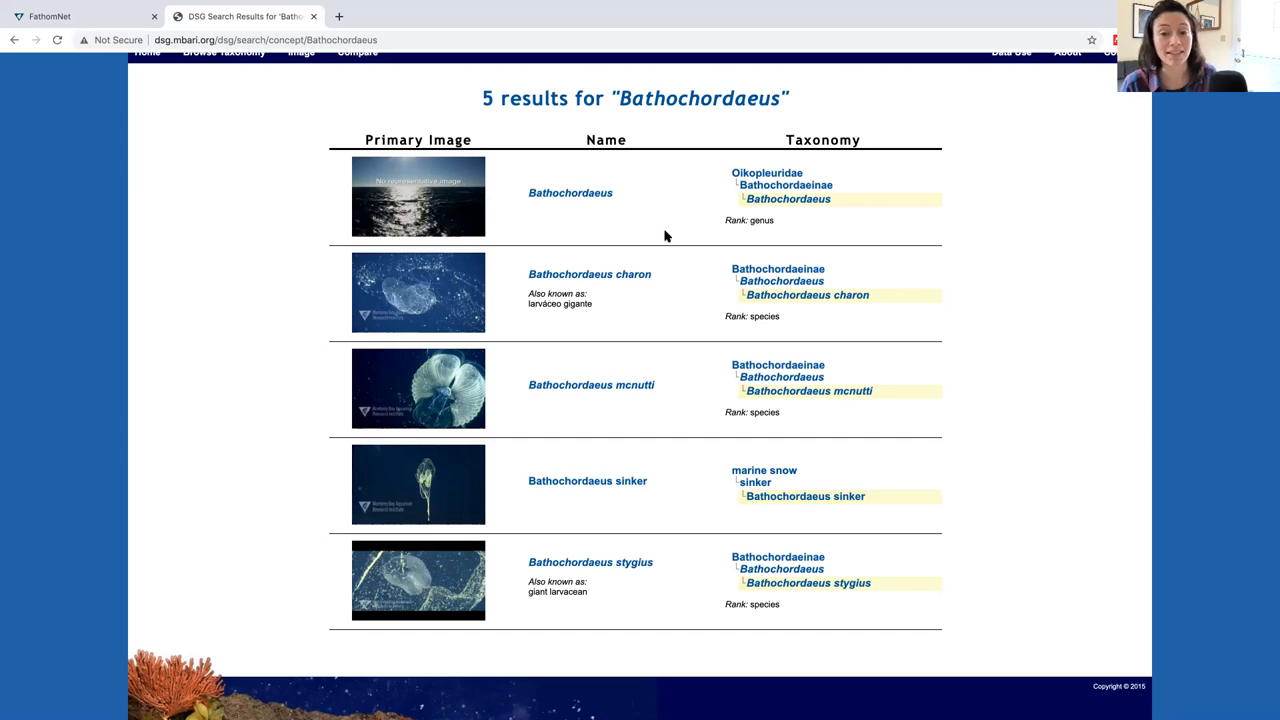
pyautogui.moveTo(556, 192)
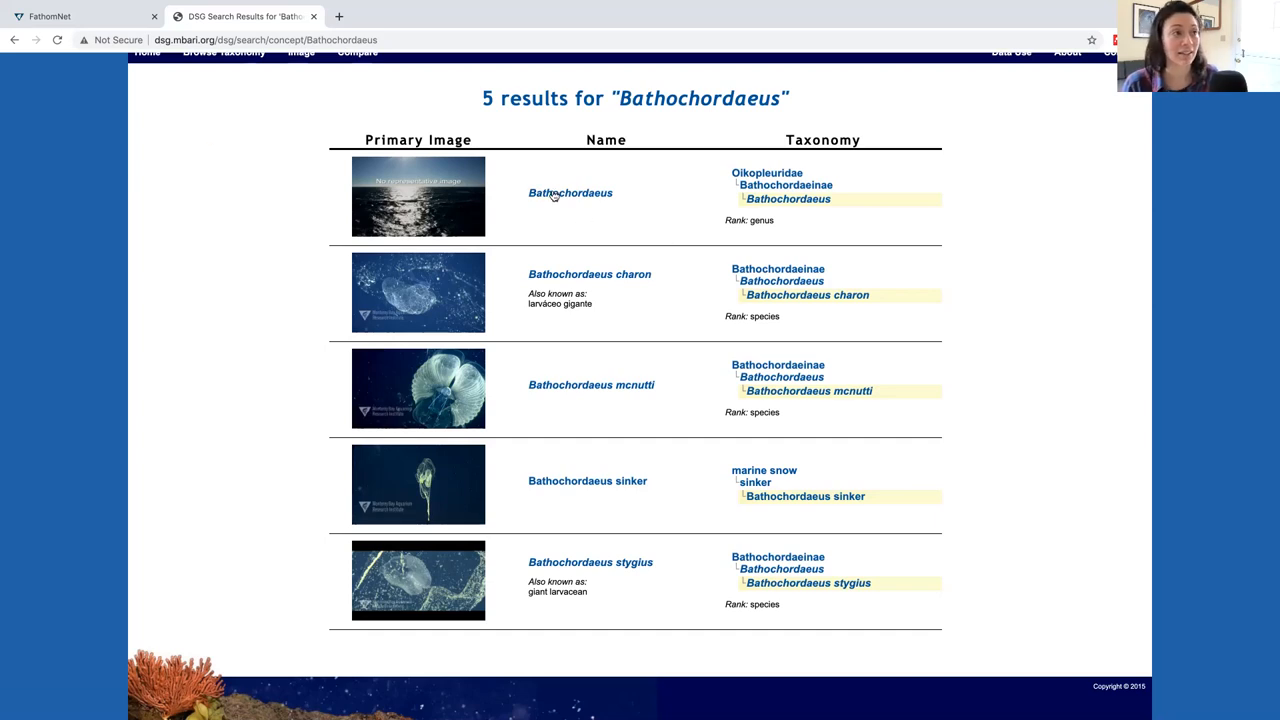
# View the Bathochordaeus genus concept page with its B. charon image and taxonomy
pyautogui.click(570, 192)
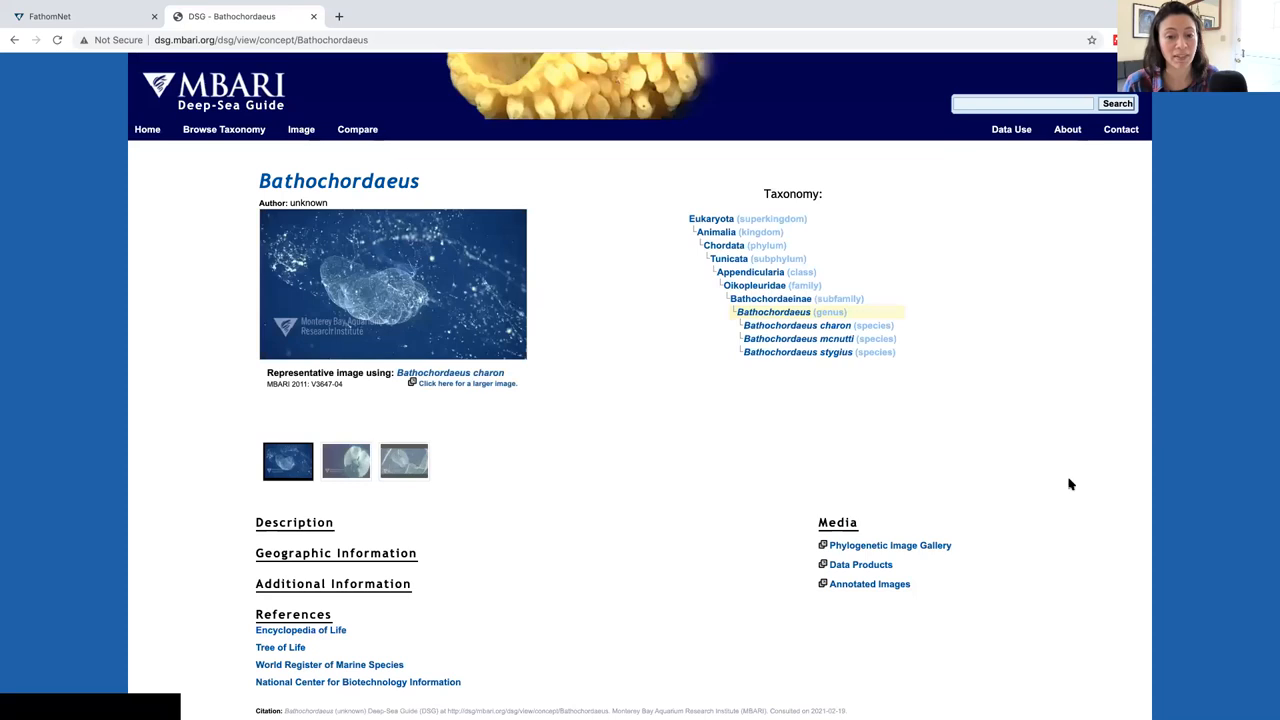
pyautogui.moveTo(352, 248)
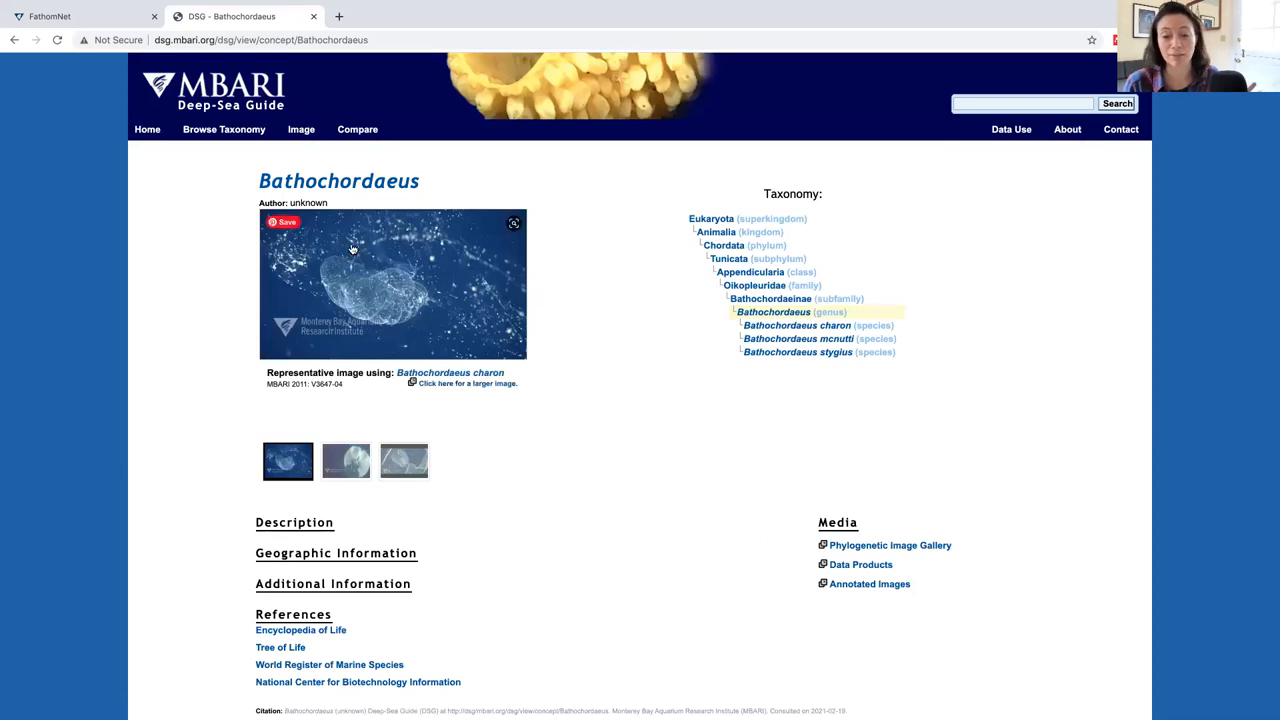
pyautogui.moveTo(688, 614)
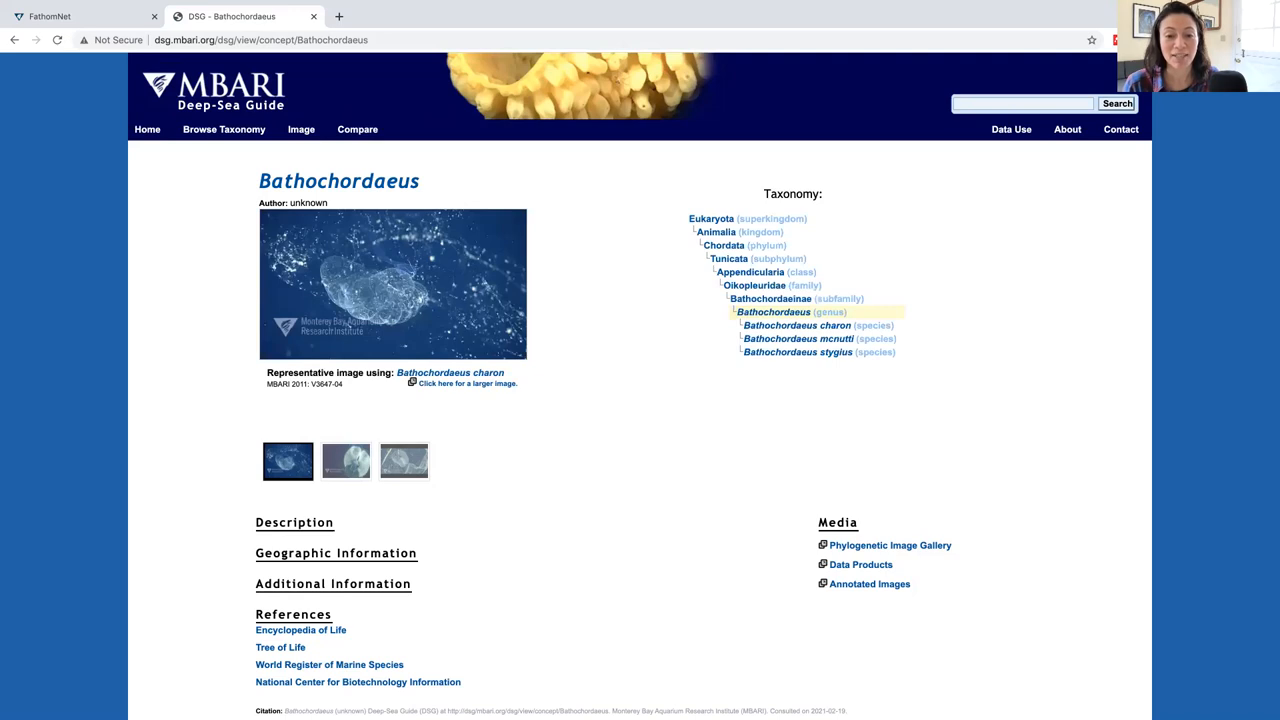
pyautogui.moveTo(4, 560)
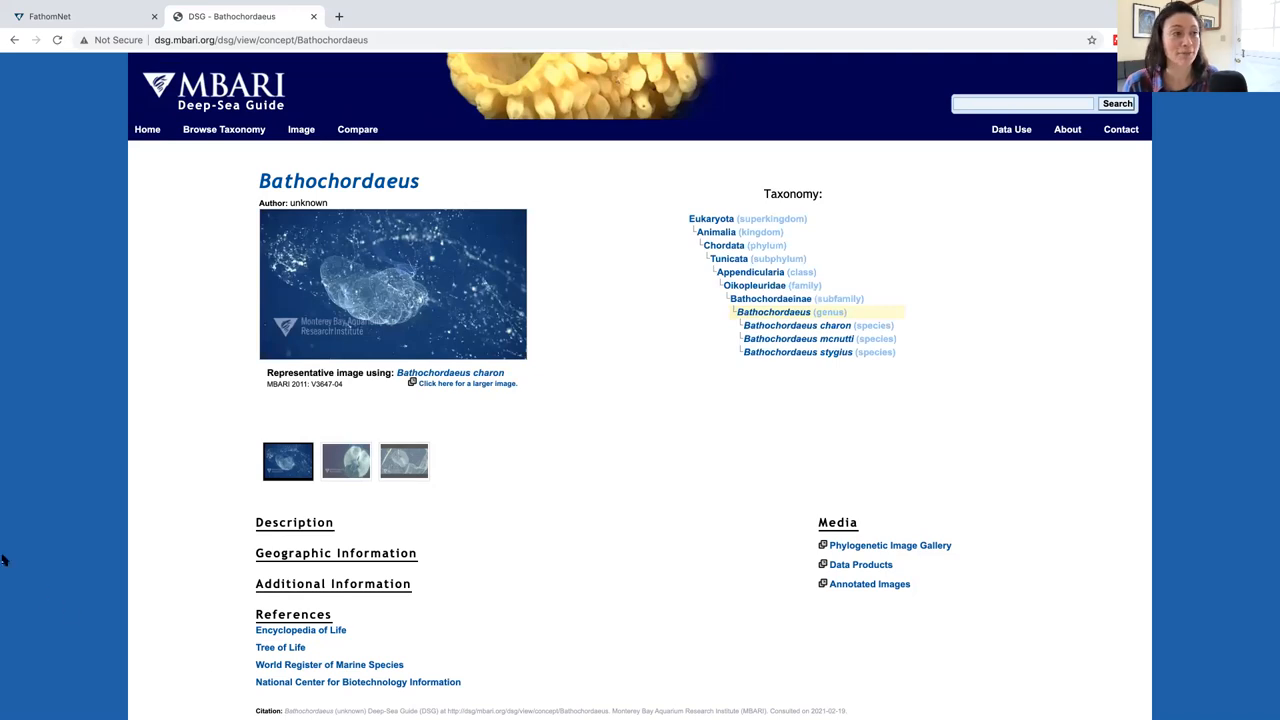
pyautogui.moveTo(280, 606)
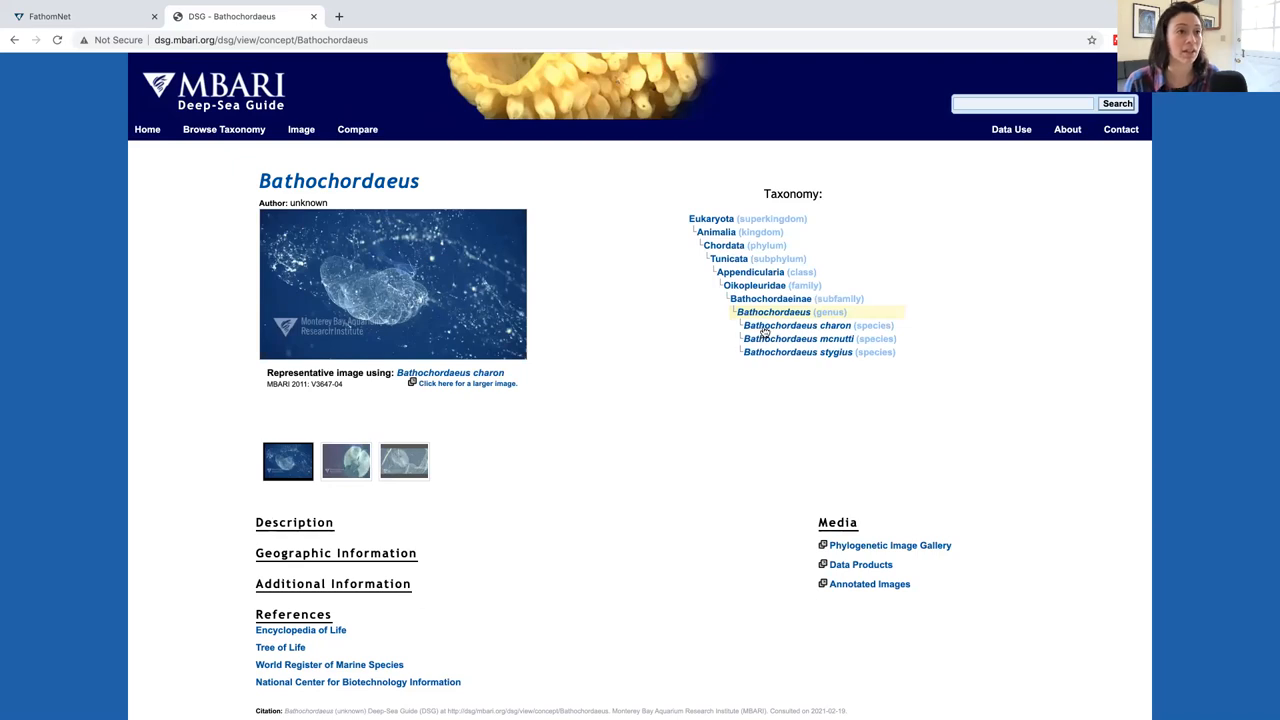
pyautogui.moveTo(848, 264)
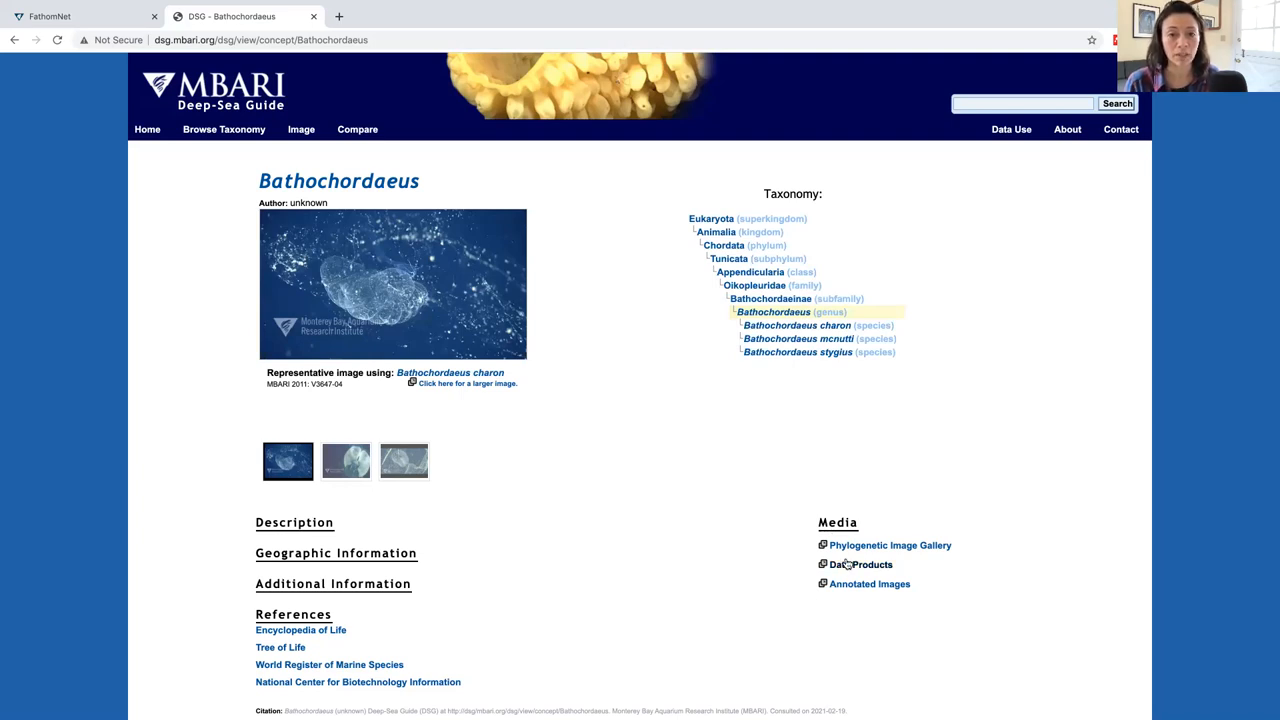
pyautogui.moveTo(390, 280)
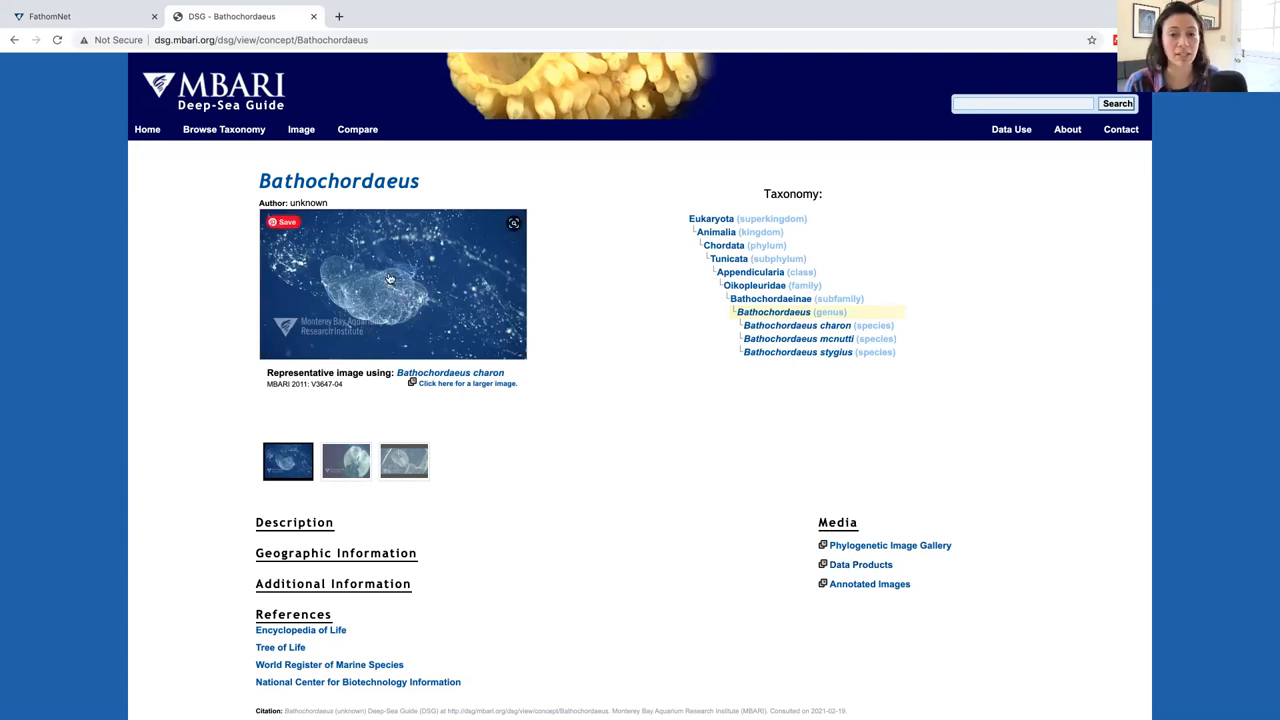
pyautogui.click(346, 460)
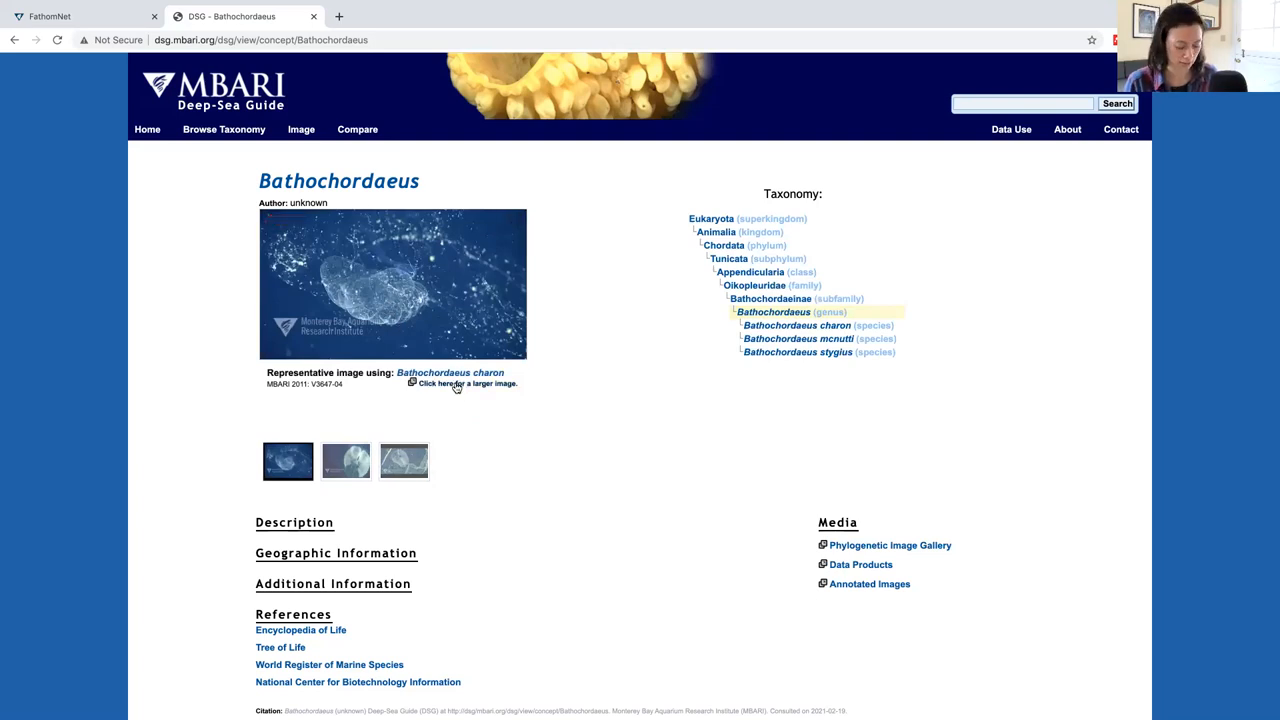
pyautogui.click(468, 384)
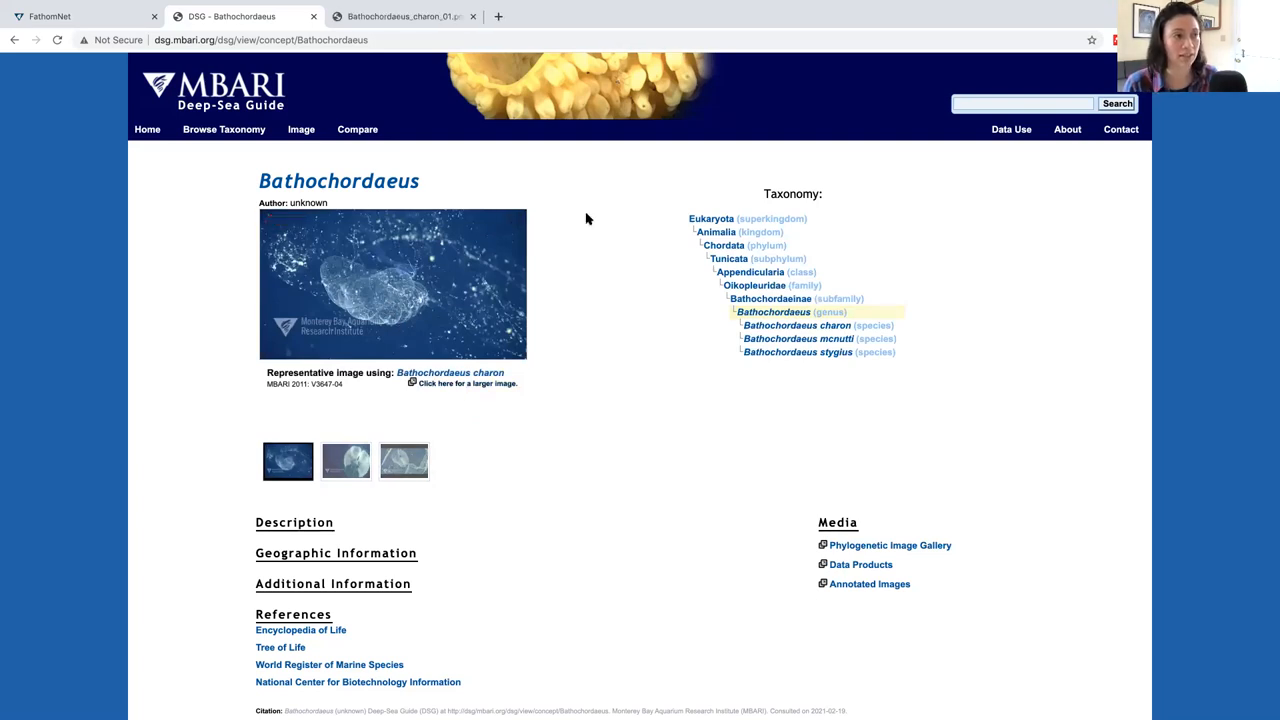
pyautogui.click(468, 384)
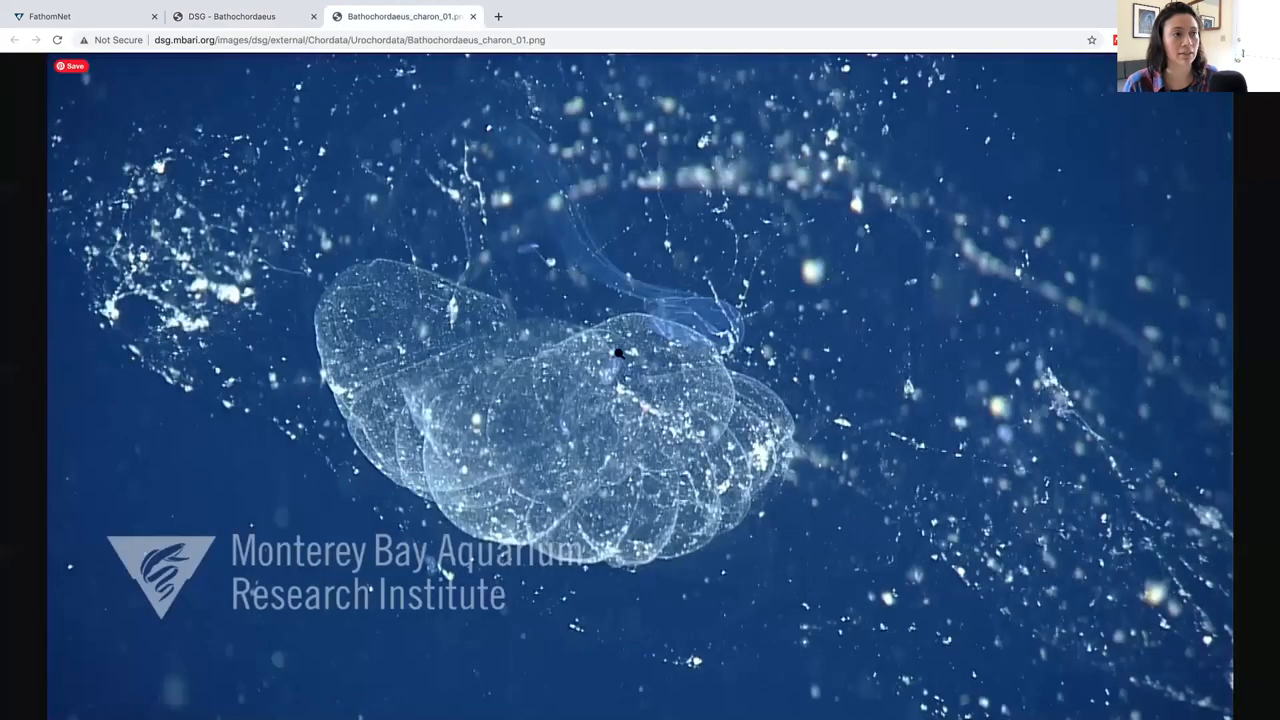
pyautogui.moveTo(586, 458)
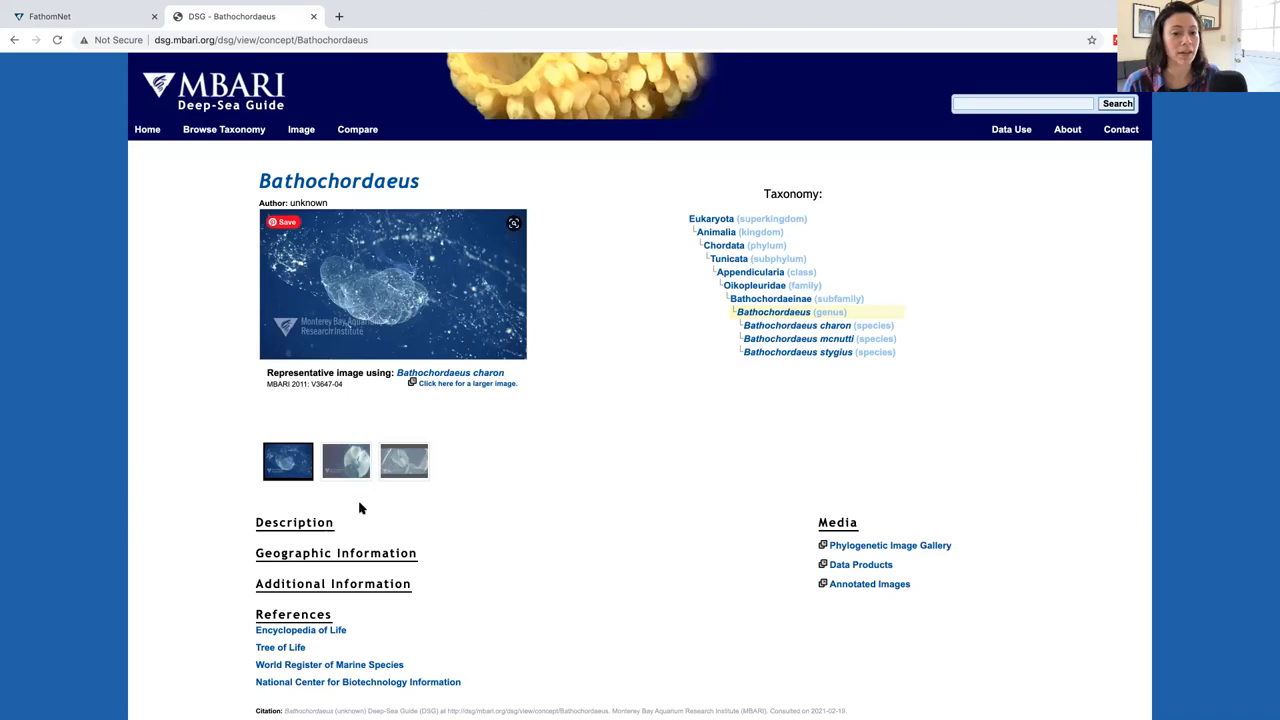
# Scroll down to the References section with the World Register of Marine Species link
pyautogui.scroll(-3)
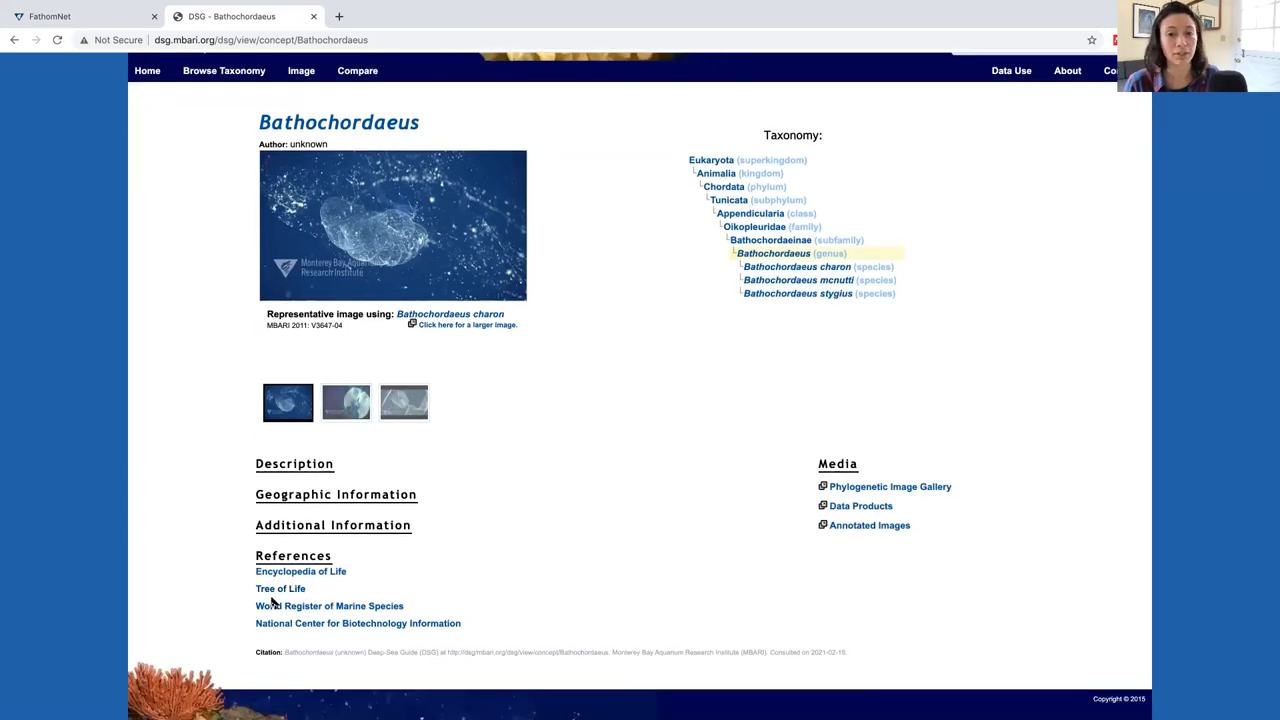
pyautogui.moveTo(288, 558)
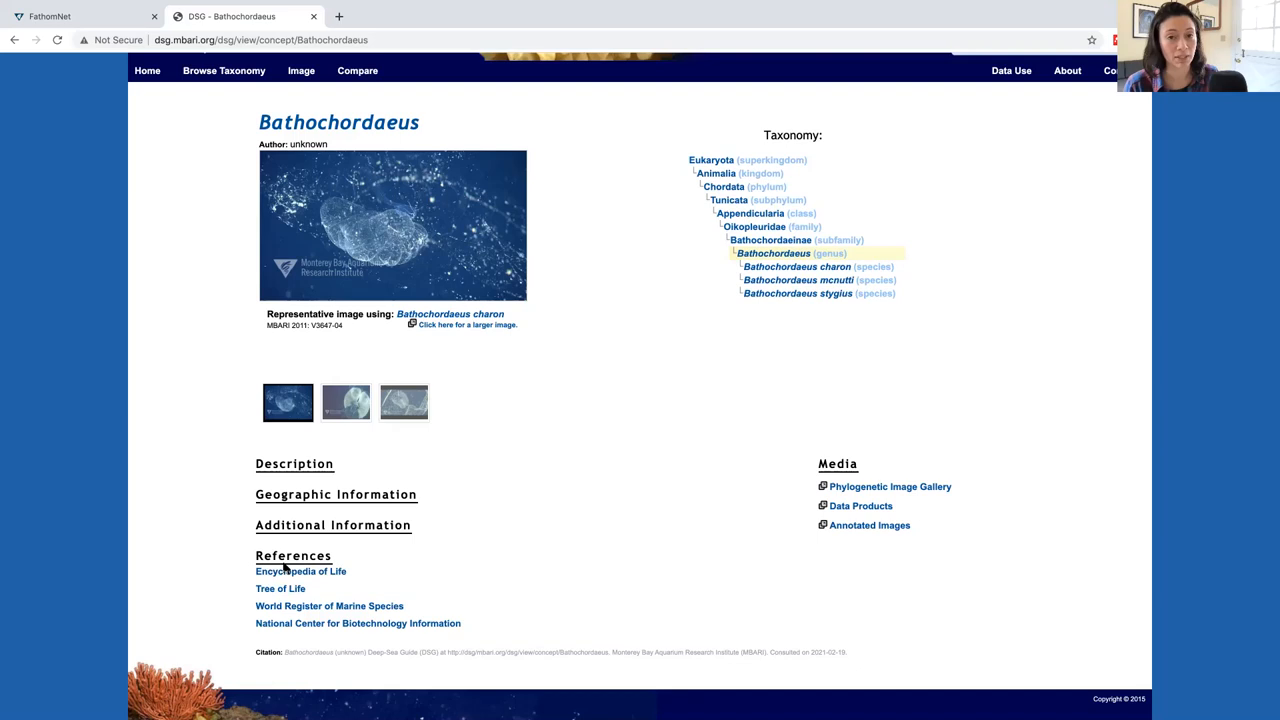
pyautogui.moveTo(344, 568)
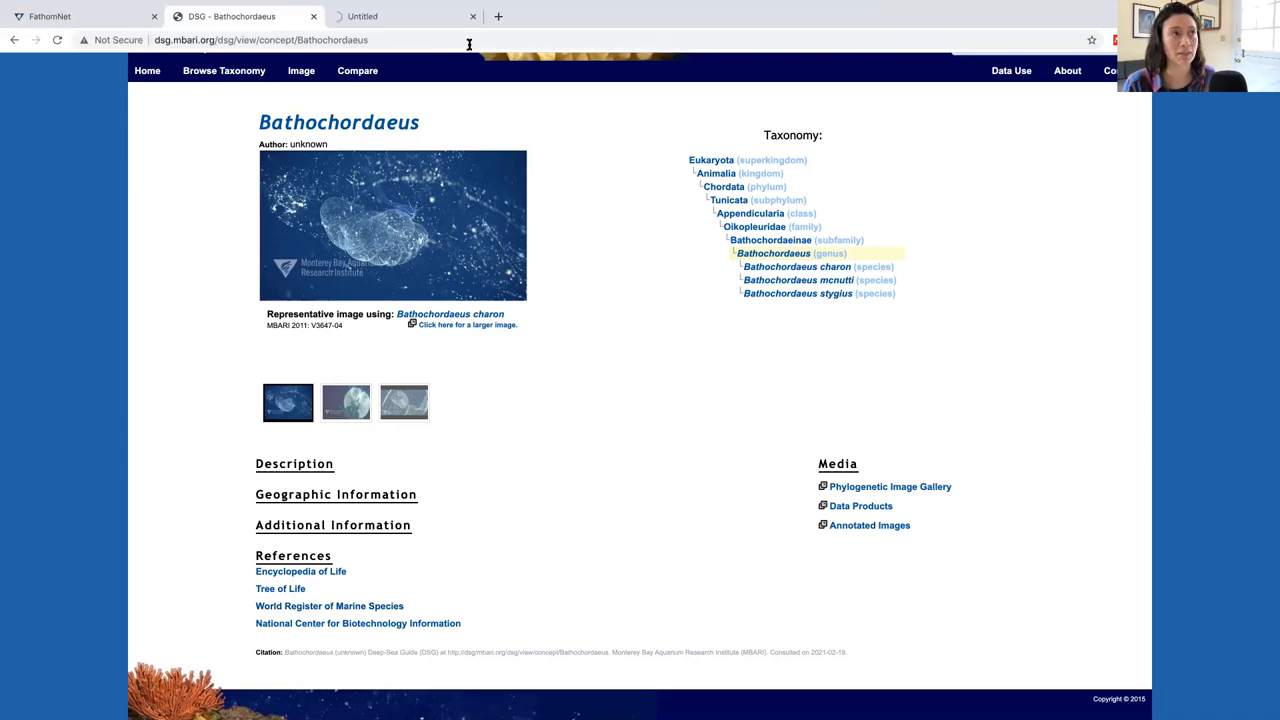
# View the WoRMS taxon list with four Bathochordaeus records, then close that tab
pyautogui.click(328, 606)
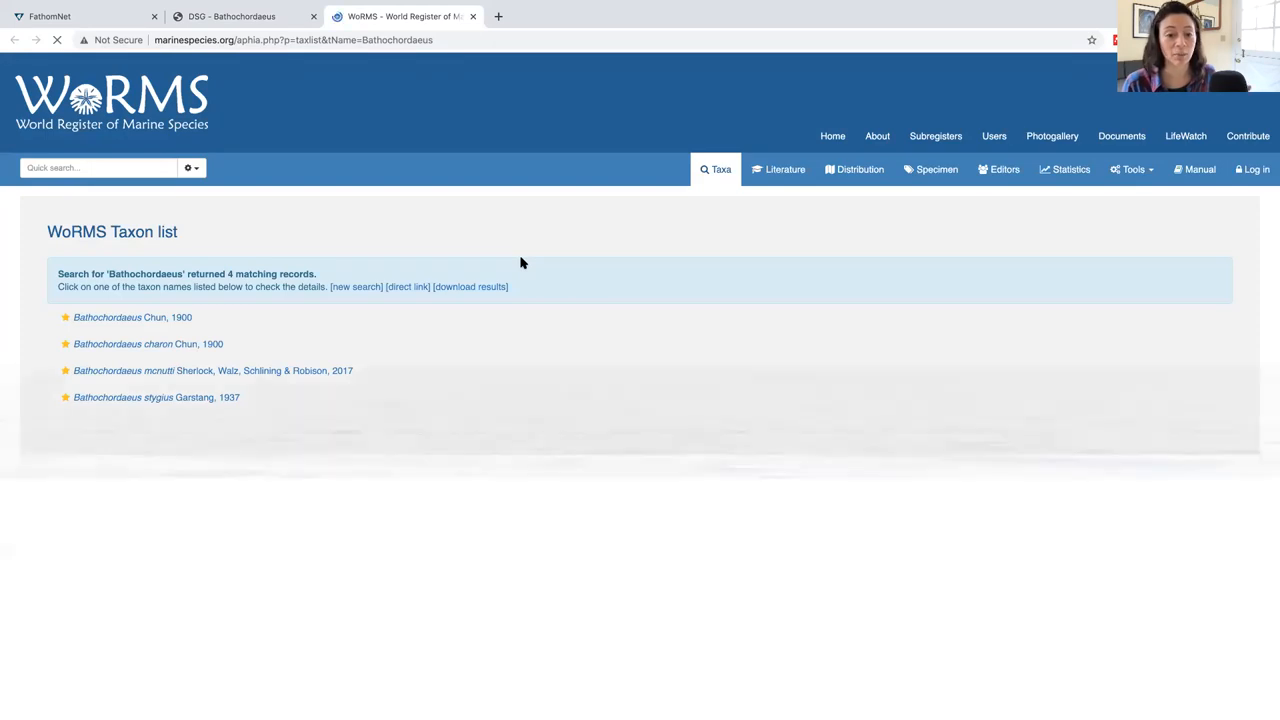
pyautogui.moveTo(578, 260)
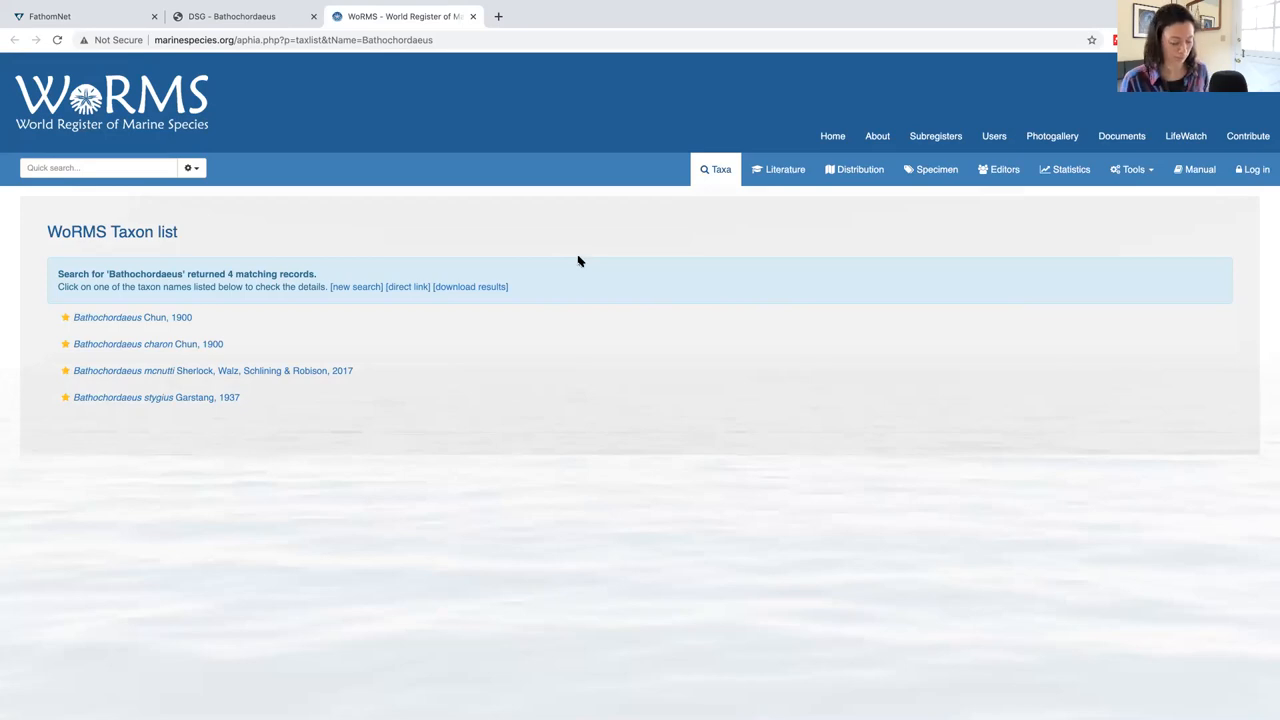
pyautogui.click(230, 16)
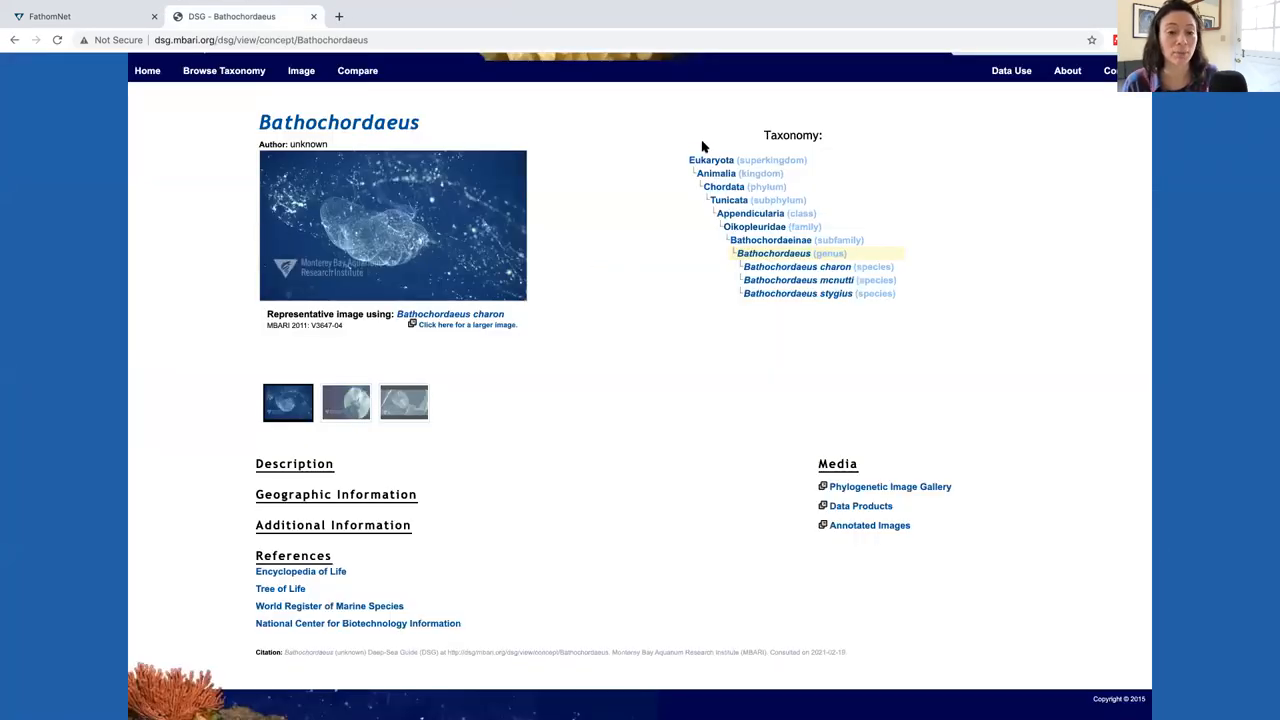
pyautogui.moveTo(772, 322)
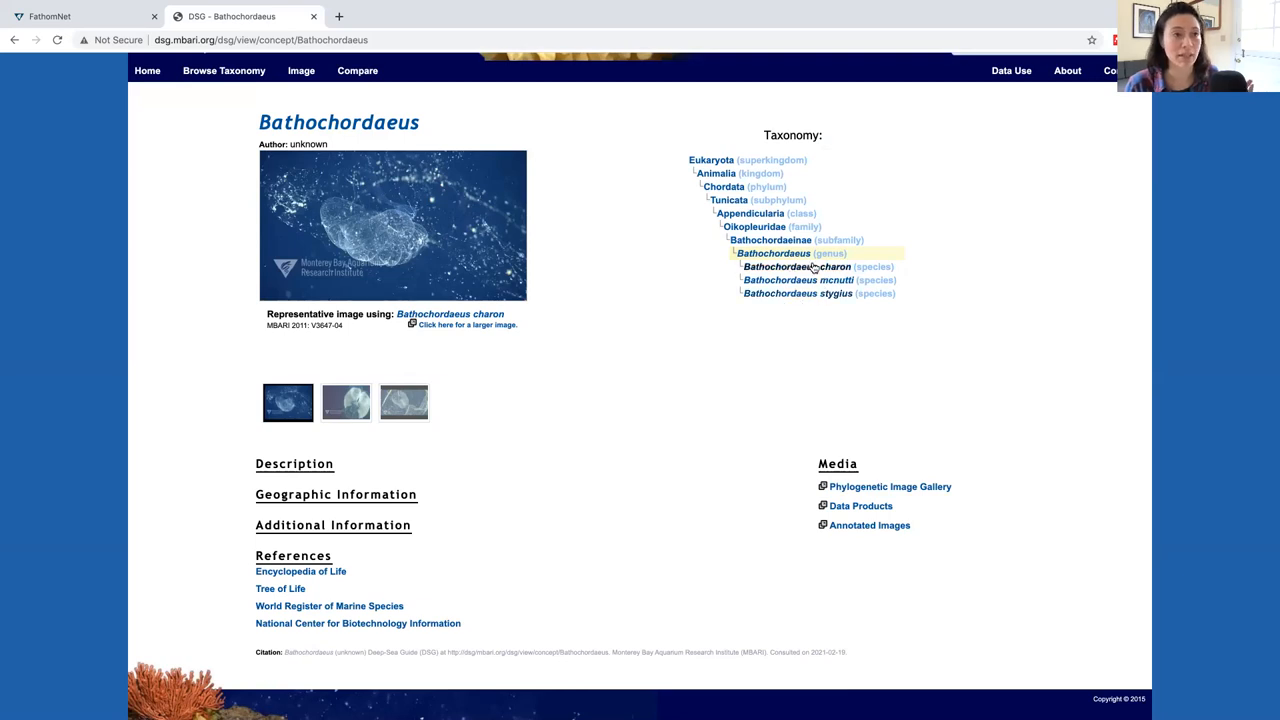
# Navigate the taxonomy tree via Oikopleuridae and Bathochordaeinae to the Bathochordaeus genus page
pyautogui.click(796, 266)
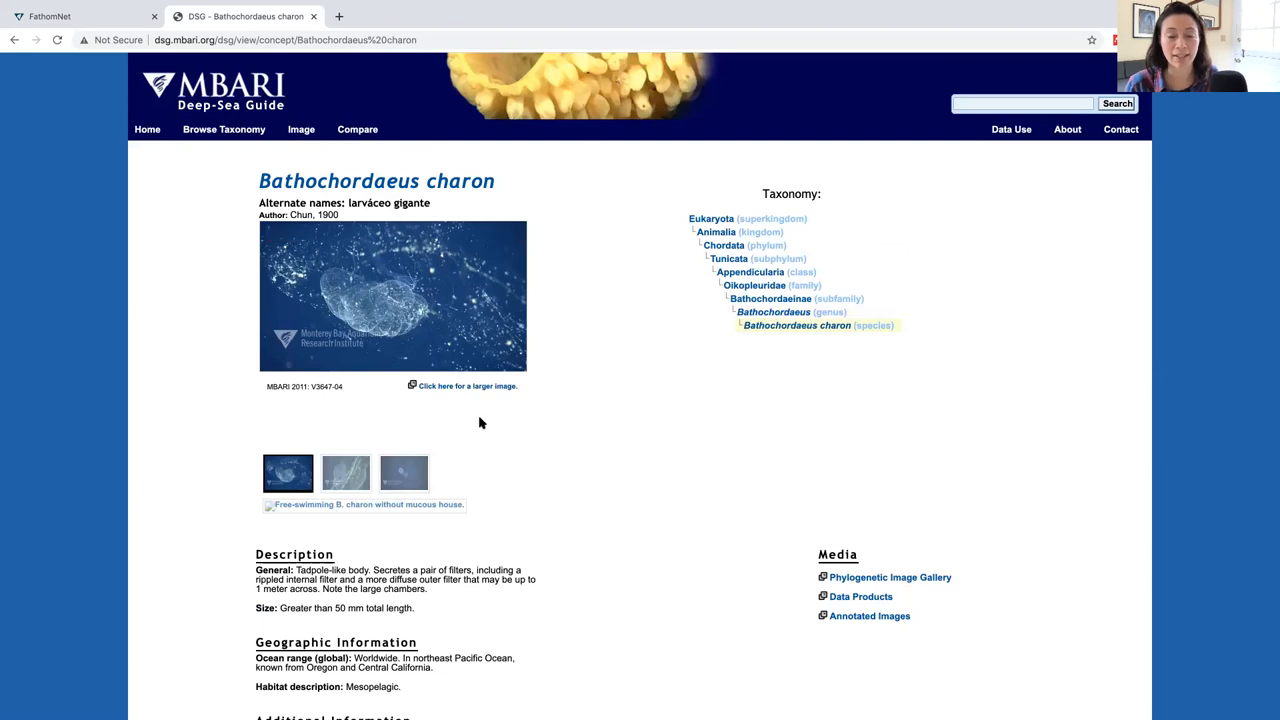
pyautogui.moveTo(752, 284)
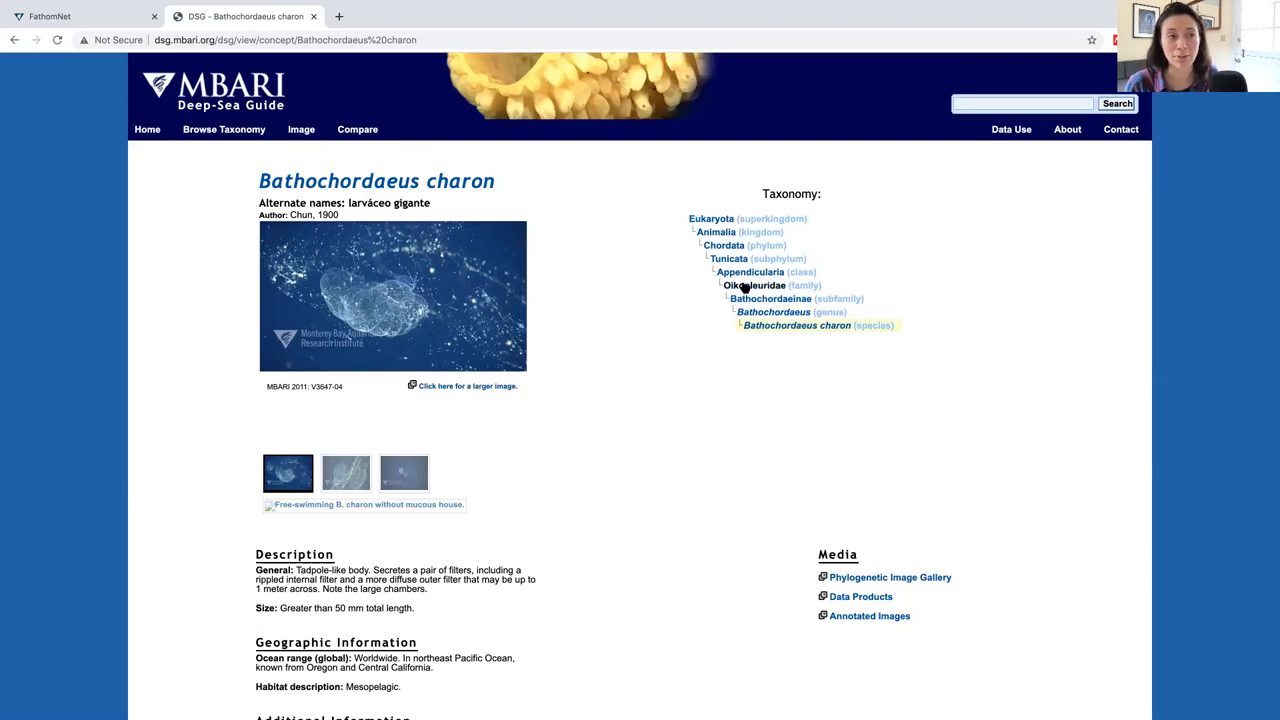
pyautogui.click(752, 284)
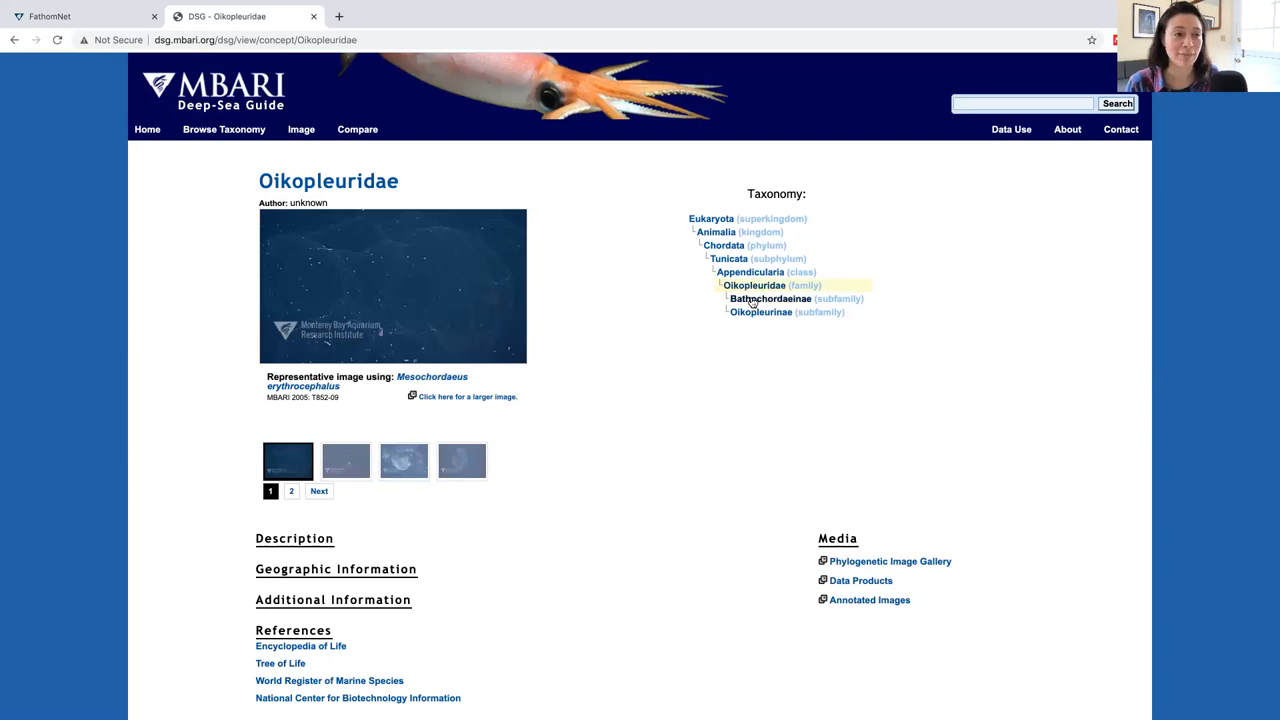
pyautogui.click(770, 298)
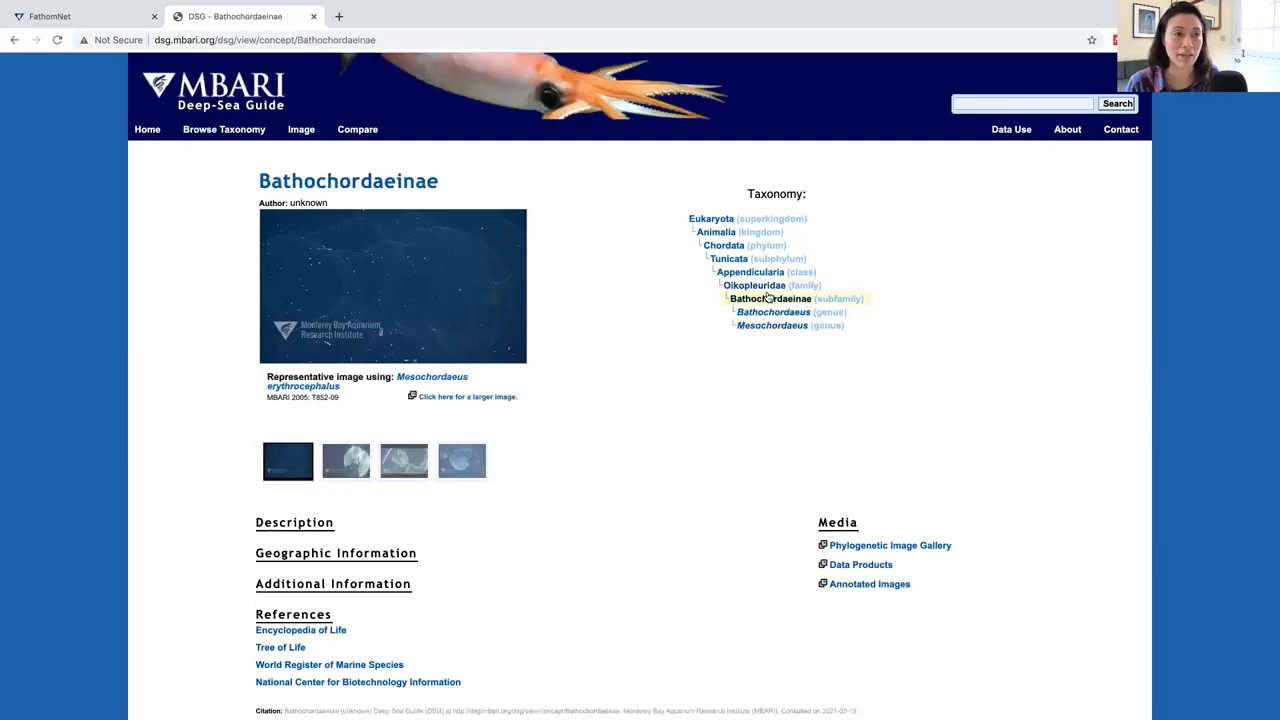
pyautogui.click(772, 312)
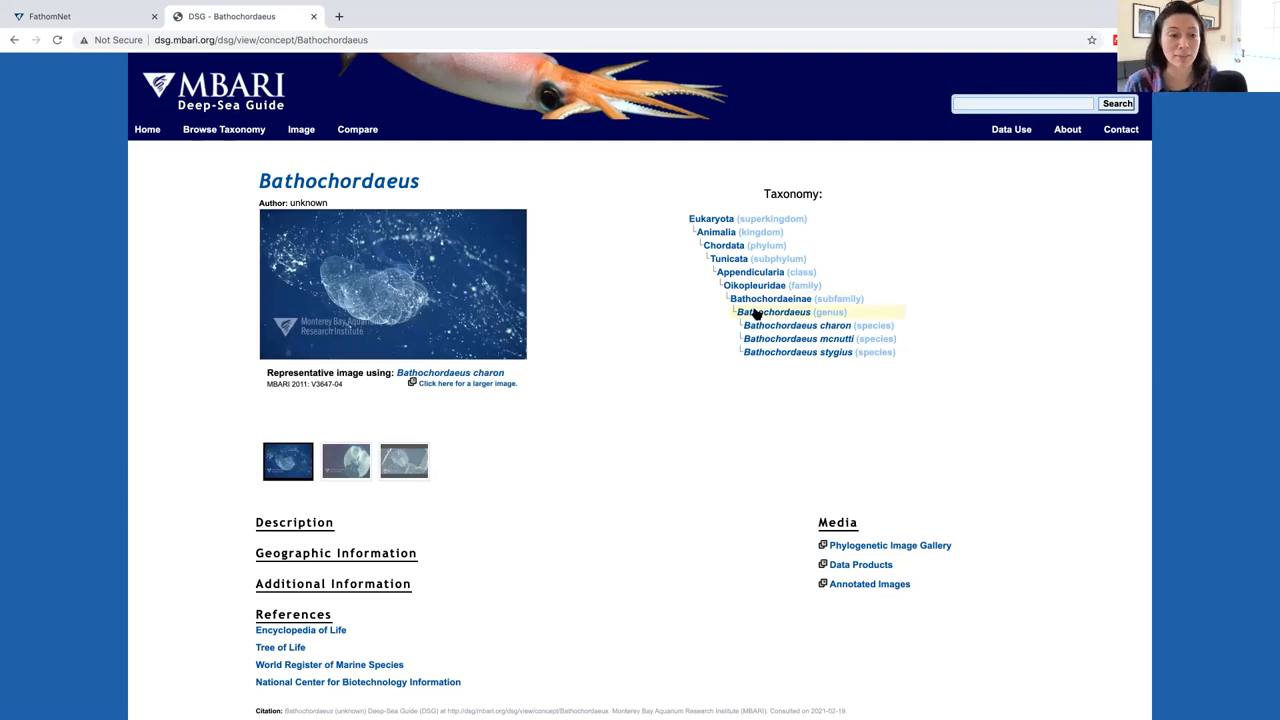
# View the Phylogenetic Image Gallery with photos of B. charon, B. mcnutti and B. stygius
pyautogui.scroll(-3)
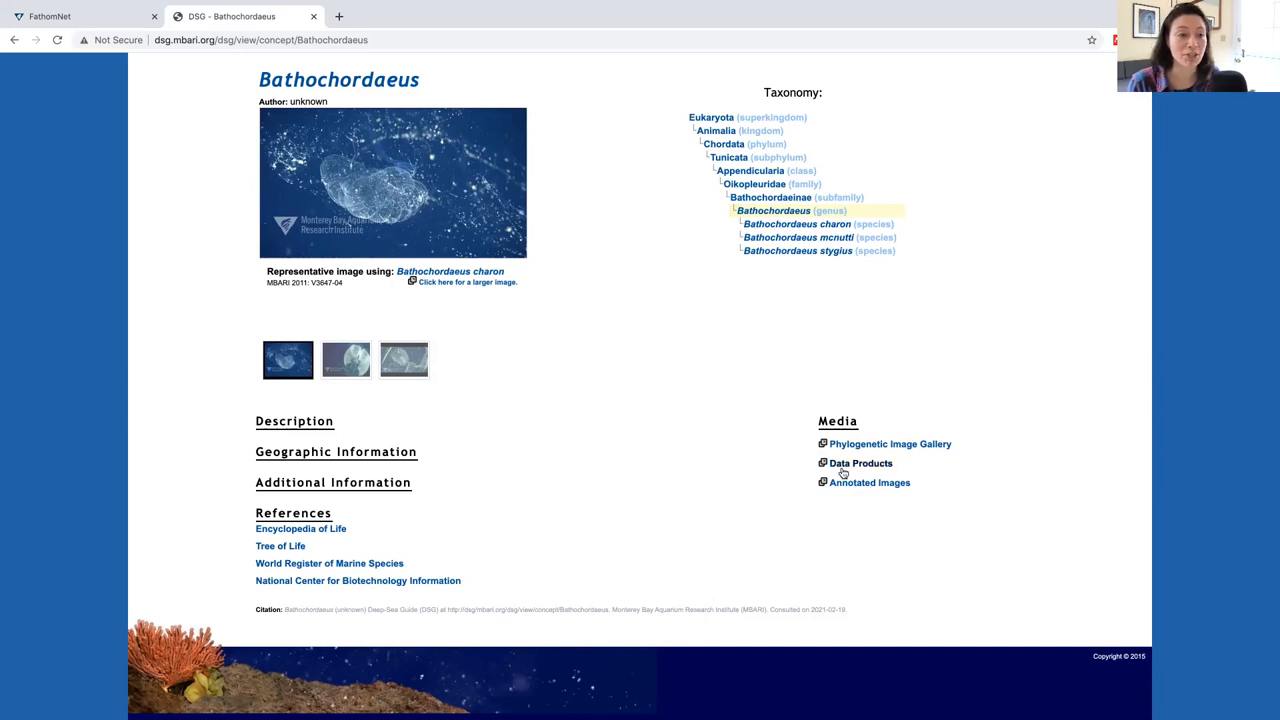
pyautogui.click(890, 444)
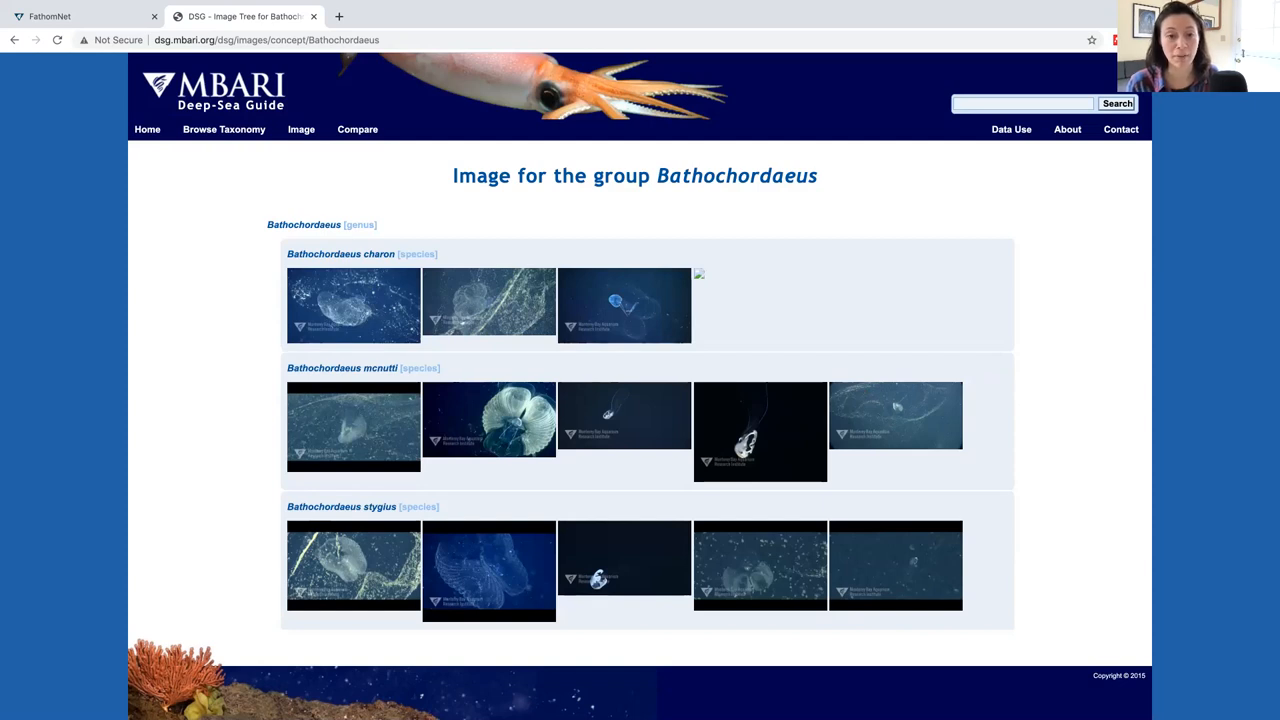
pyautogui.moveTo(612, 228)
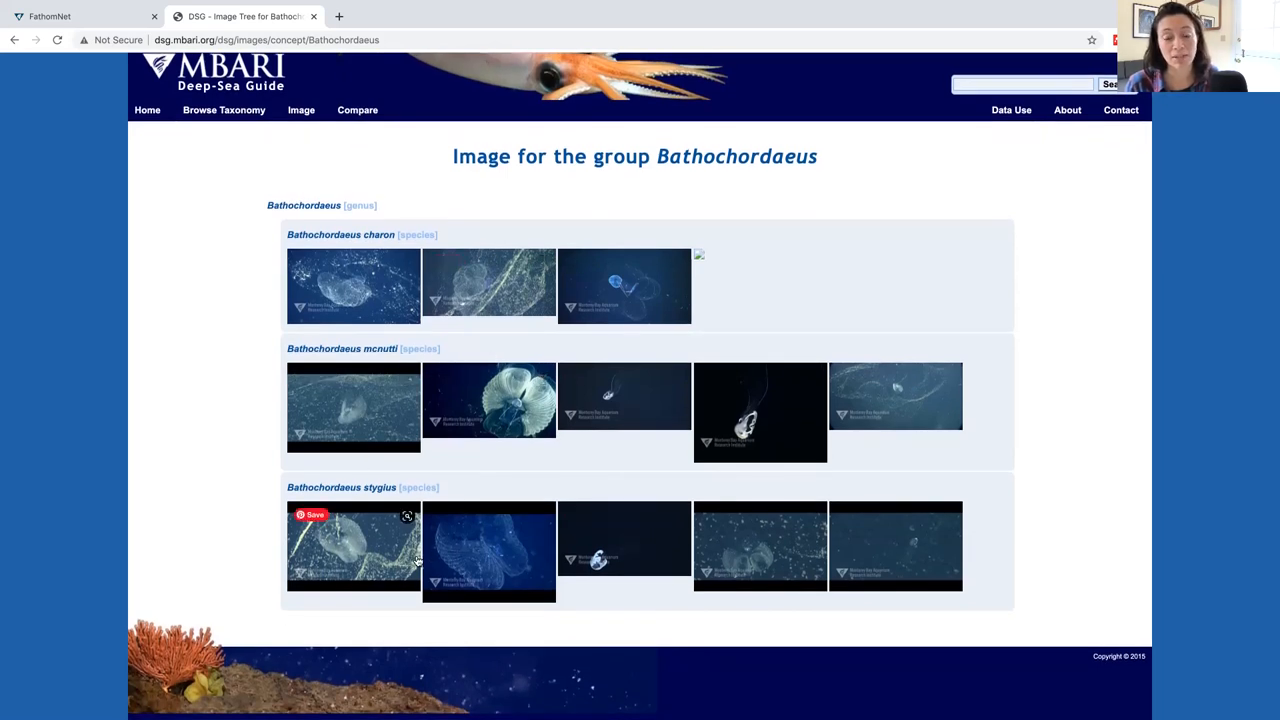
pyautogui.moveTo(434, 444)
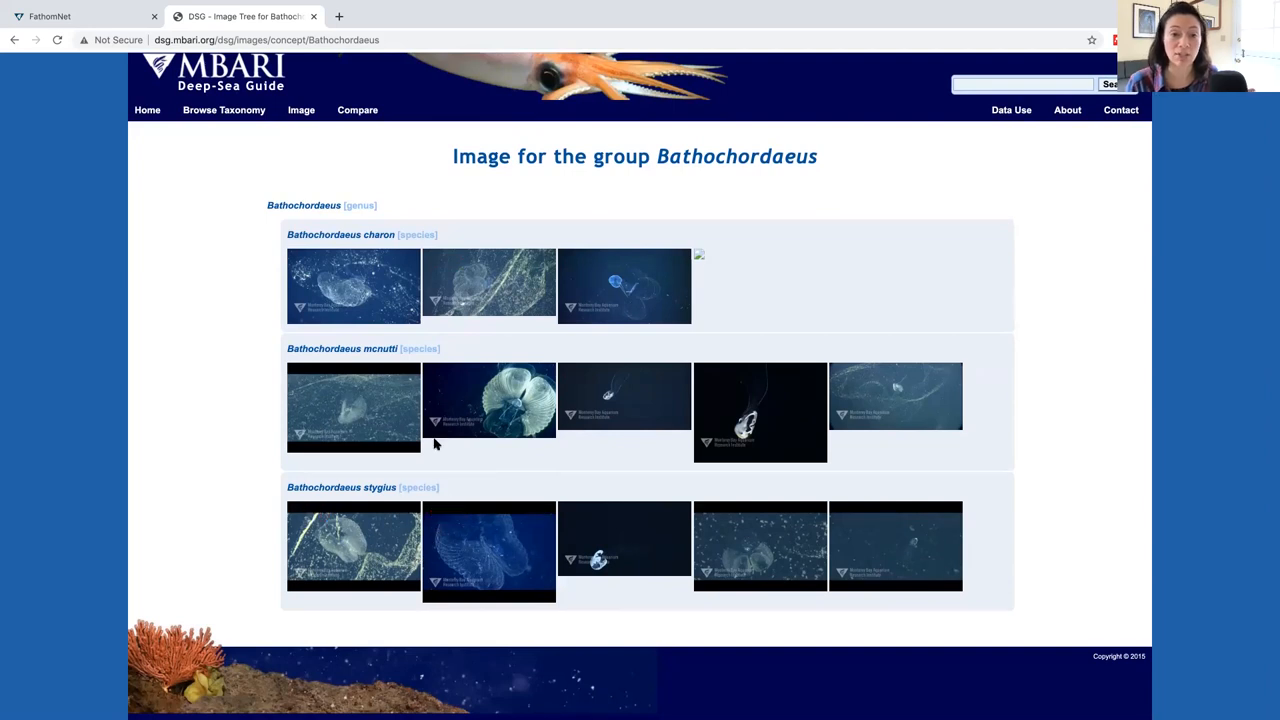
pyautogui.moveTo(280, 136)
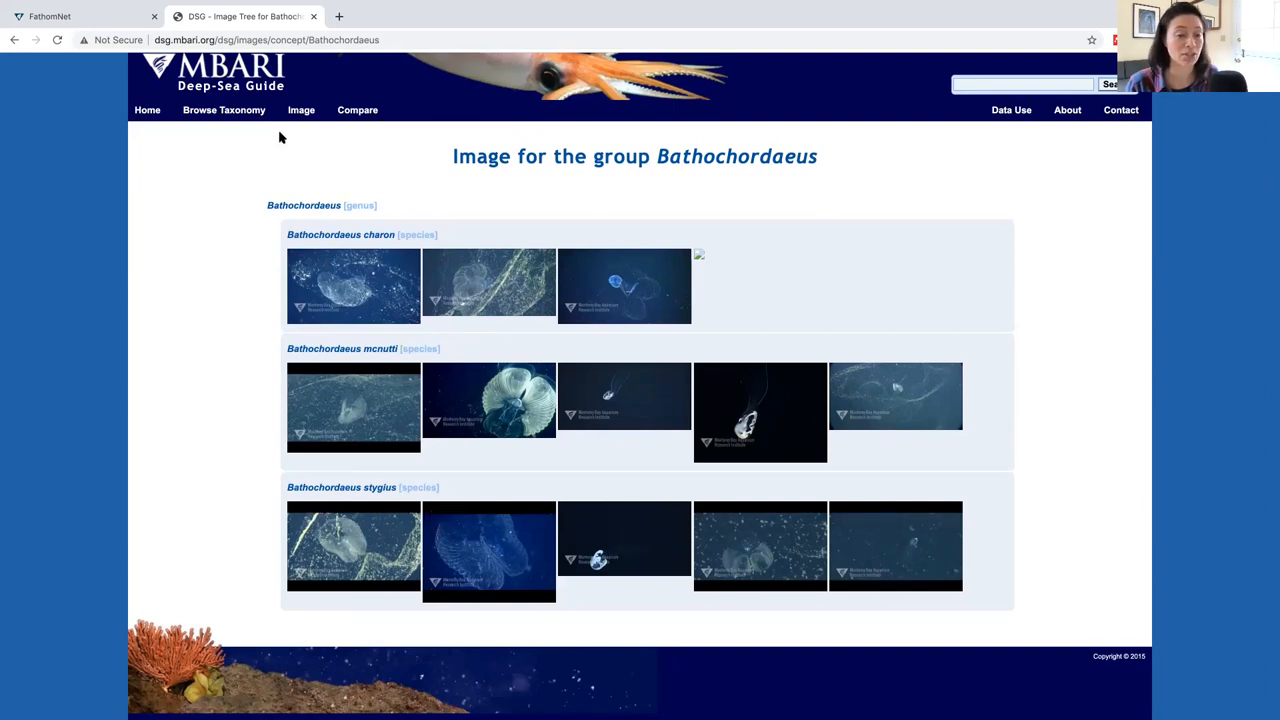
# Return to the Bathochordaeus genus page and view its Annotated Images under Media
pyautogui.click(304, 204)
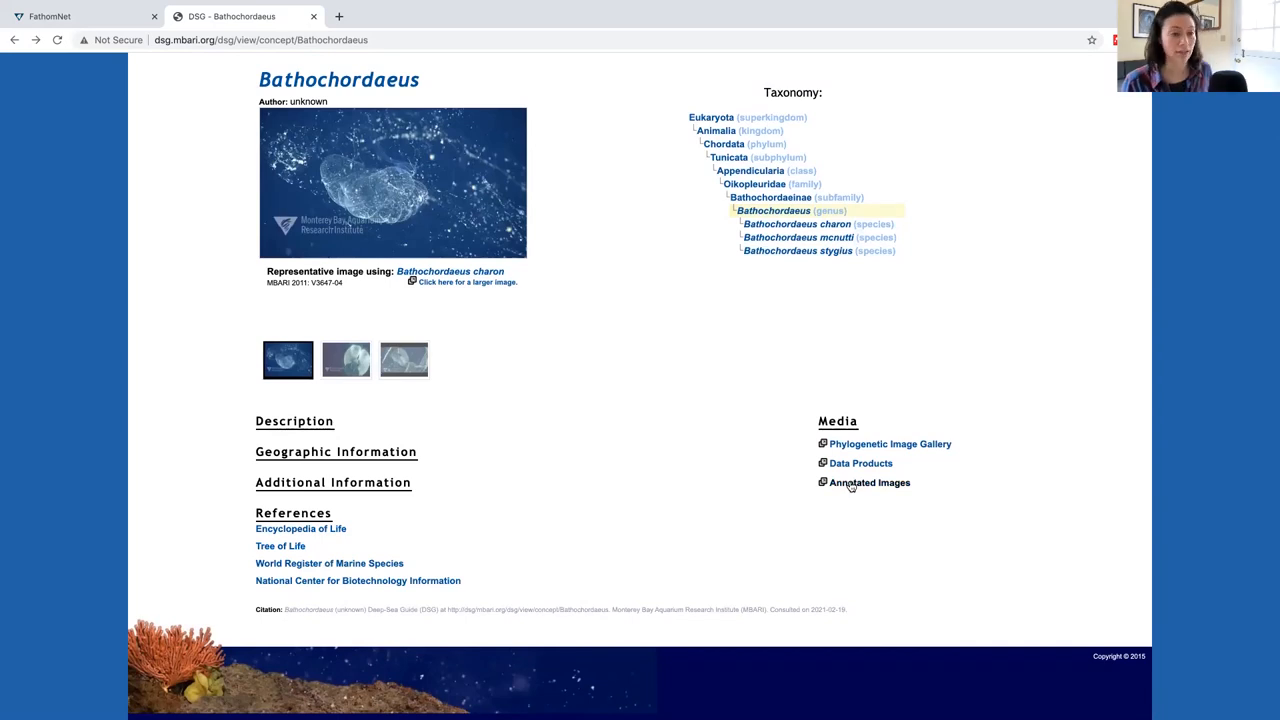
pyautogui.click(868, 482)
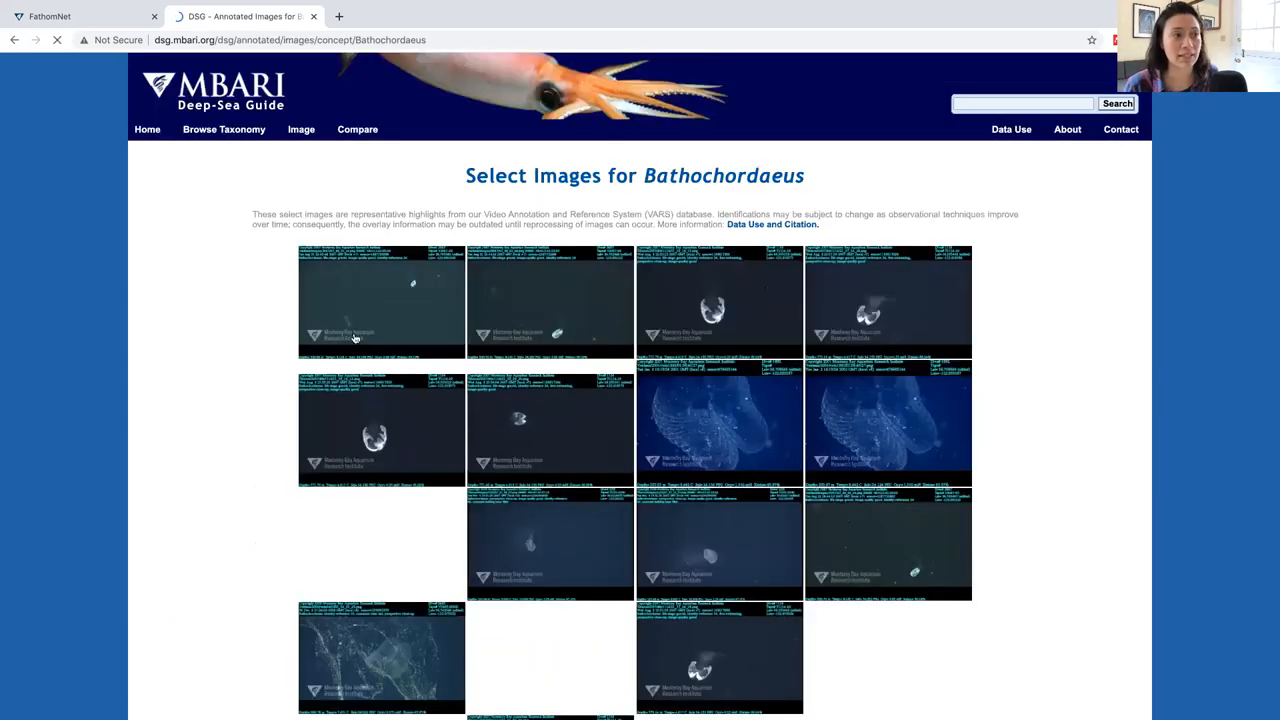
# Scroll down through the long grid of labeled Bathochordaeus deep-sea photo thumbnails
pyautogui.scroll(-3)
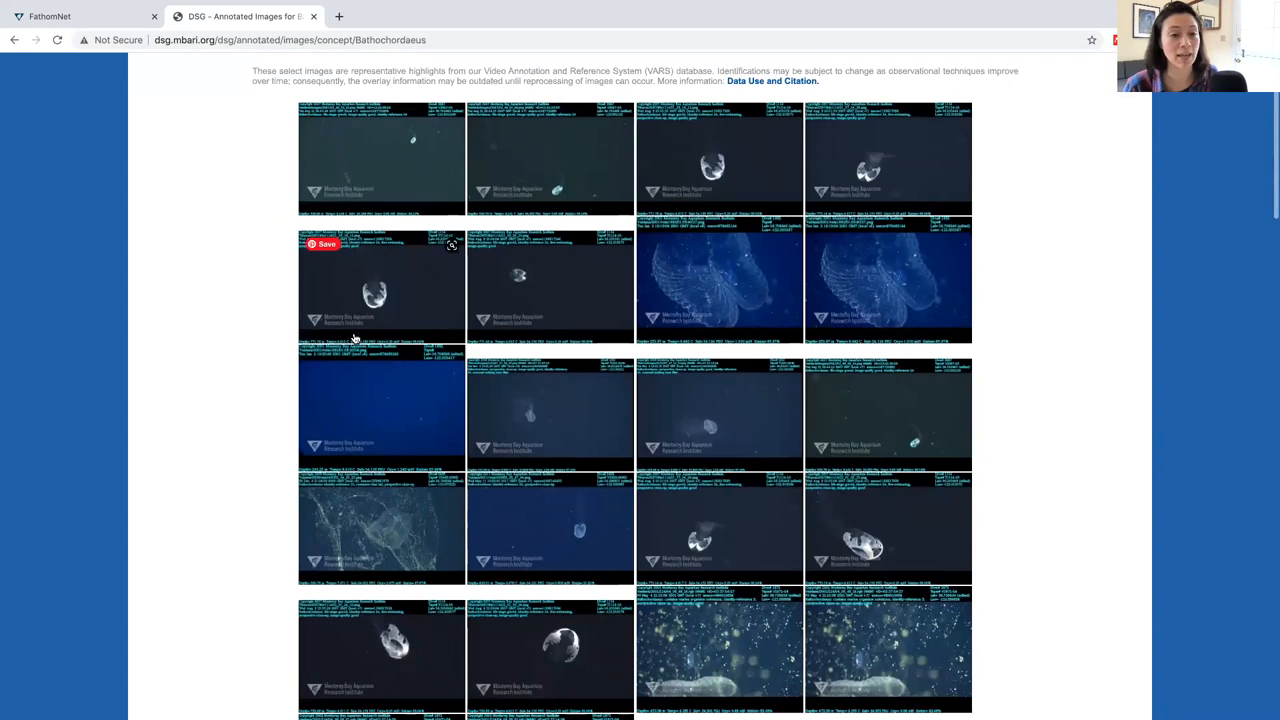
pyautogui.scroll(-3)
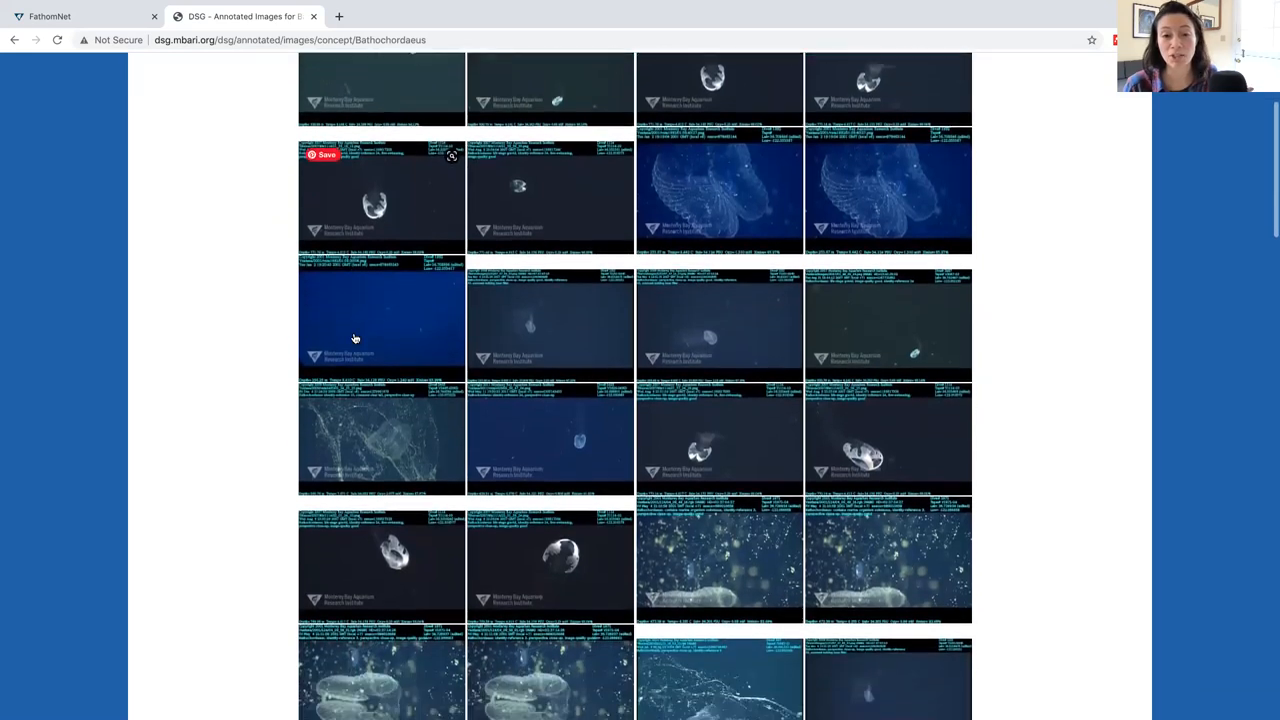
pyautogui.scroll(-3)
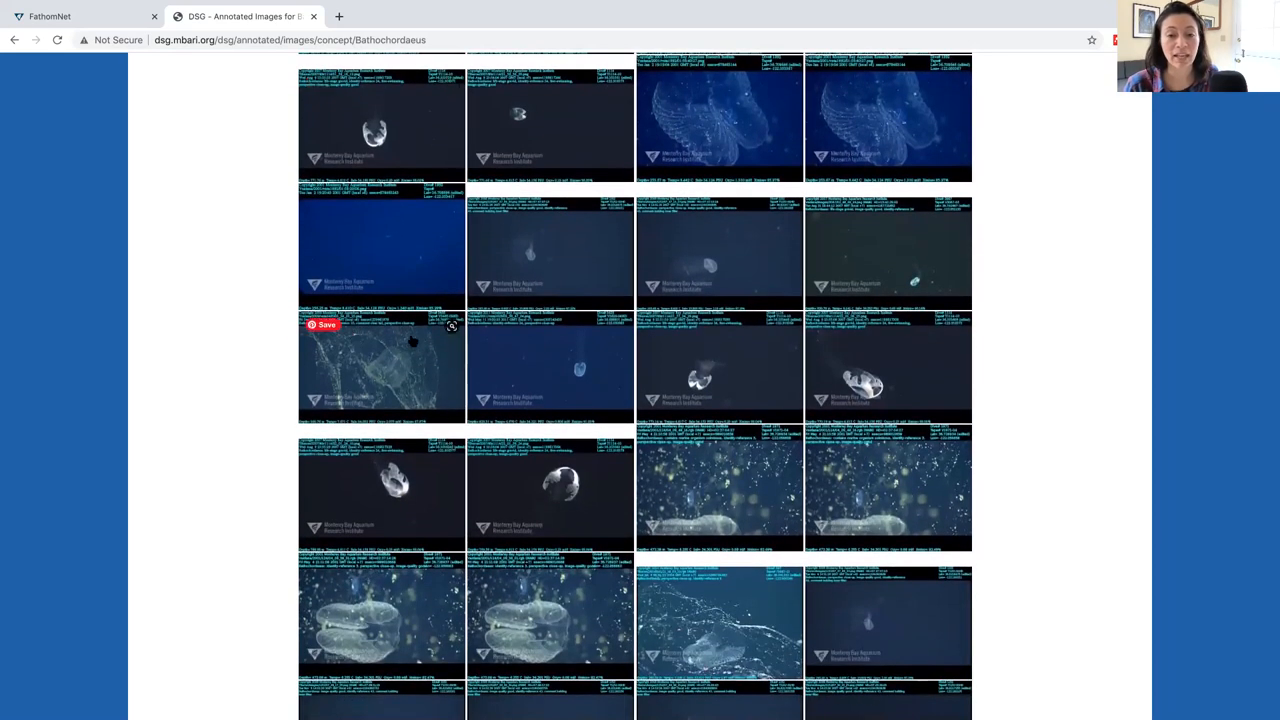
pyautogui.scroll(-3)
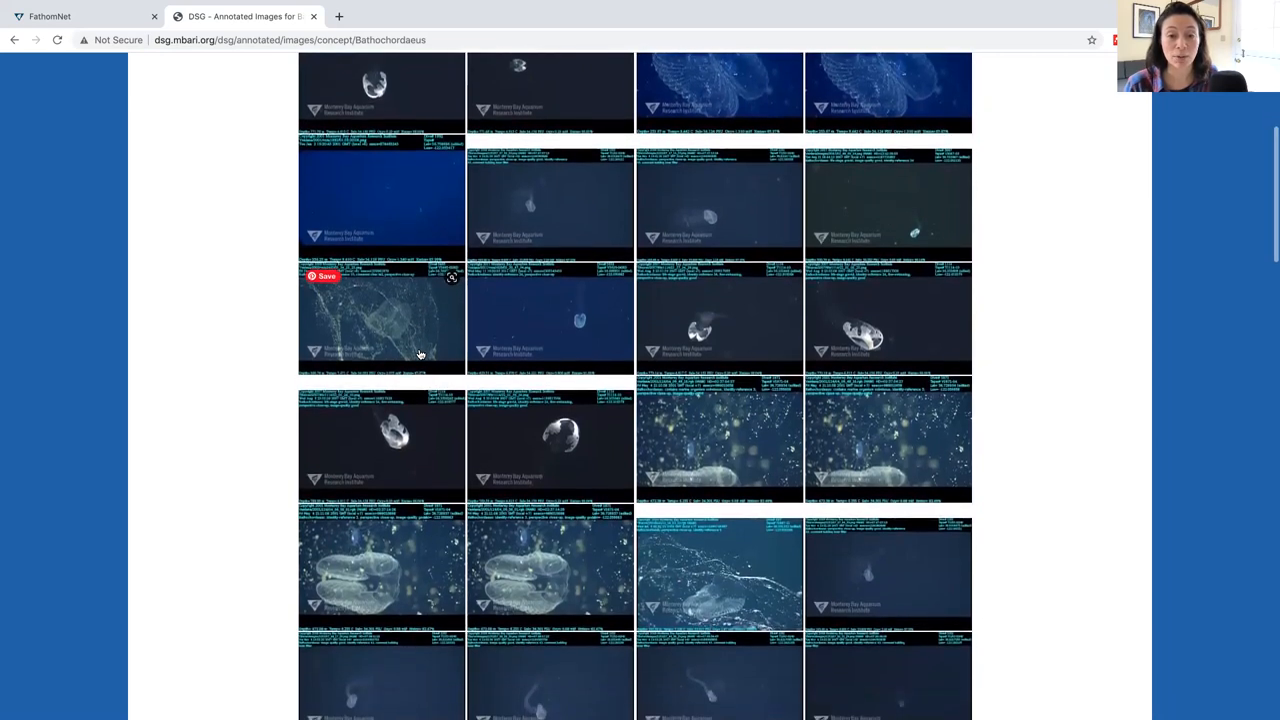
pyautogui.scroll(-3)
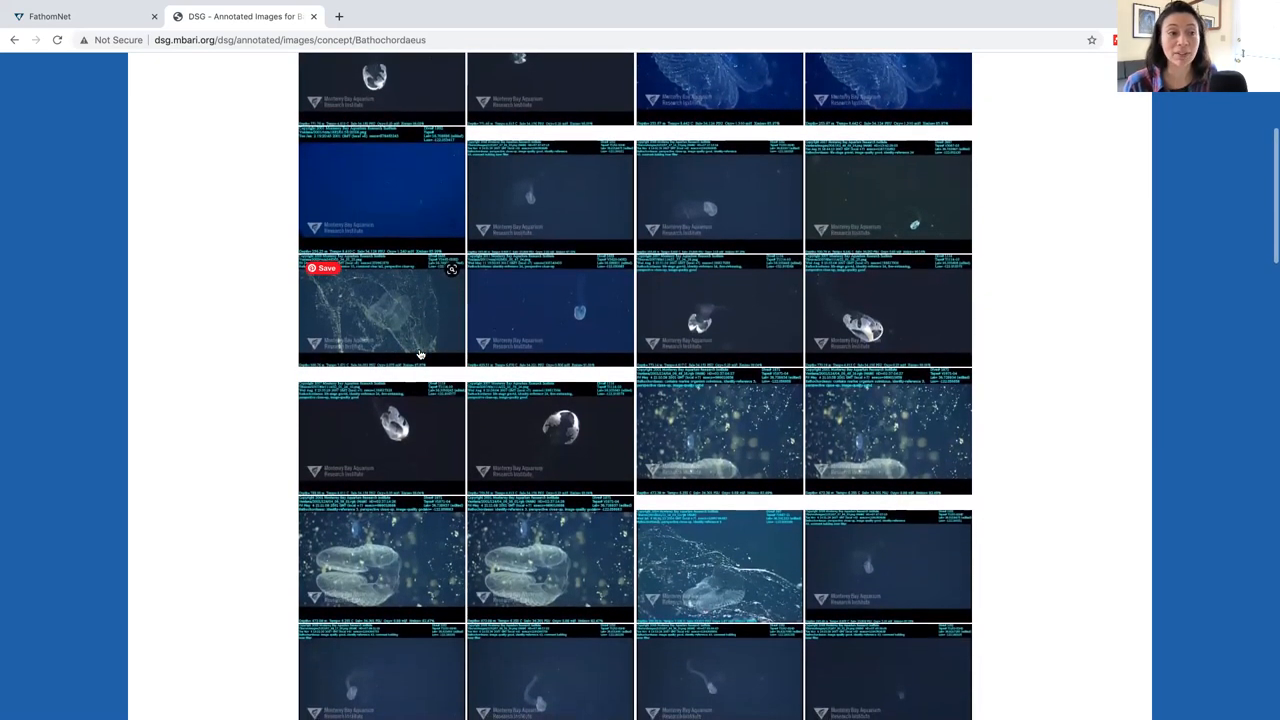
pyautogui.scroll(-3)
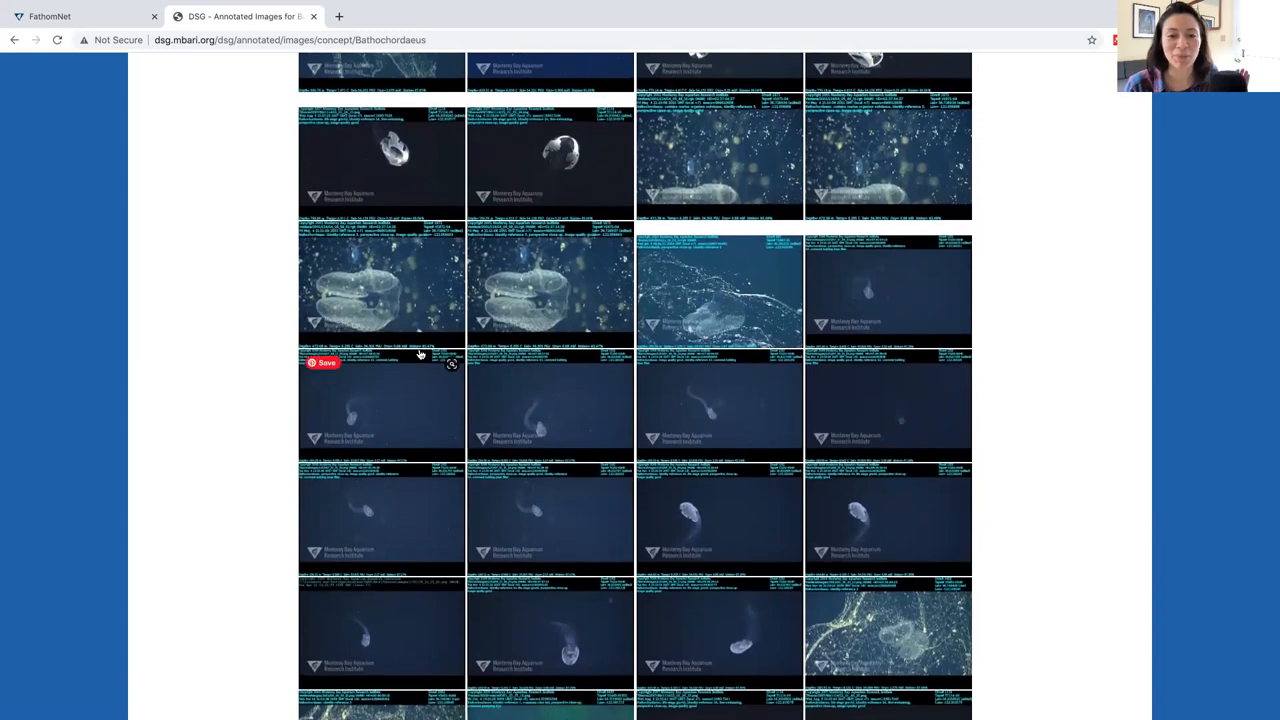
pyautogui.scroll(-3)
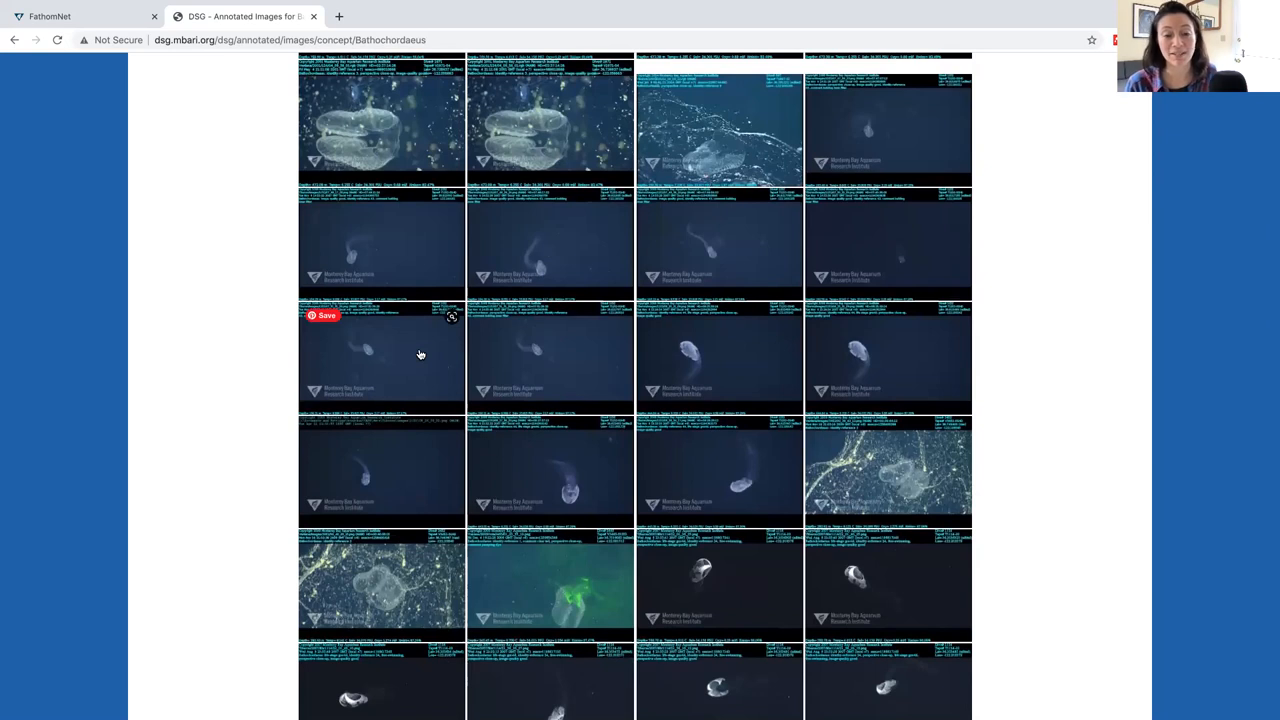
pyautogui.scroll(-3)
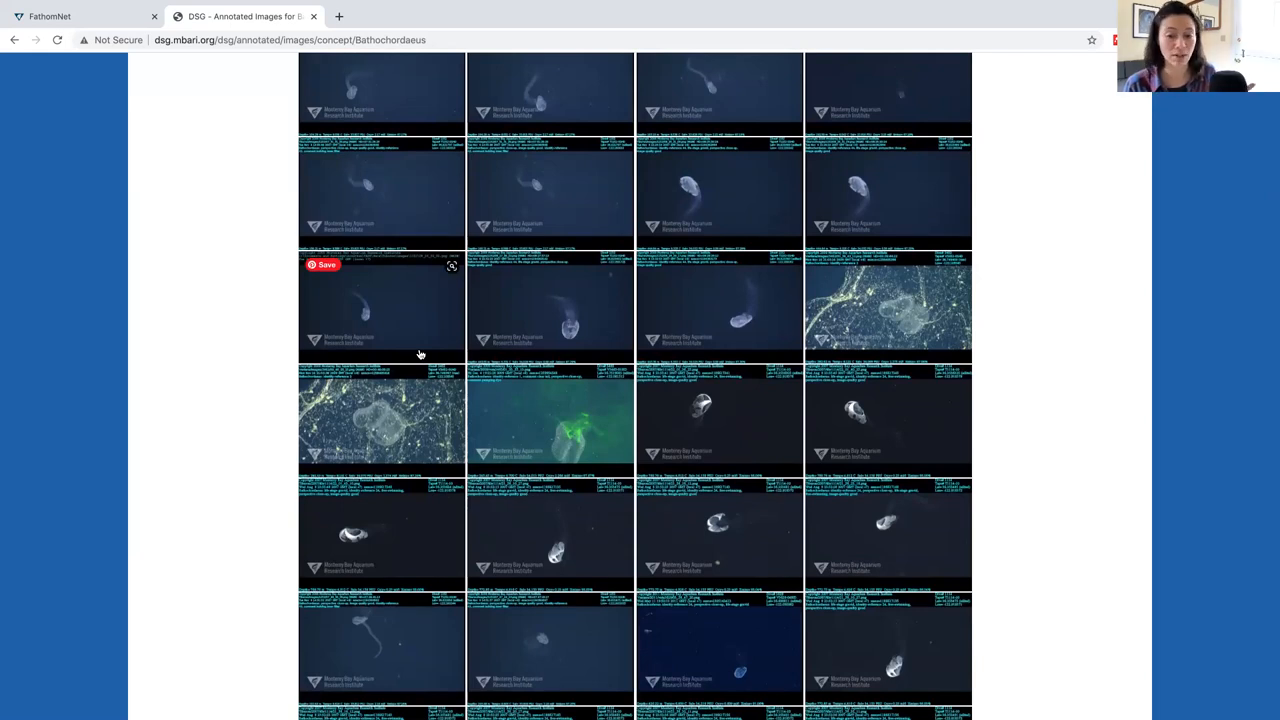
pyautogui.scroll(-3)
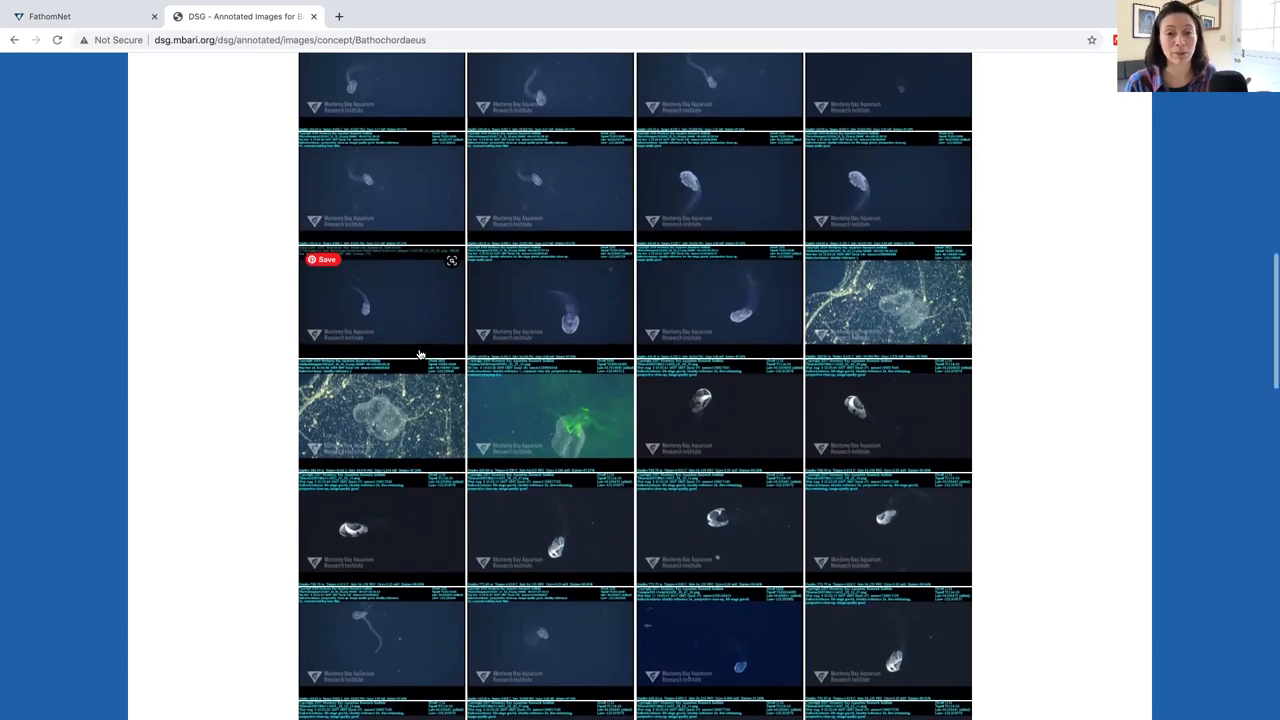
pyautogui.scroll(-3)
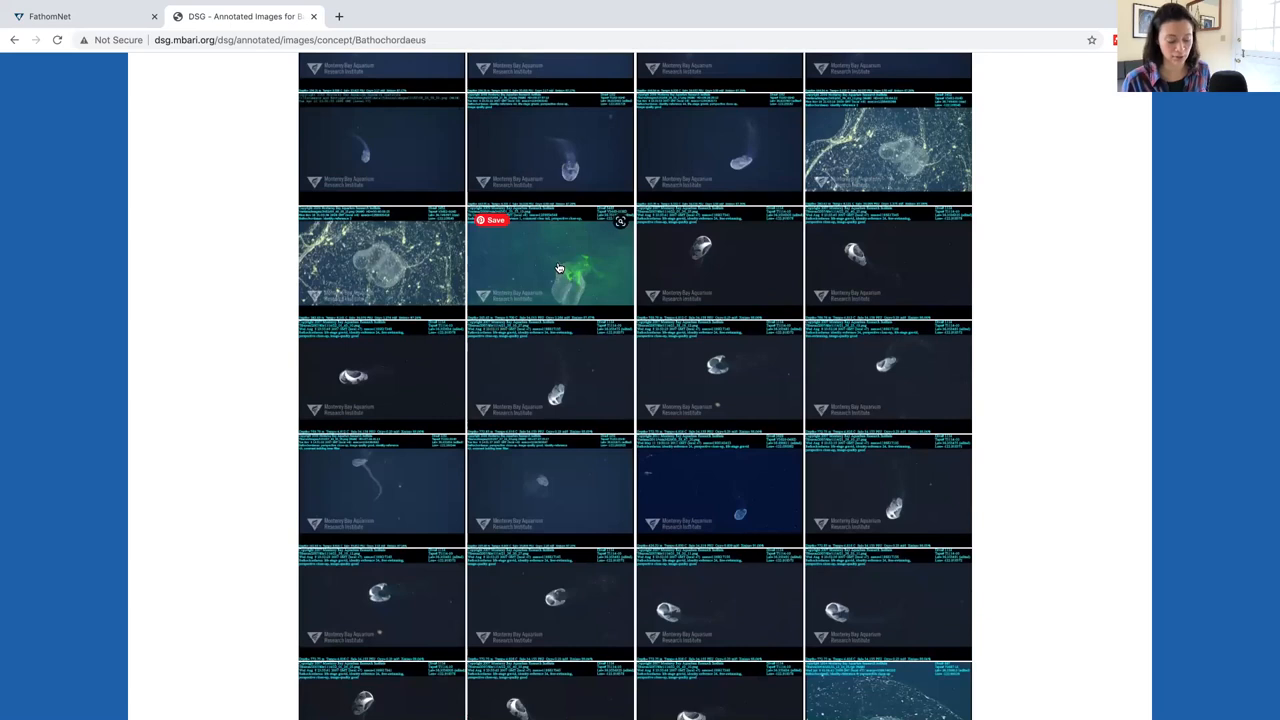
pyautogui.click(560, 268)
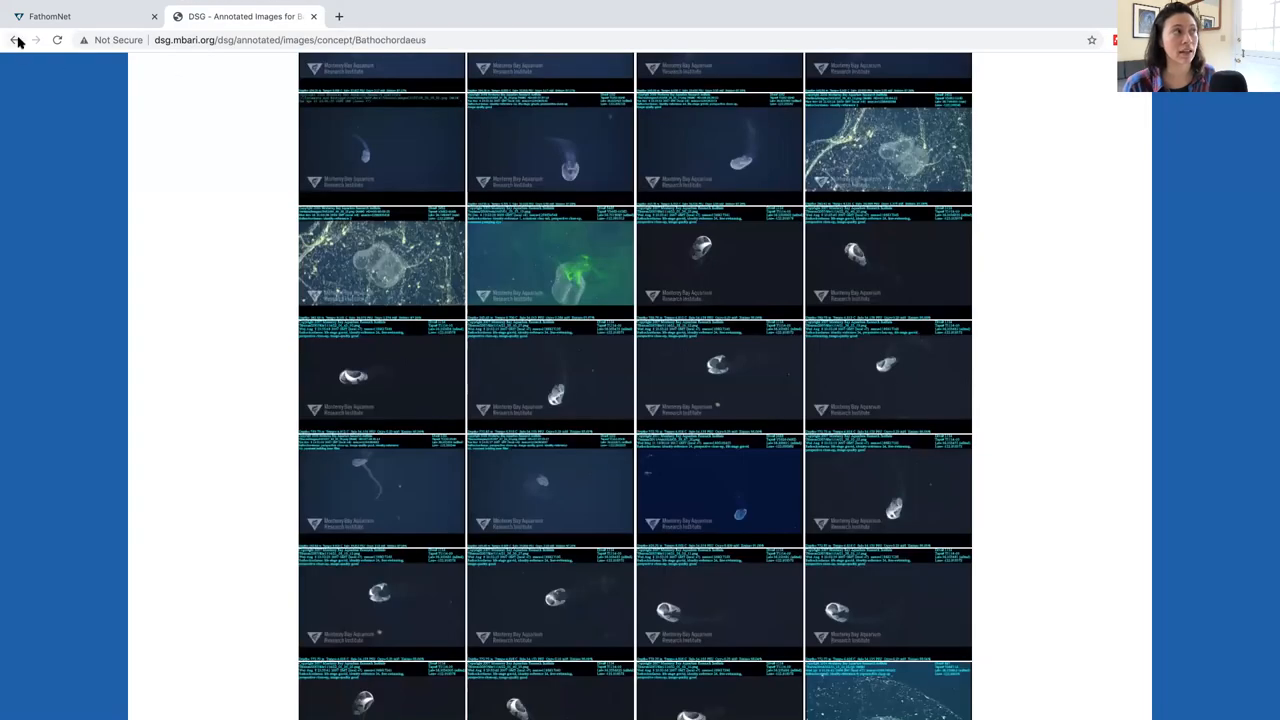
pyautogui.click(14, 40)
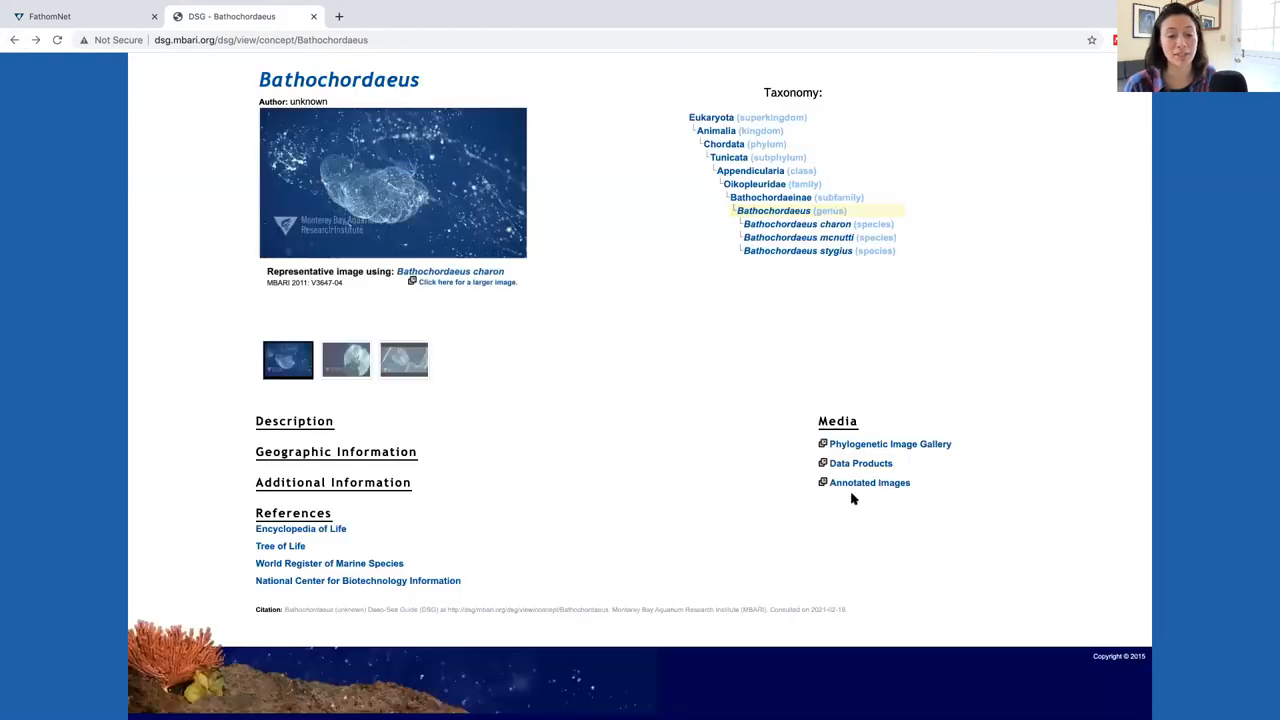
pyautogui.moveTo(880, 532)
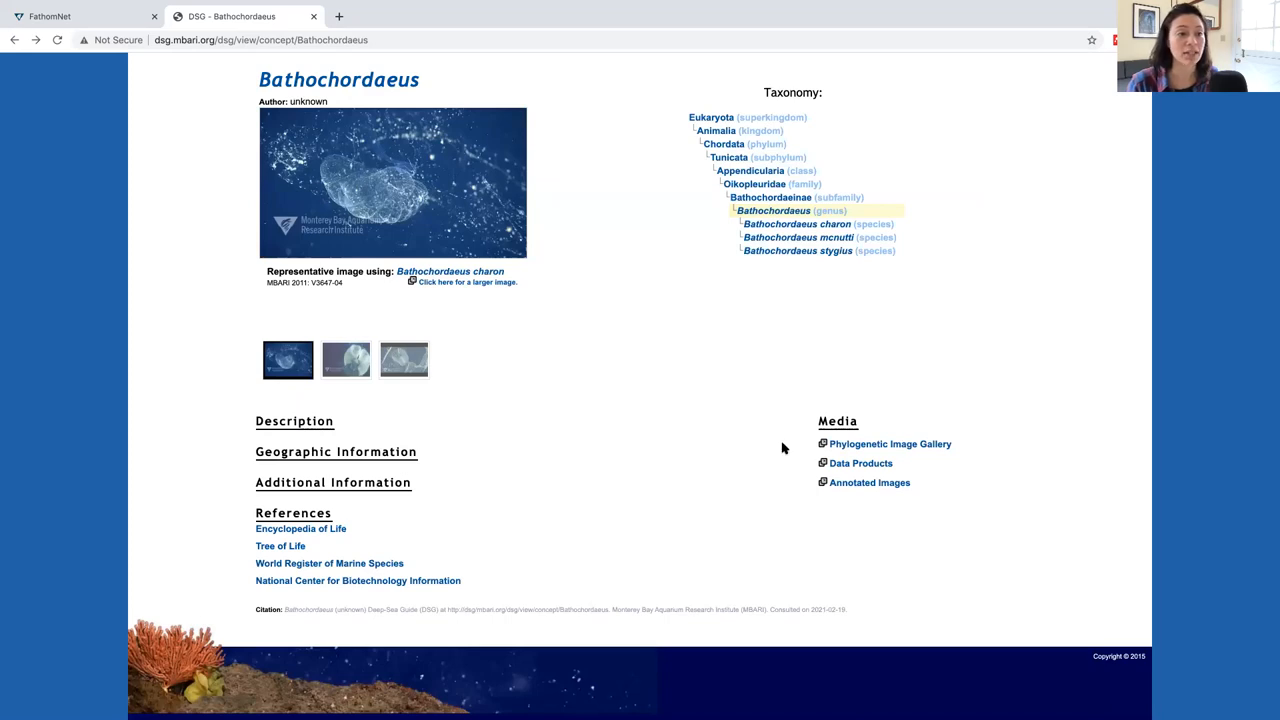
pyautogui.click(860, 464)
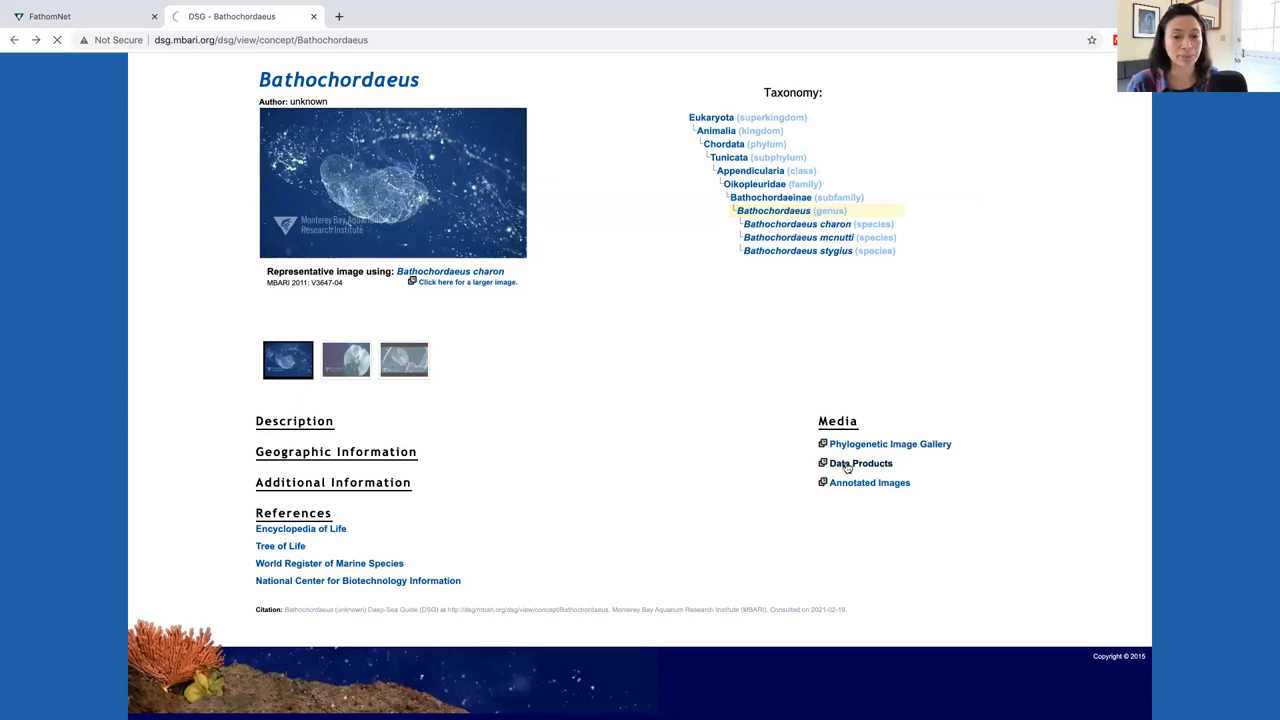
pyautogui.click(860, 464)
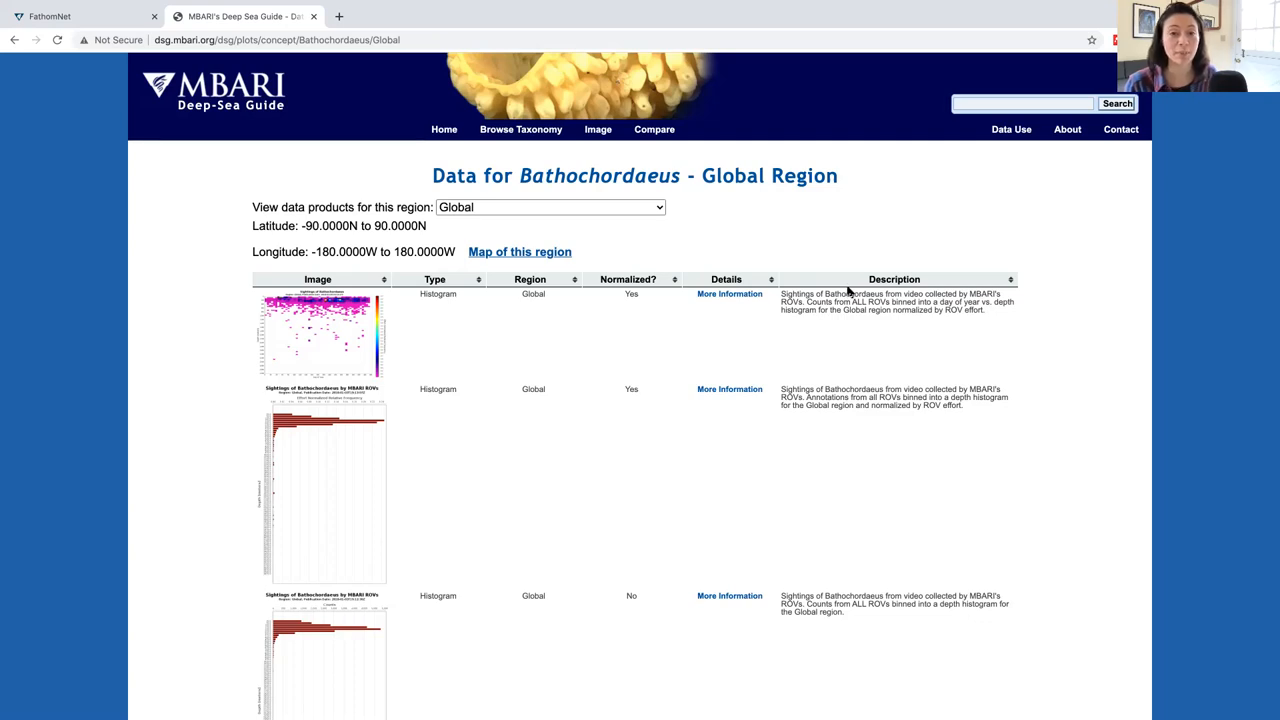
pyautogui.moveTo(880, 256)
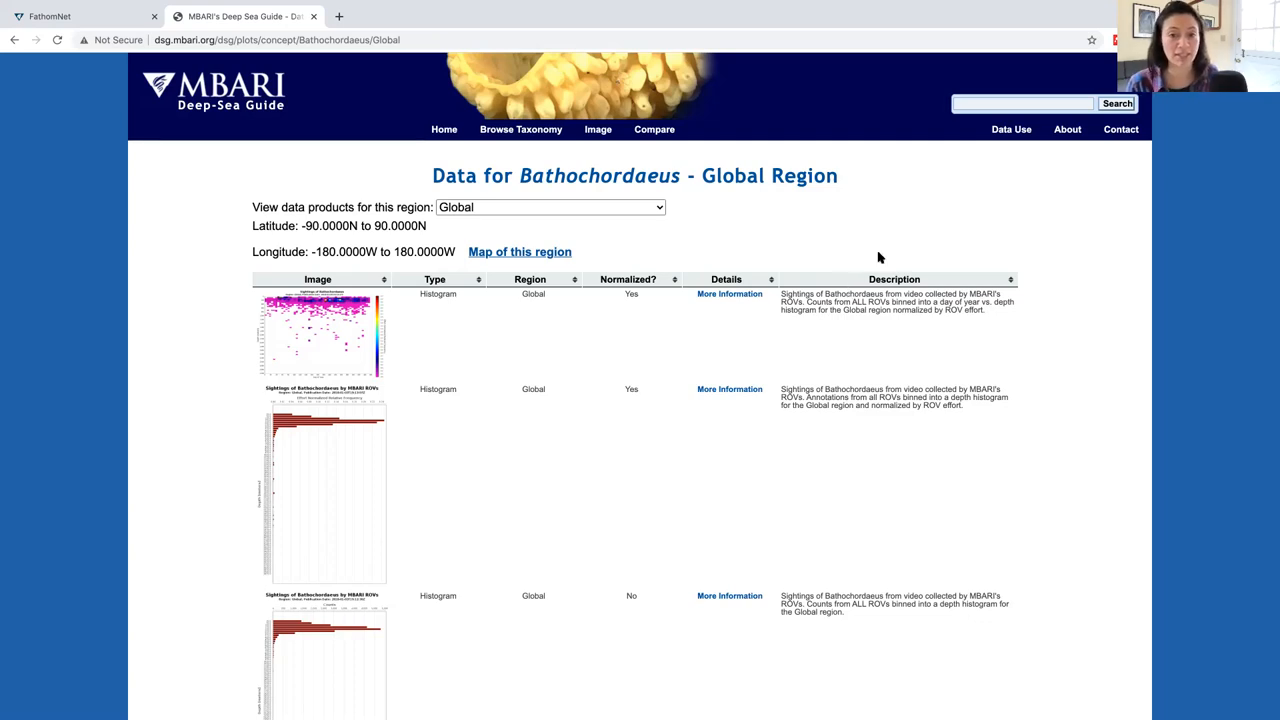
pyautogui.moveTo(844, 240)
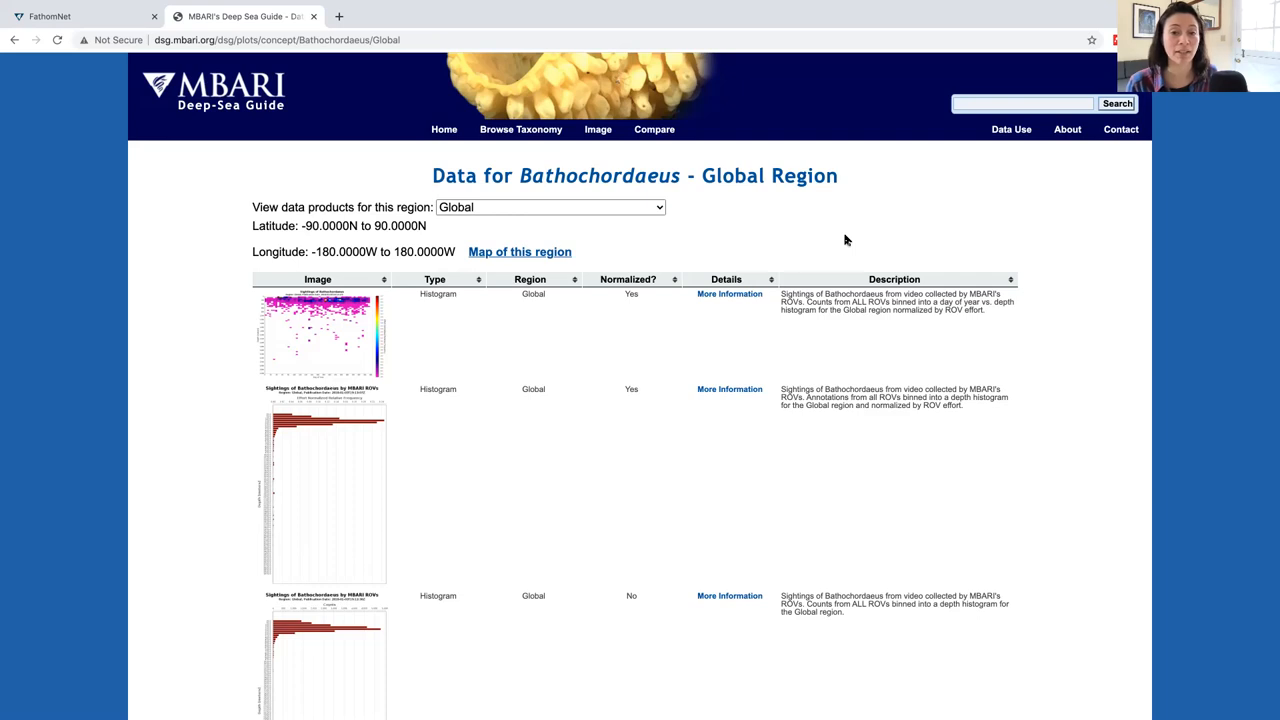
pyautogui.moveTo(960, 352)
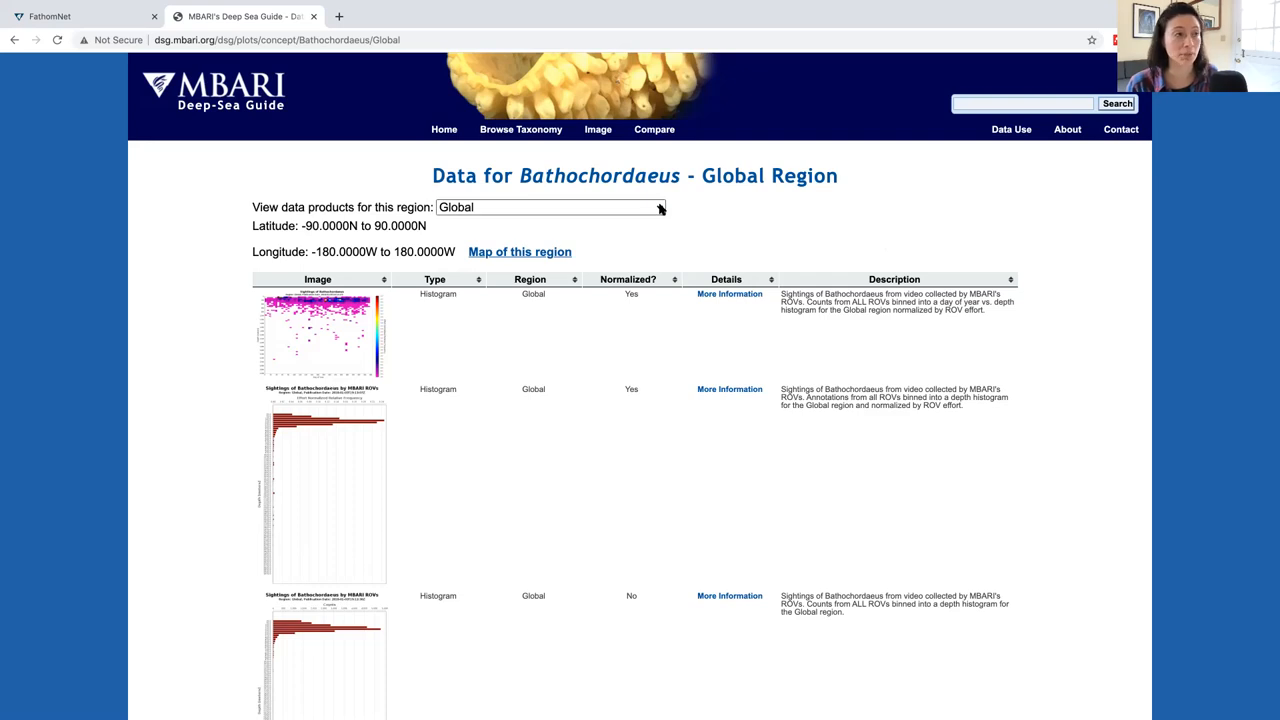
pyautogui.moveTo(648, 204)
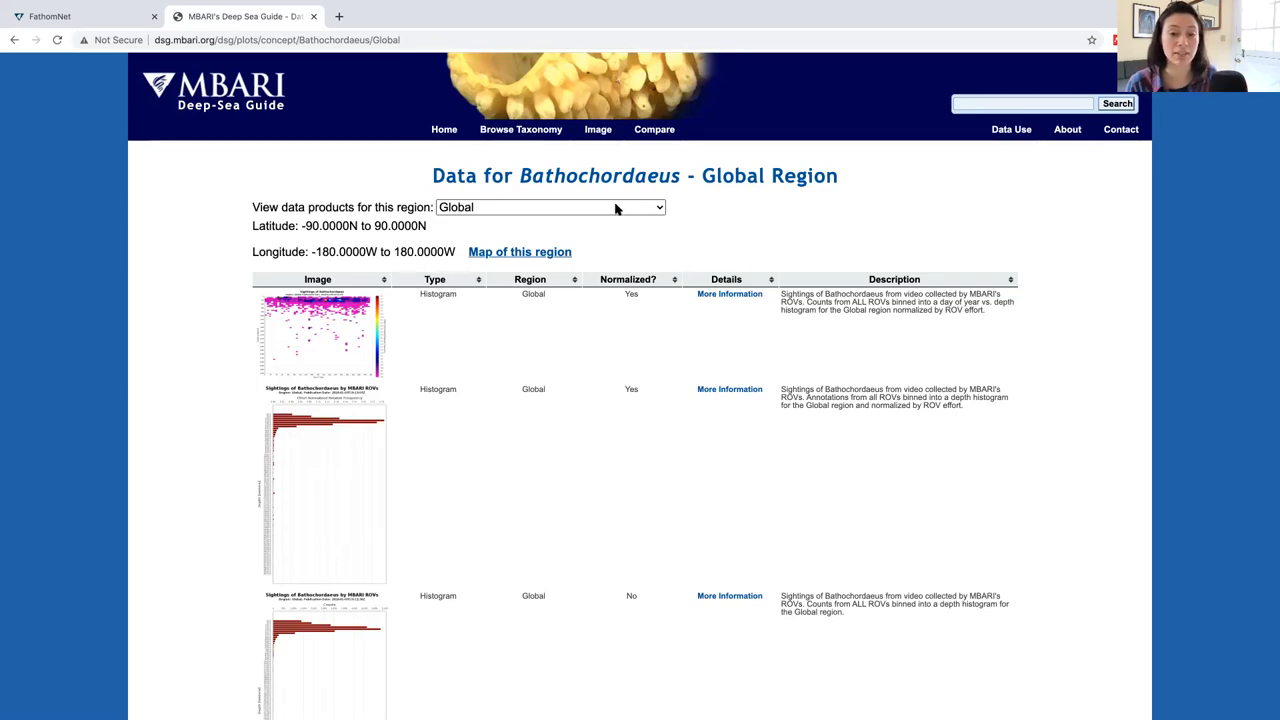
pyautogui.moveTo(608, 180)
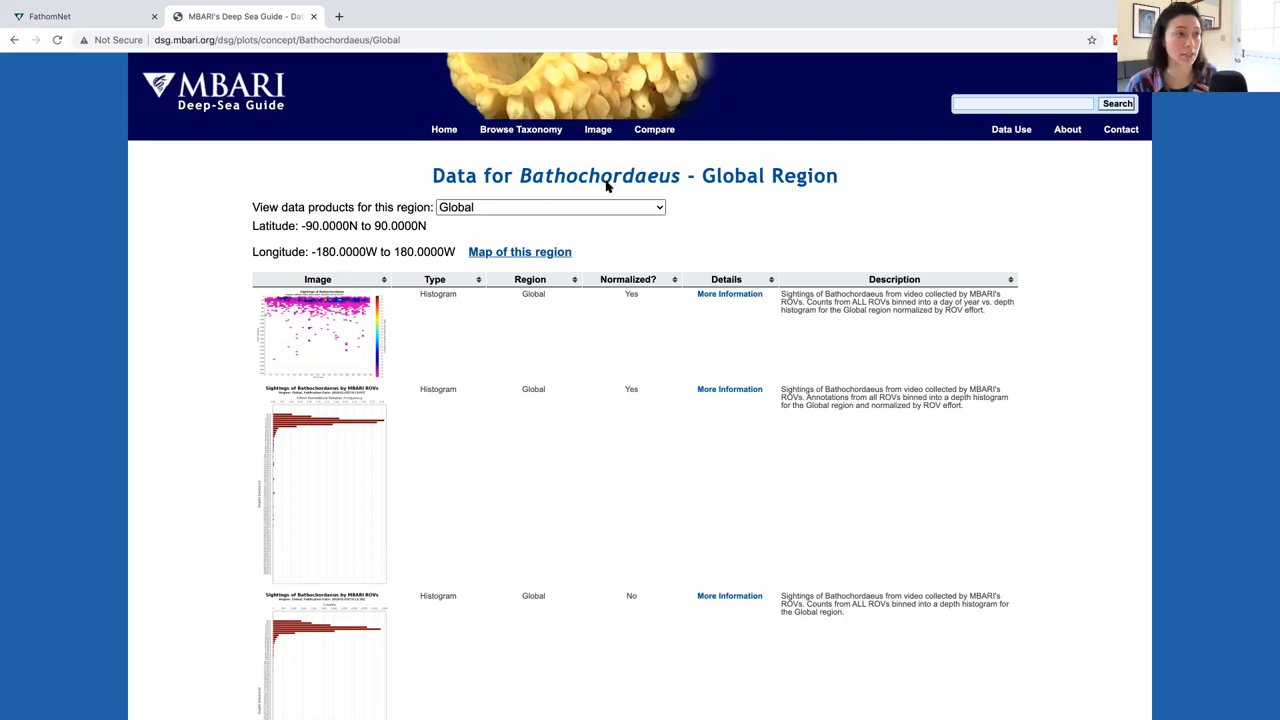
pyautogui.moveTo(570, 228)
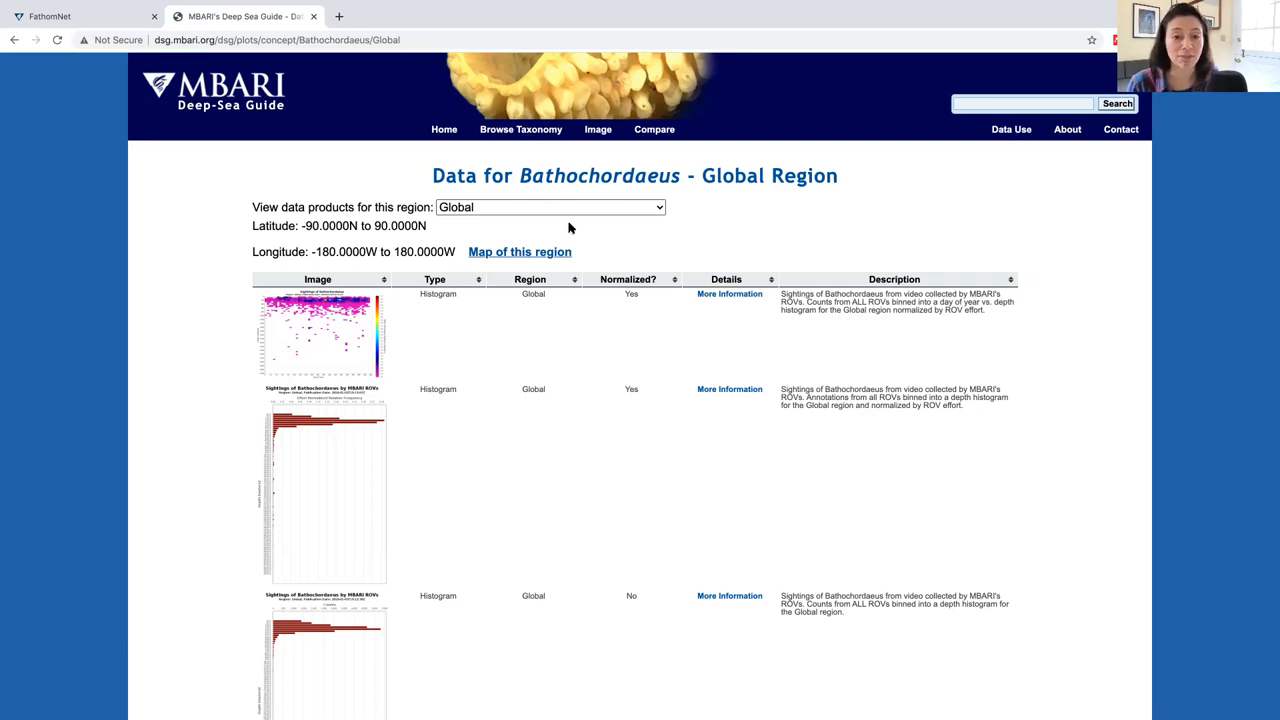
pyautogui.moveTo(588, 220)
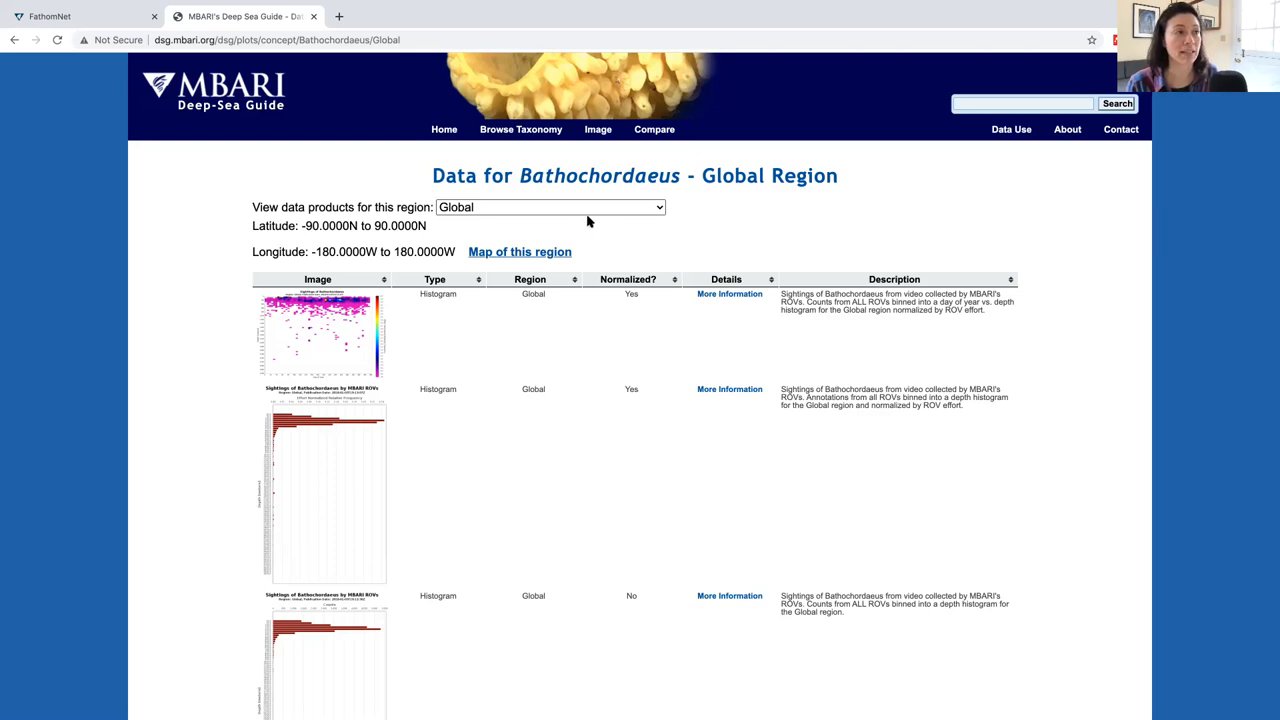
pyautogui.click(550, 206)
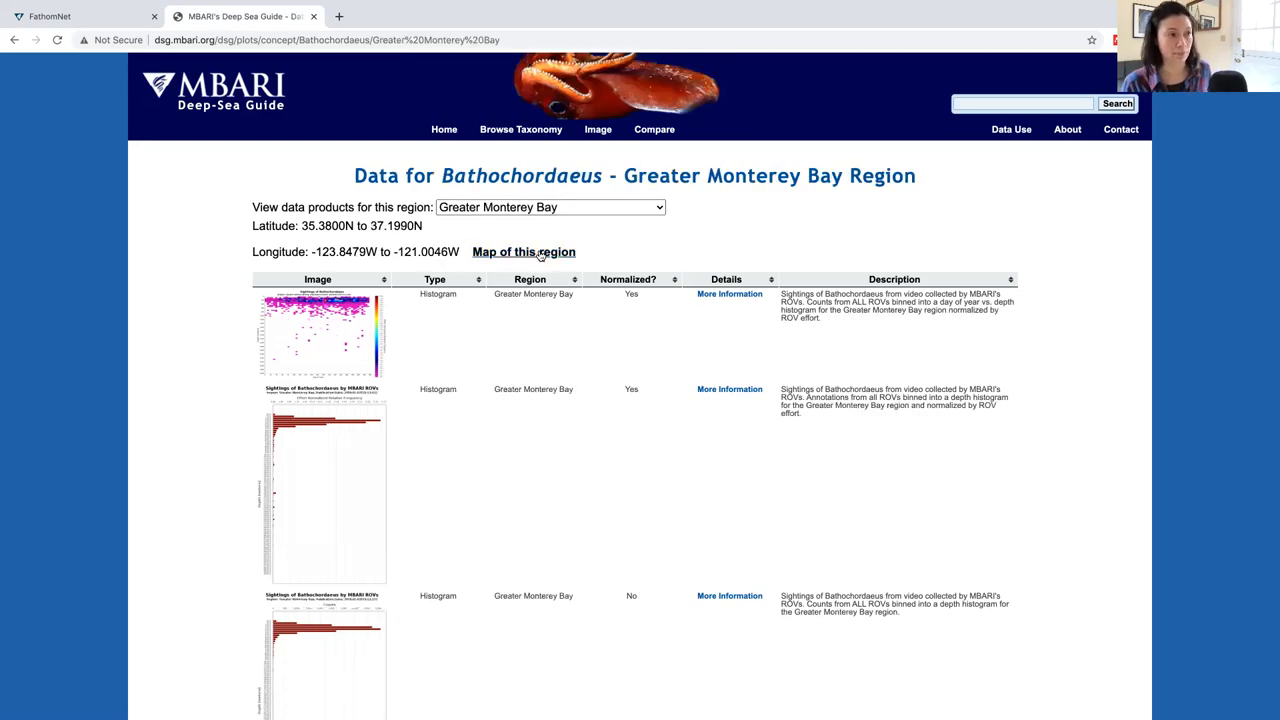
pyautogui.click(524, 252)
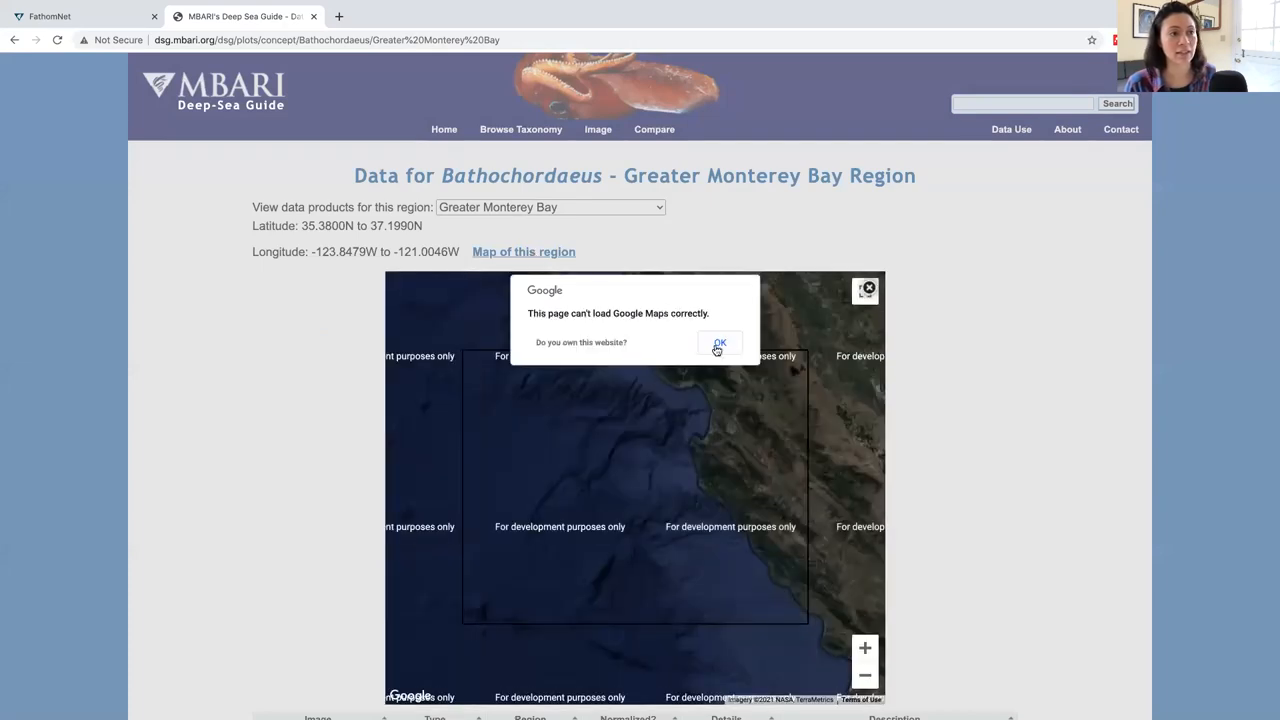
pyautogui.click(720, 344)
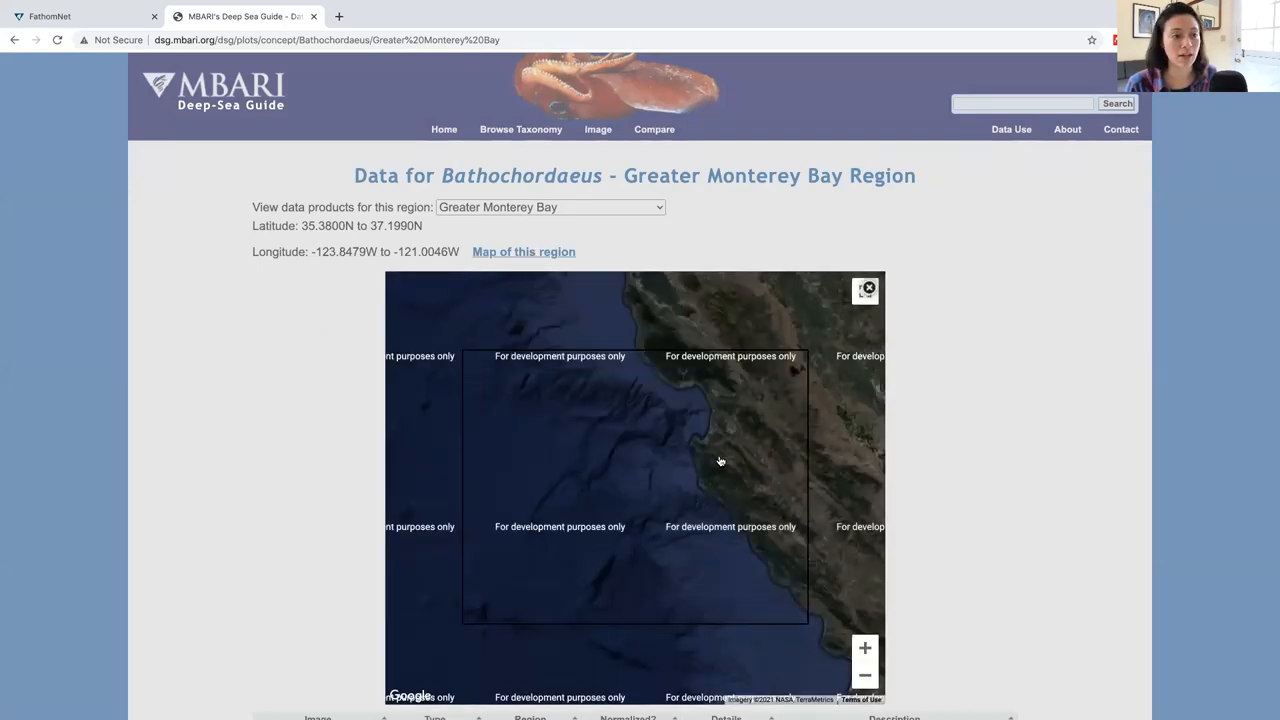
pyautogui.click(864, 674)
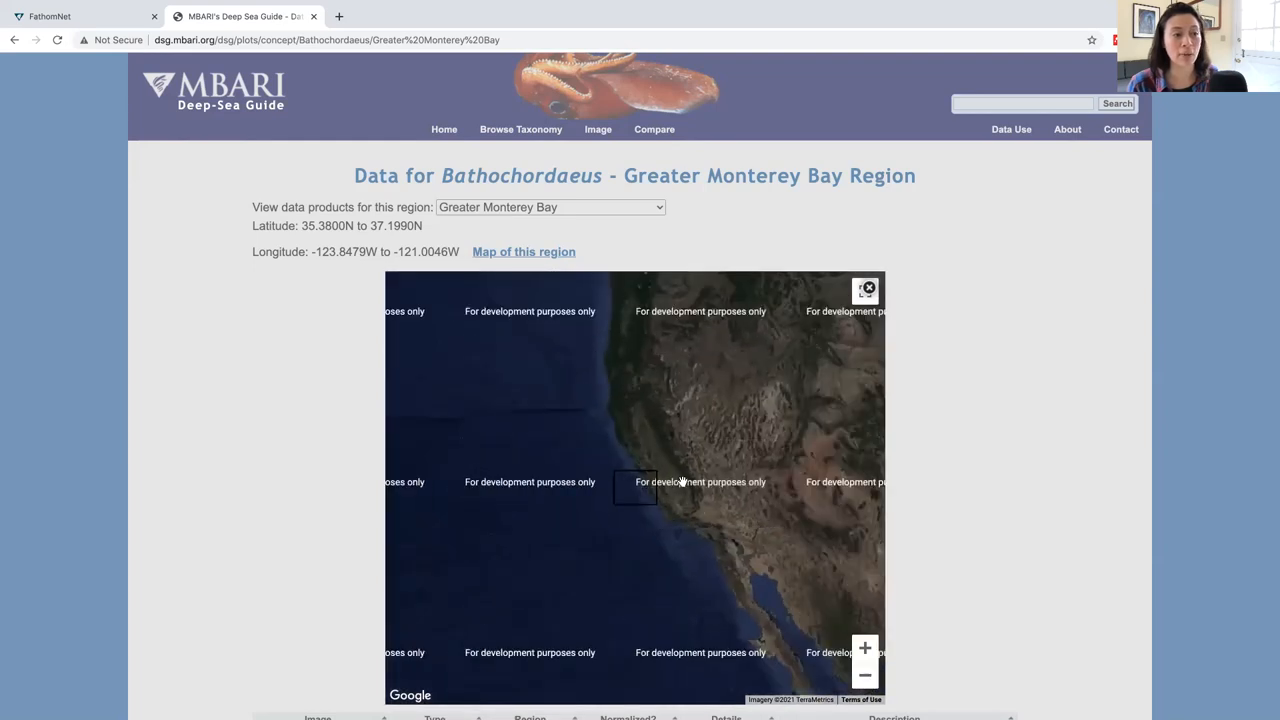
pyautogui.moveTo(618, 478)
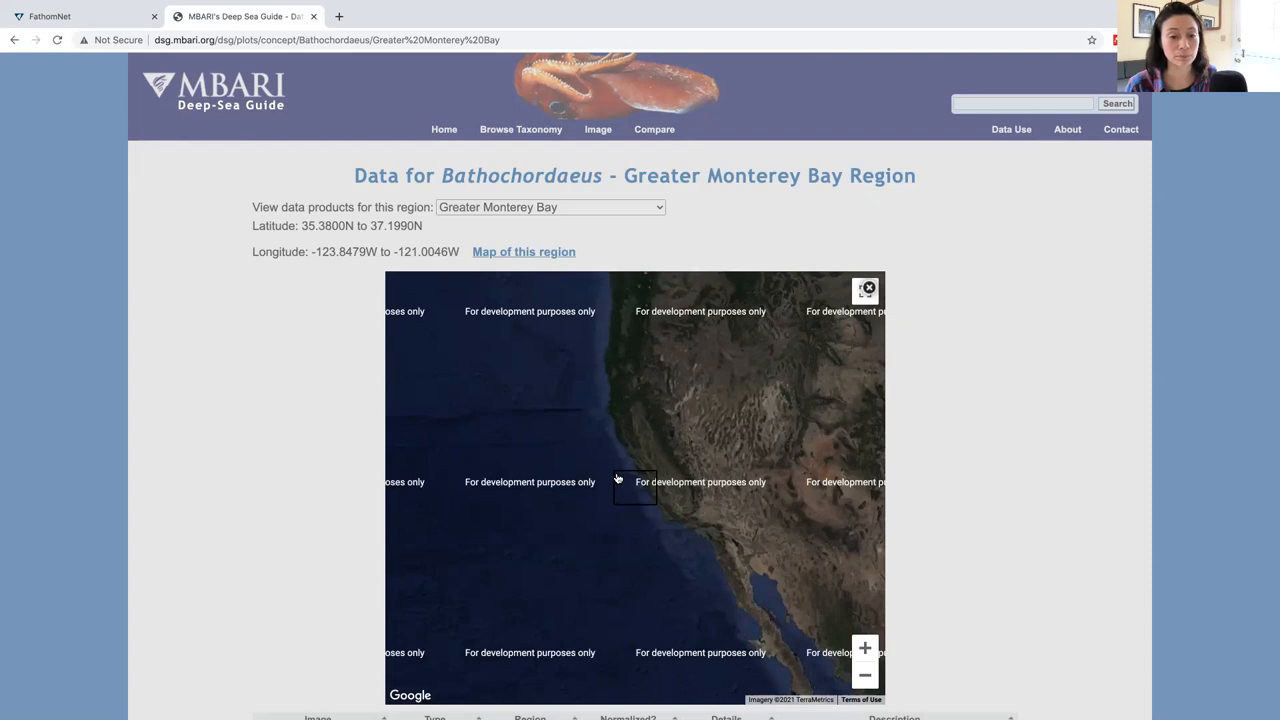
pyautogui.moveTo(186, 212)
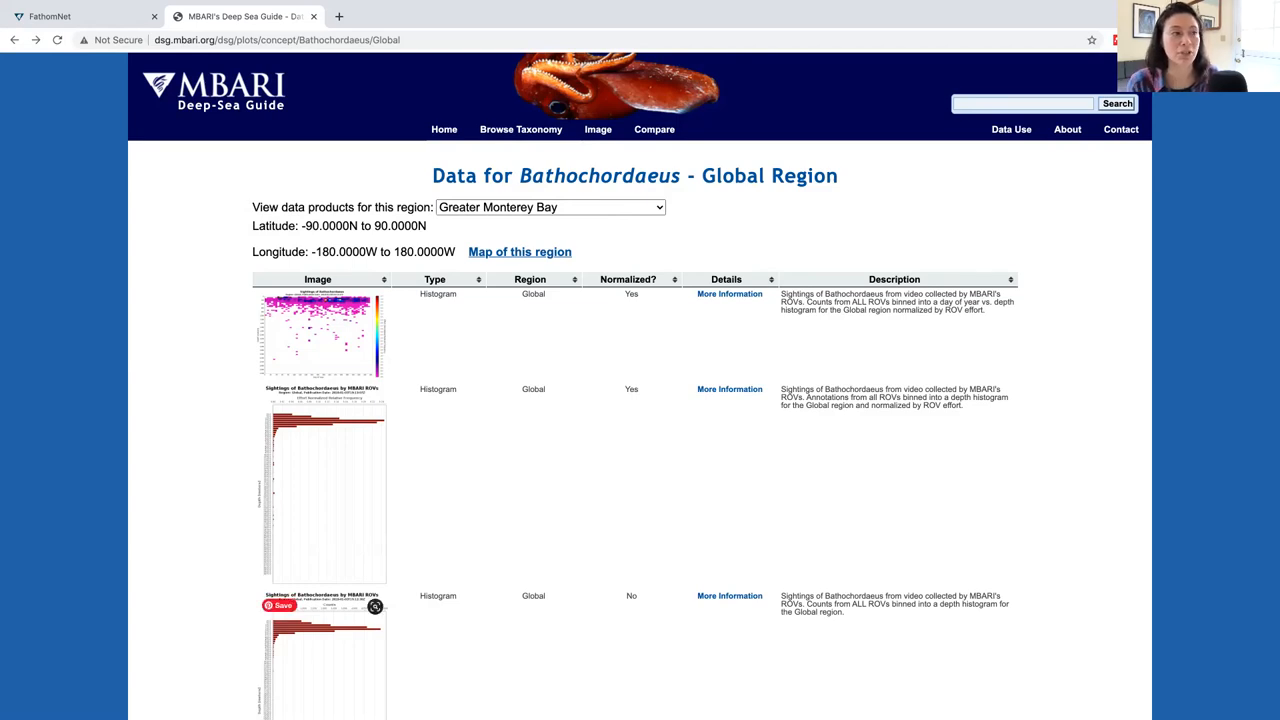
pyautogui.scroll(-3)
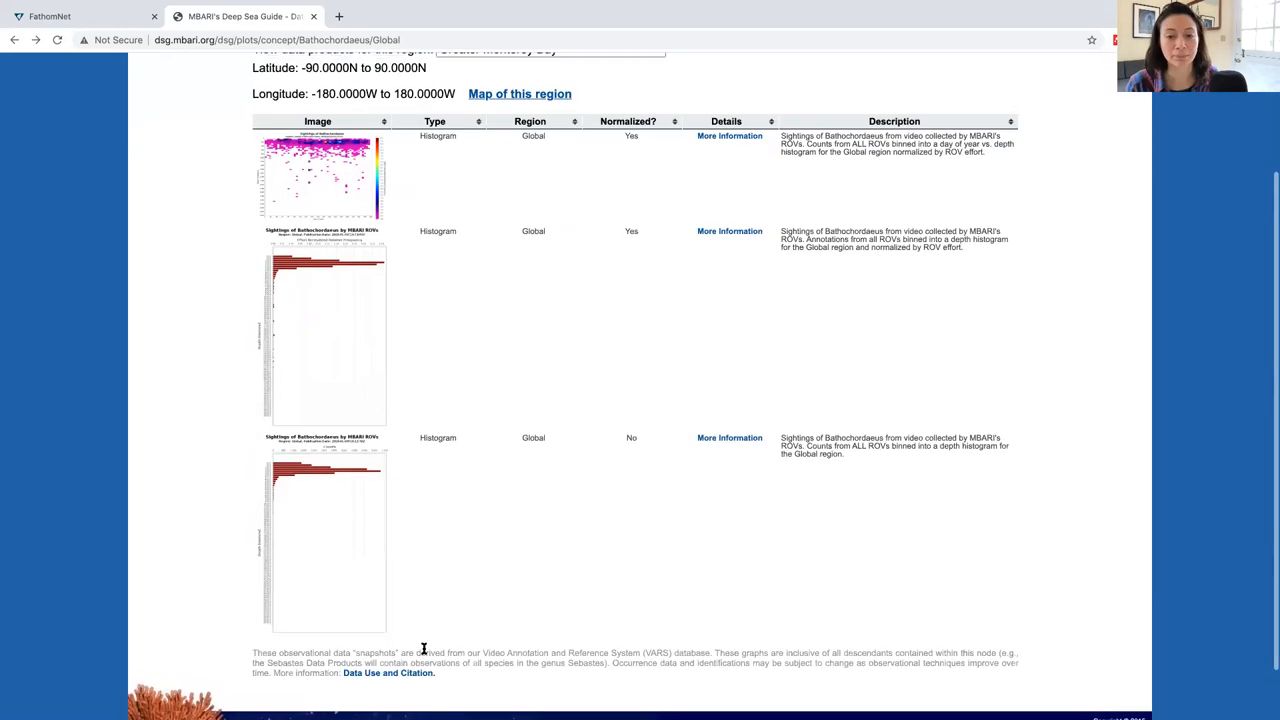
pyautogui.moveTo(520, 590)
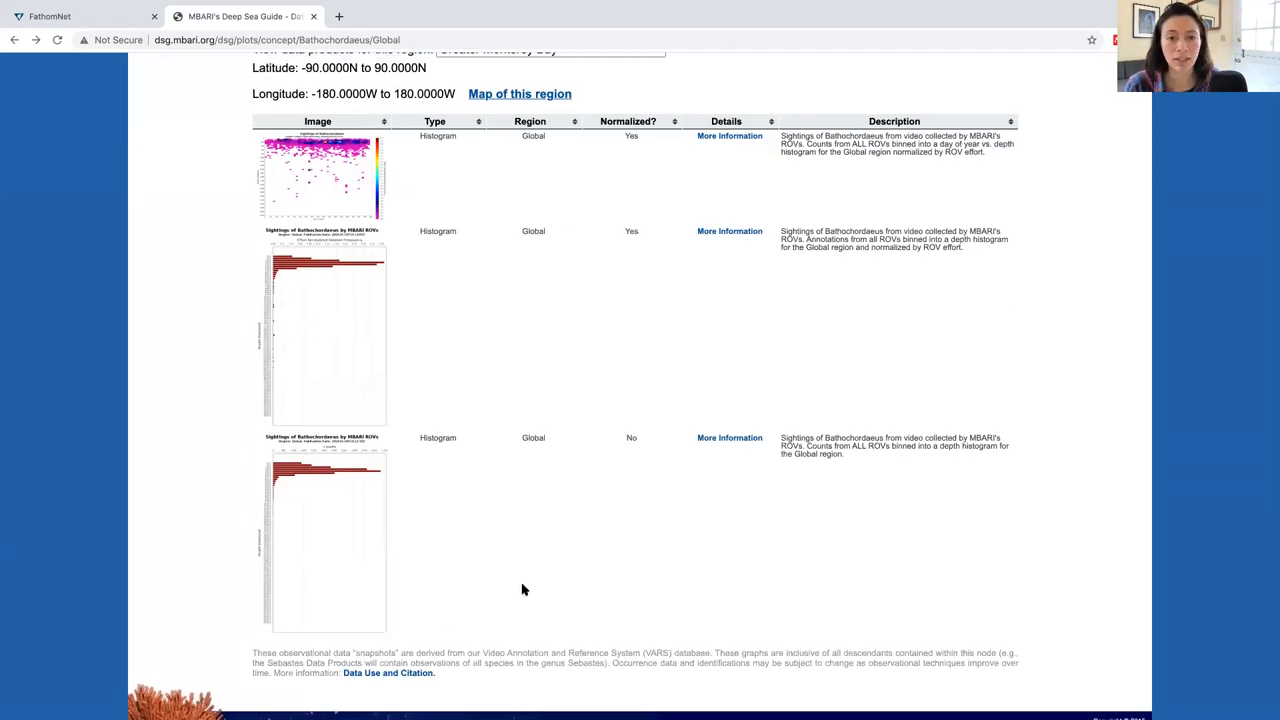
pyautogui.moveTo(368, 628)
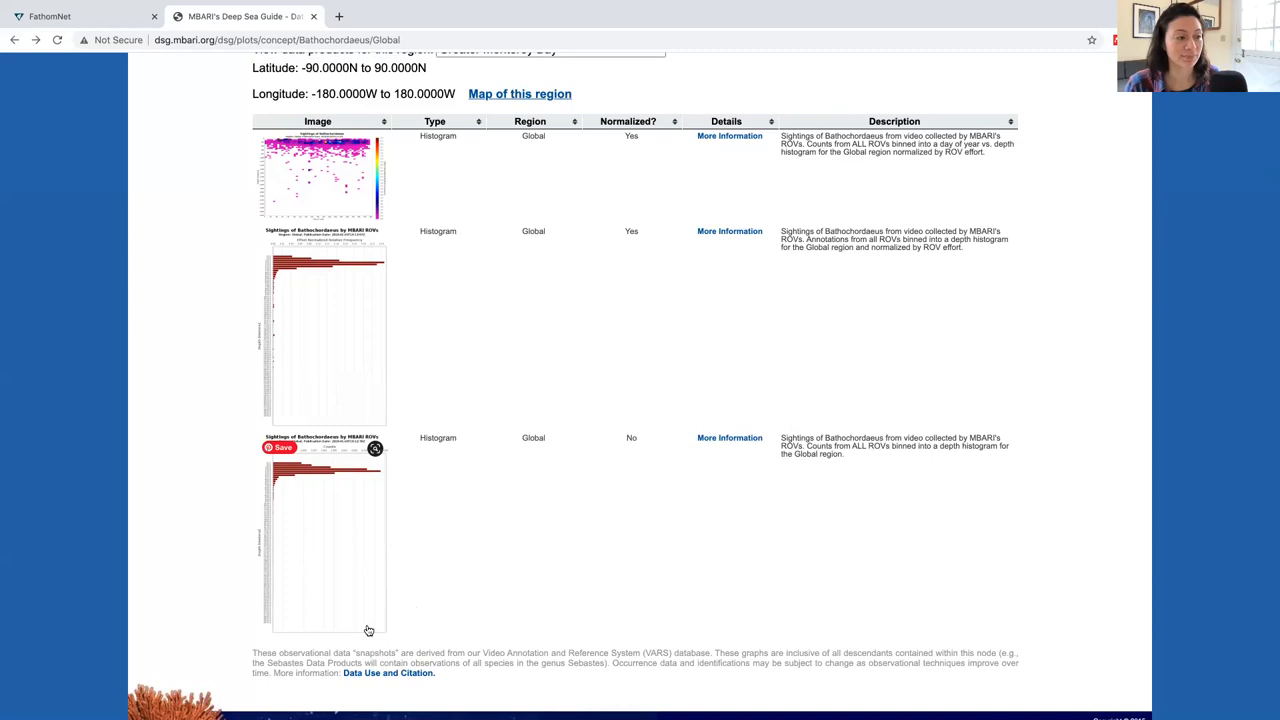
# View the unnormalized Global depth histogram of Bathochordaeus sightings at full size
pyautogui.click(324, 536)
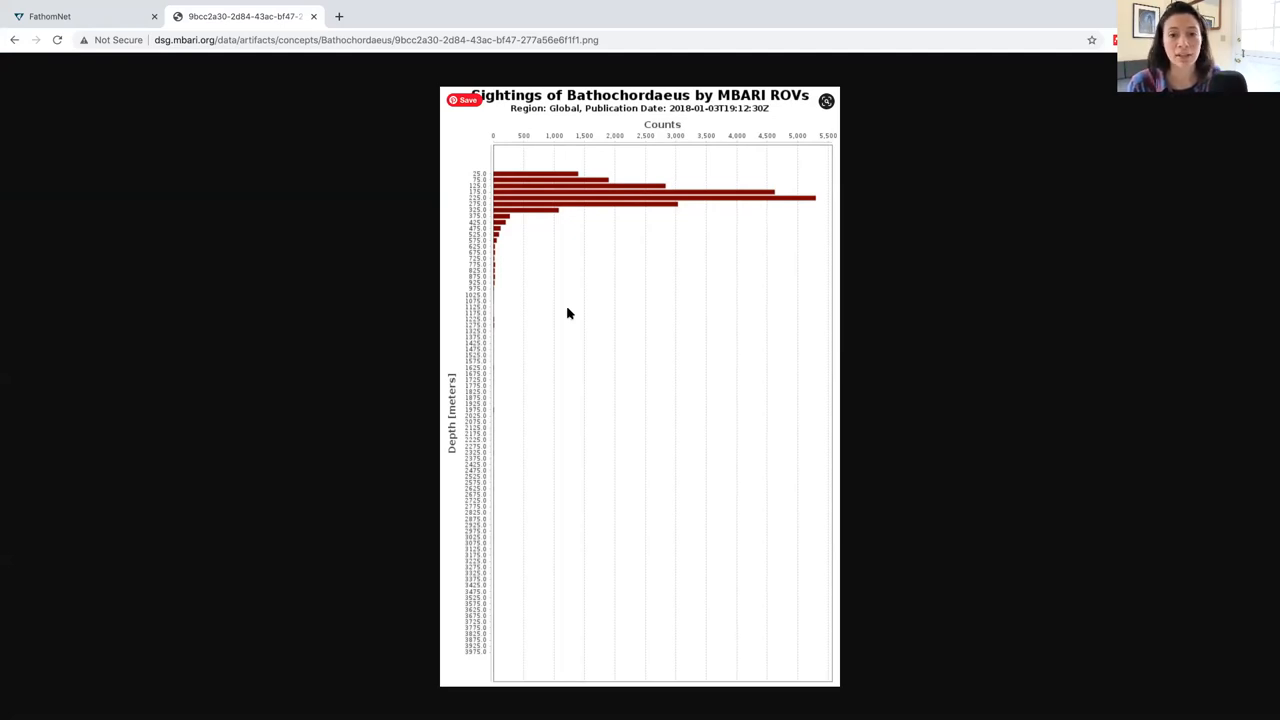
pyautogui.moveTo(560, 332)
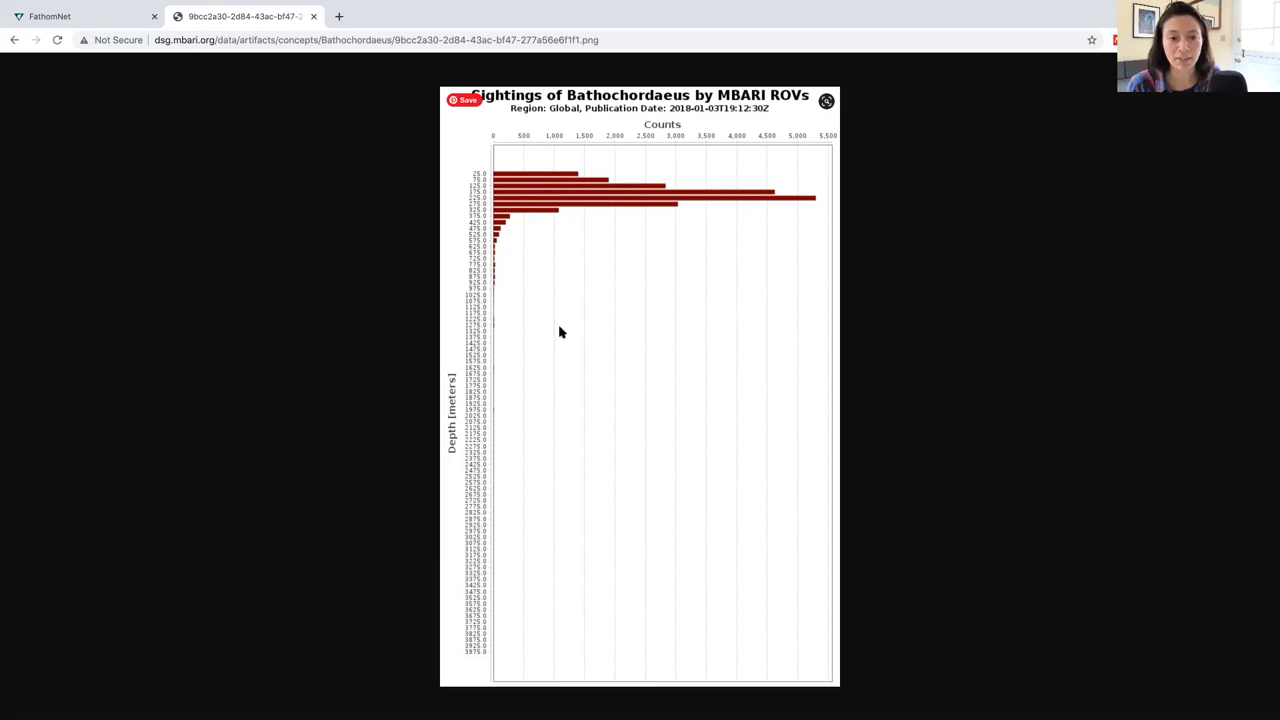
pyautogui.moveTo(520, 238)
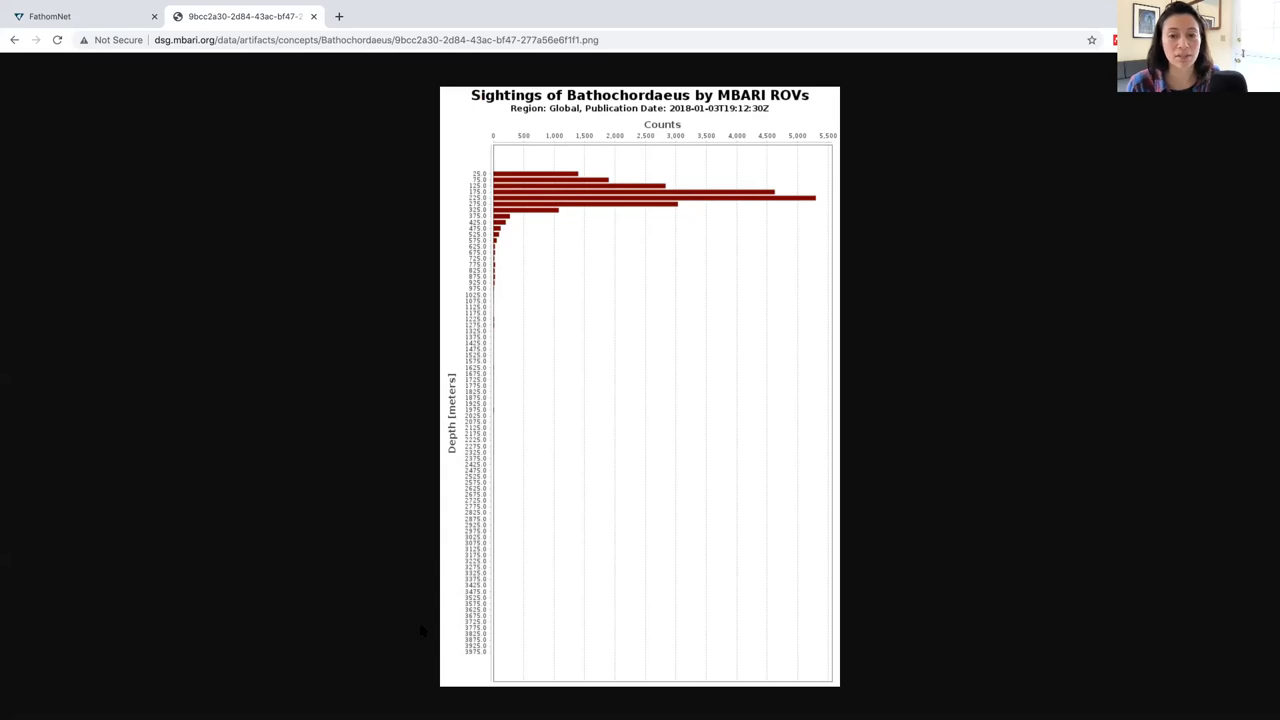
pyautogui.moveTo(716, 150)
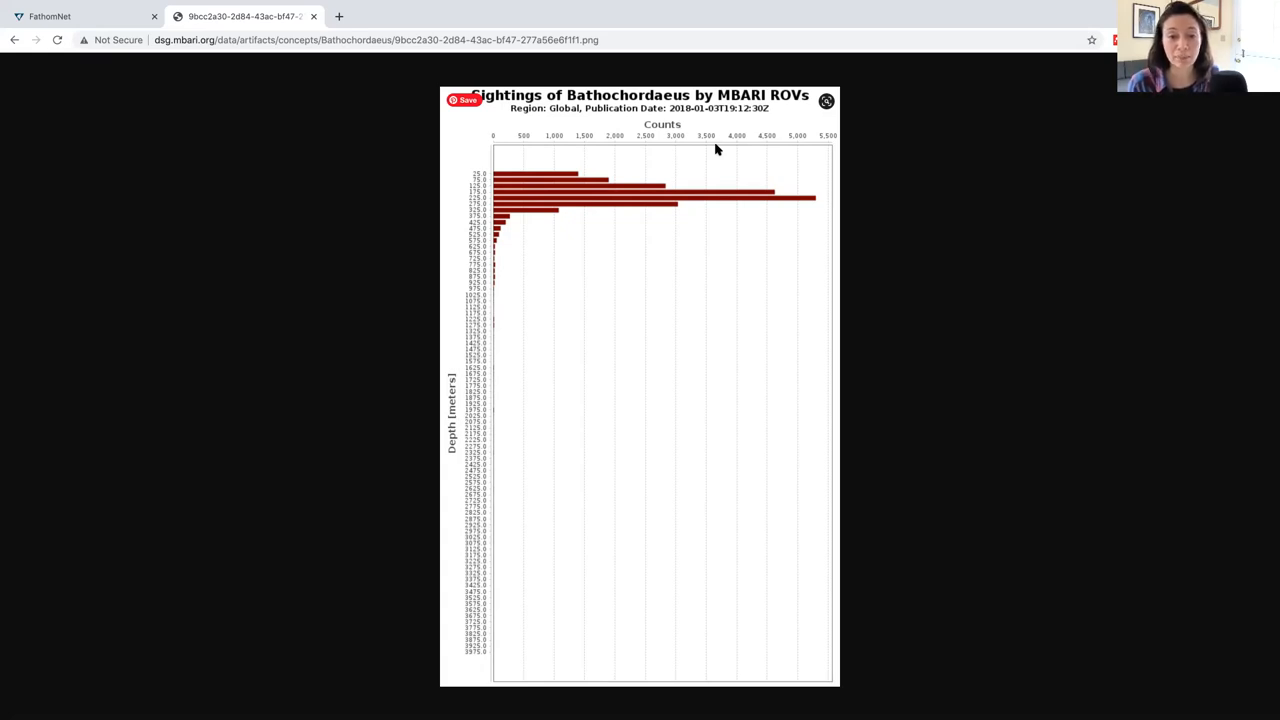
pyautogui.moveTo(816, 200)
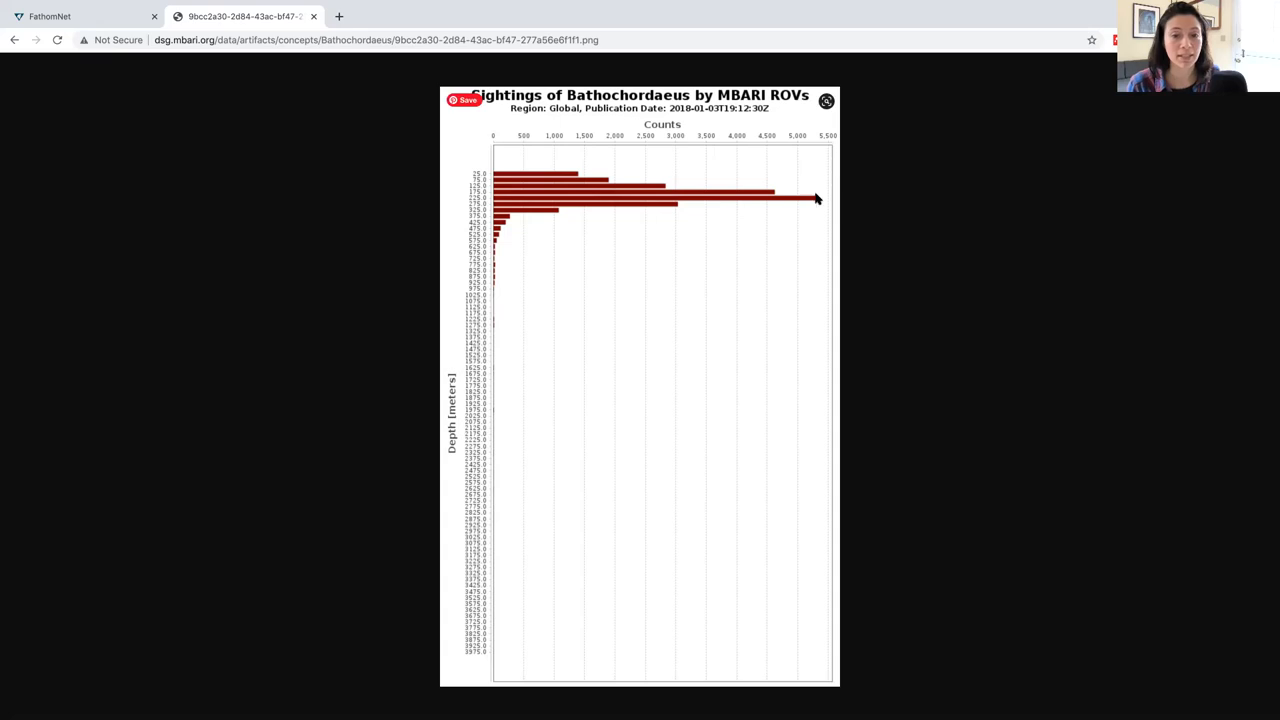
pyautogui.moveTo(814, 168)
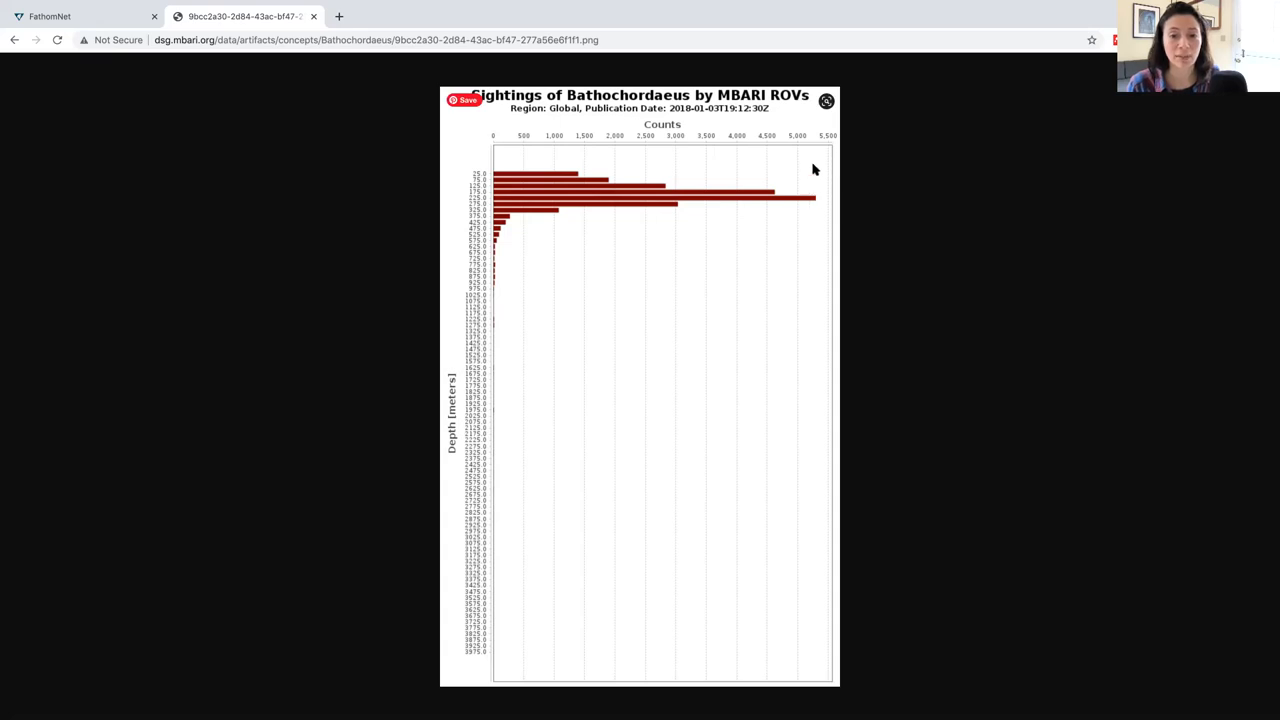
pyautogui.moveTo(776, 160)
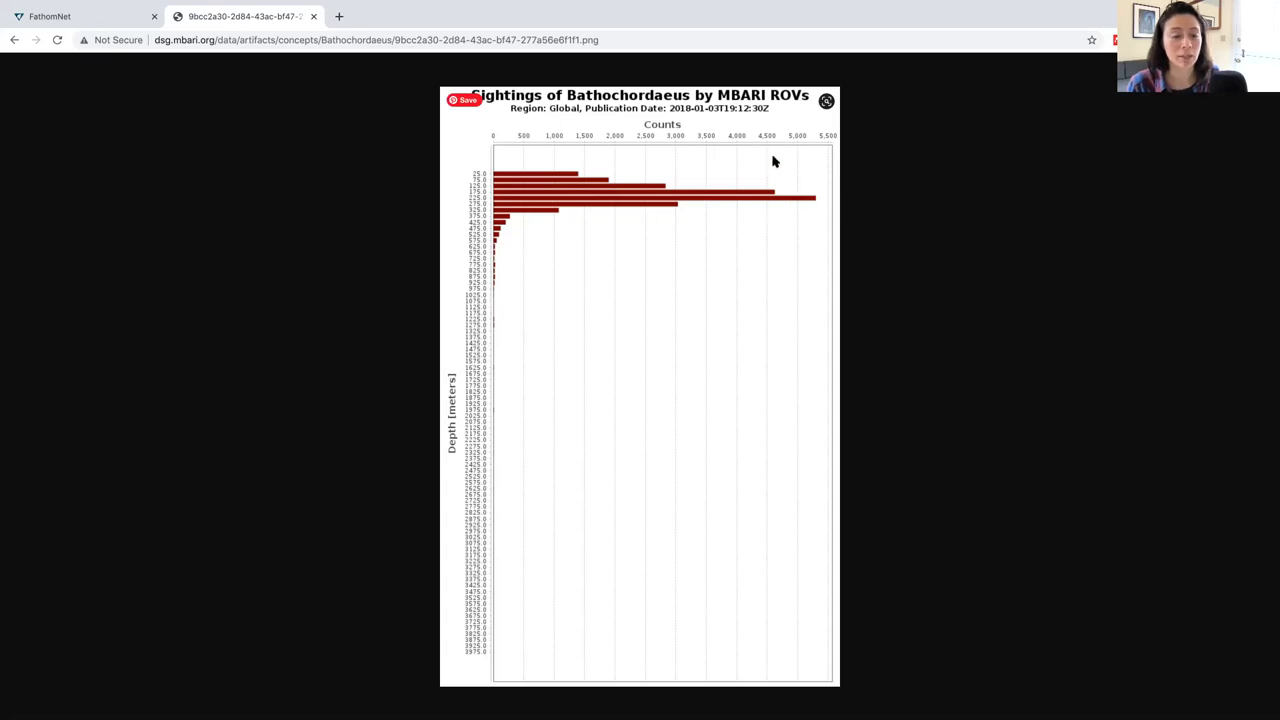
pyautogui.moveTo(816, 198)
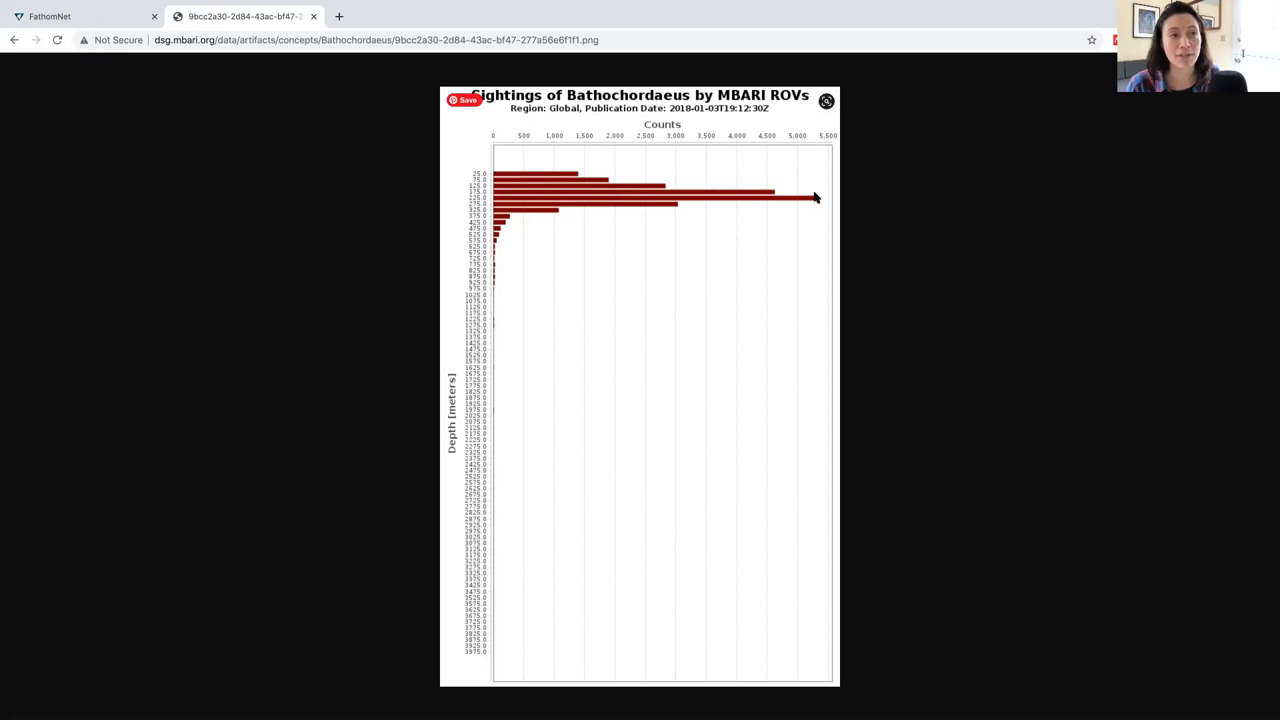
pyautogui.moveTo(740, 212)
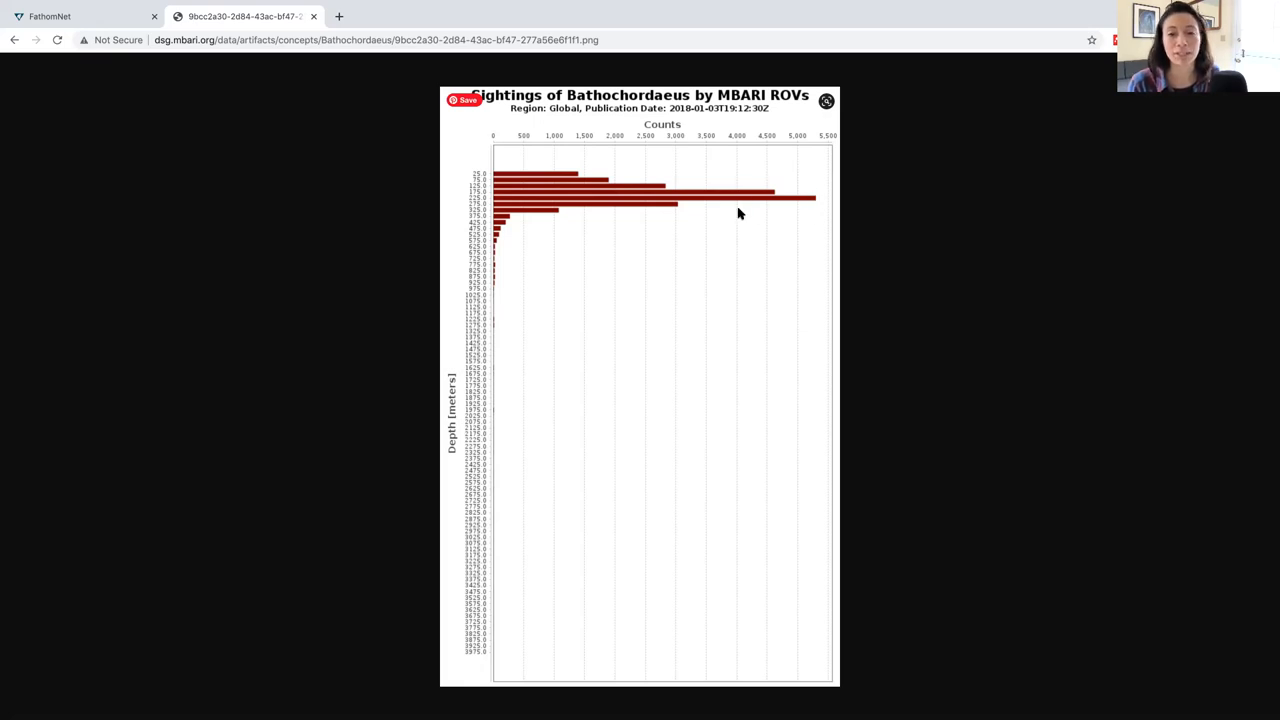
pyautogui.moveTo(810, 190)
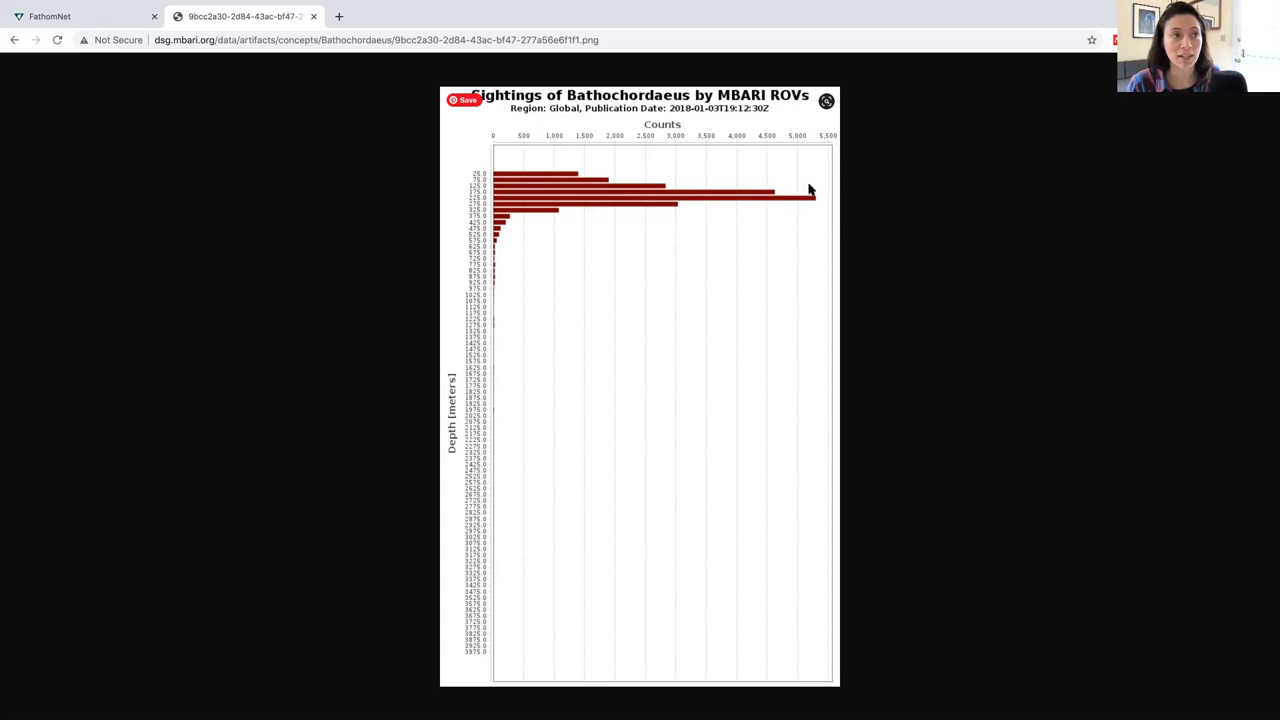
pyautogui.moveTo(564, 228)
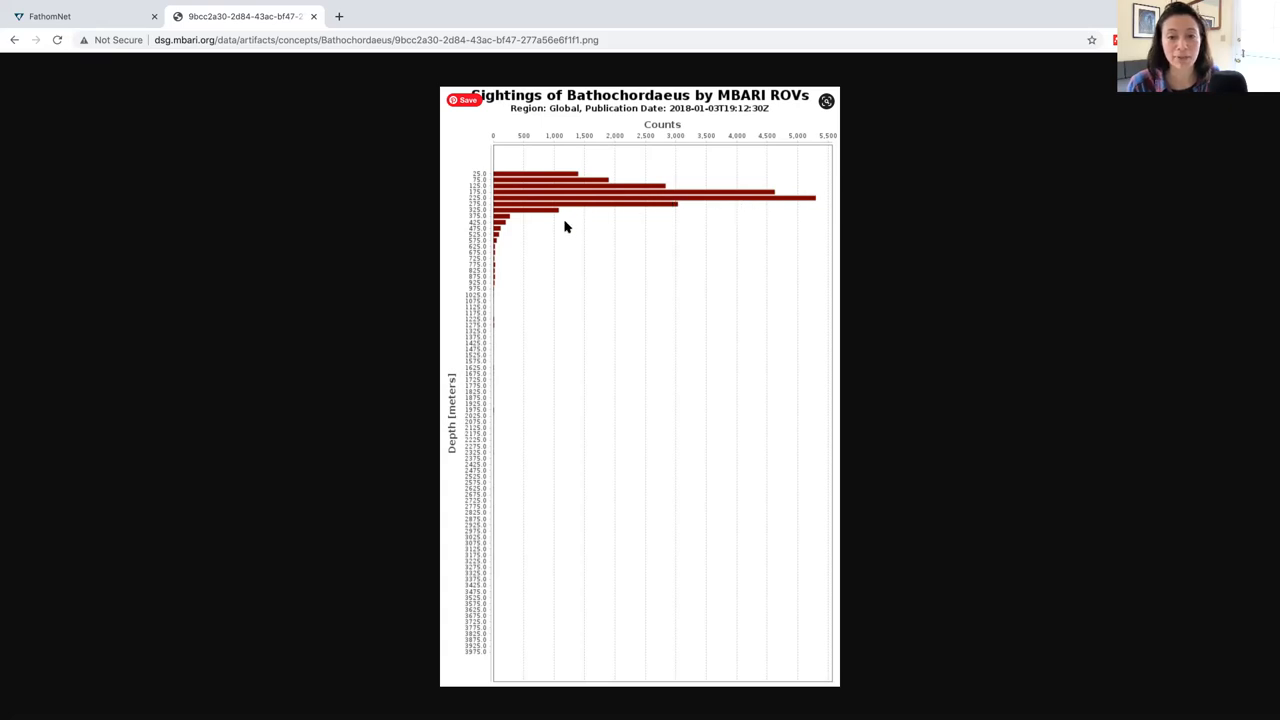
pyautogui.moveTo(512, 228)
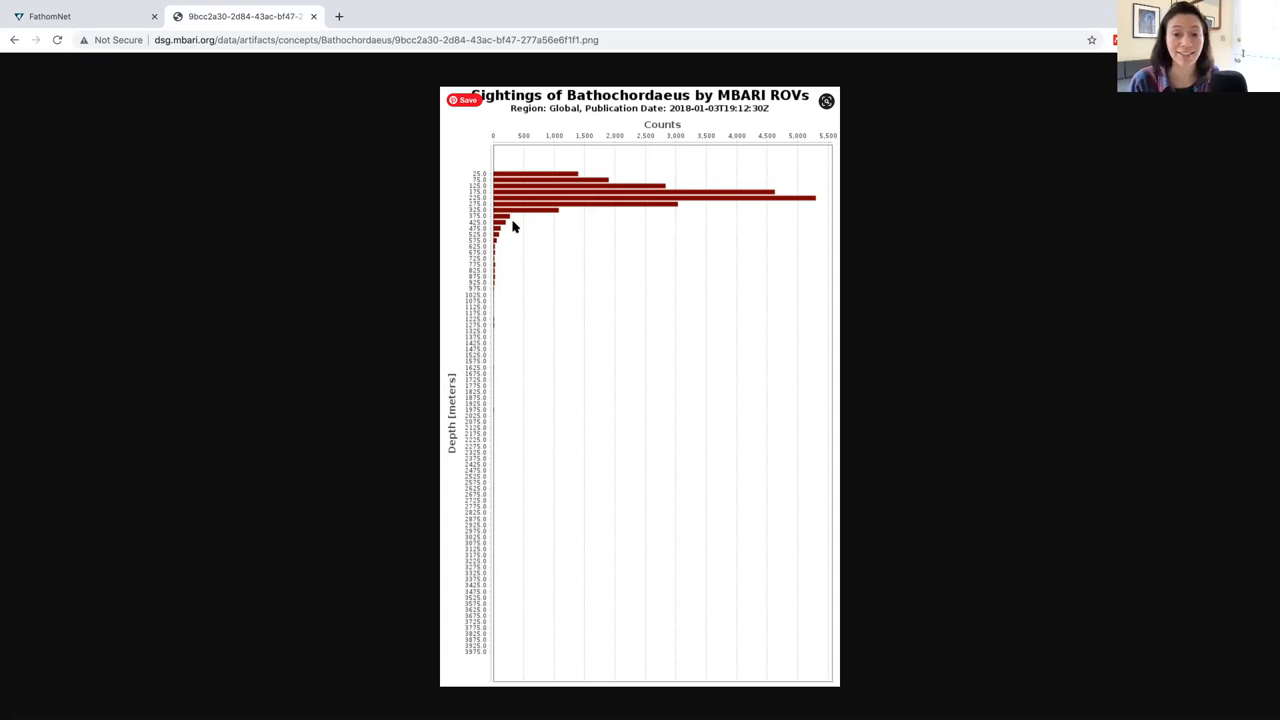
pyautogui.moveTo(432, 236)
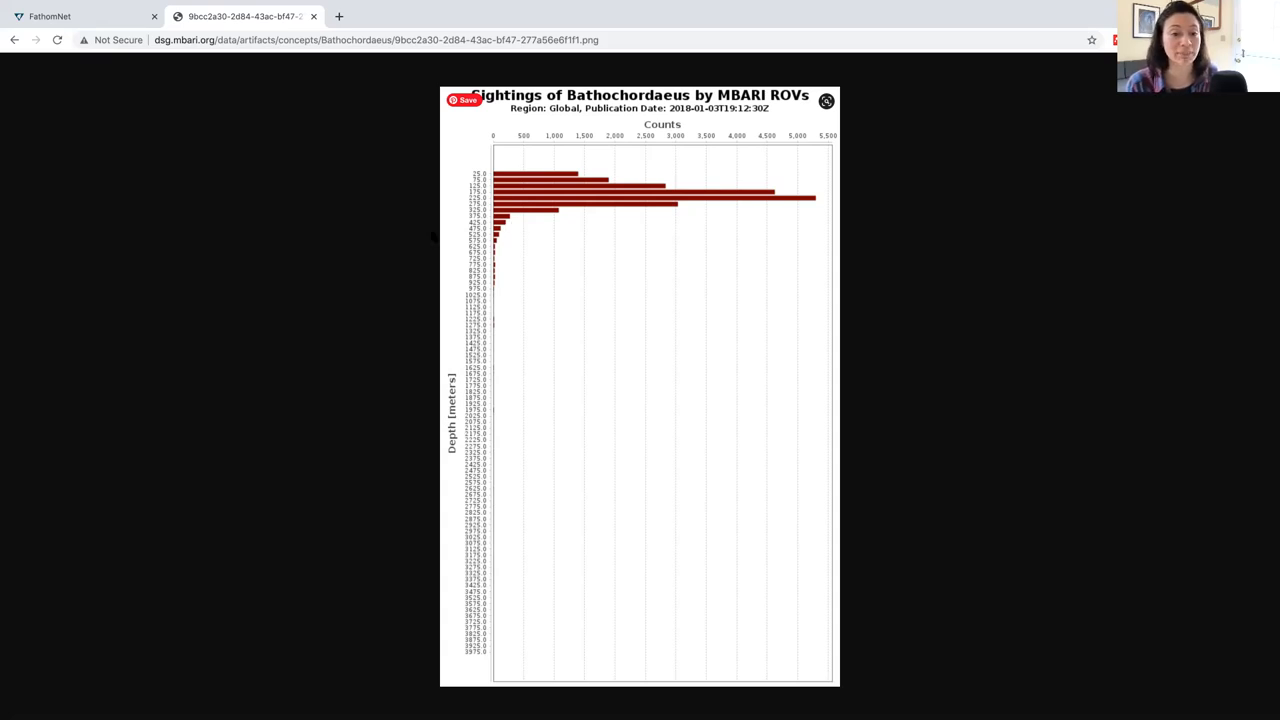
pyautogui.moveTo(640, 272)
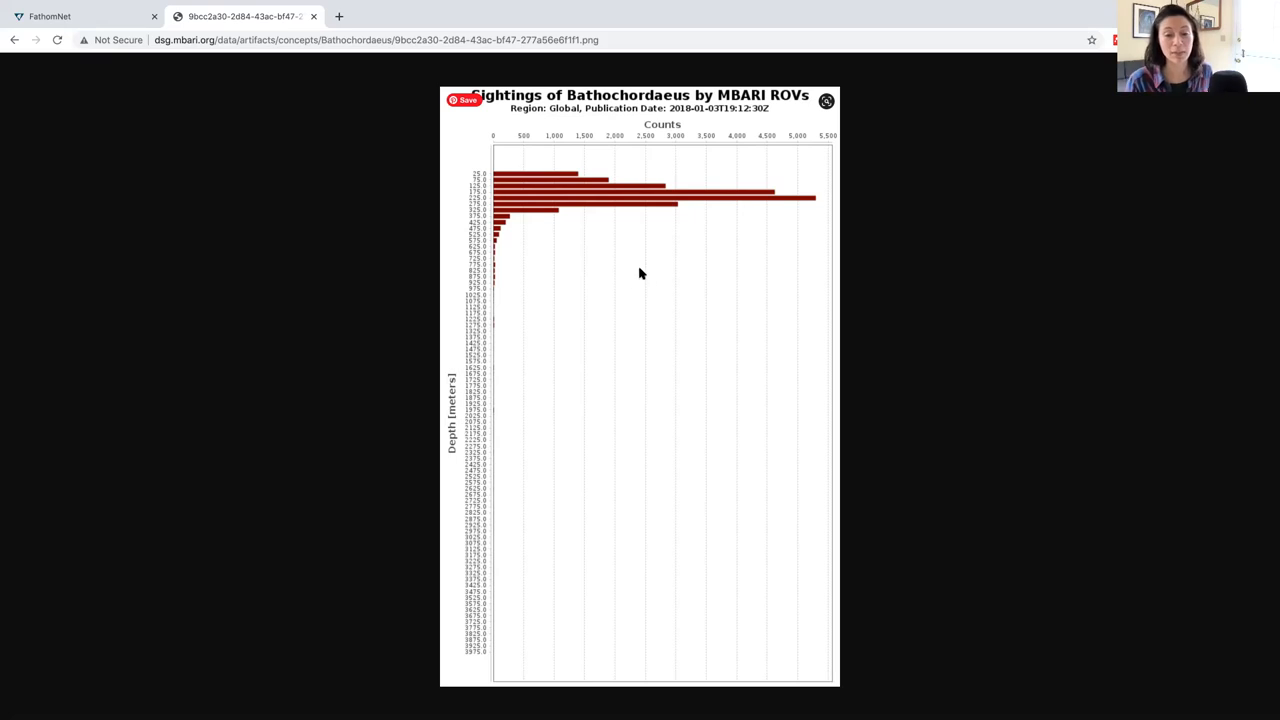
pyautogui.moveTo(628, 292)
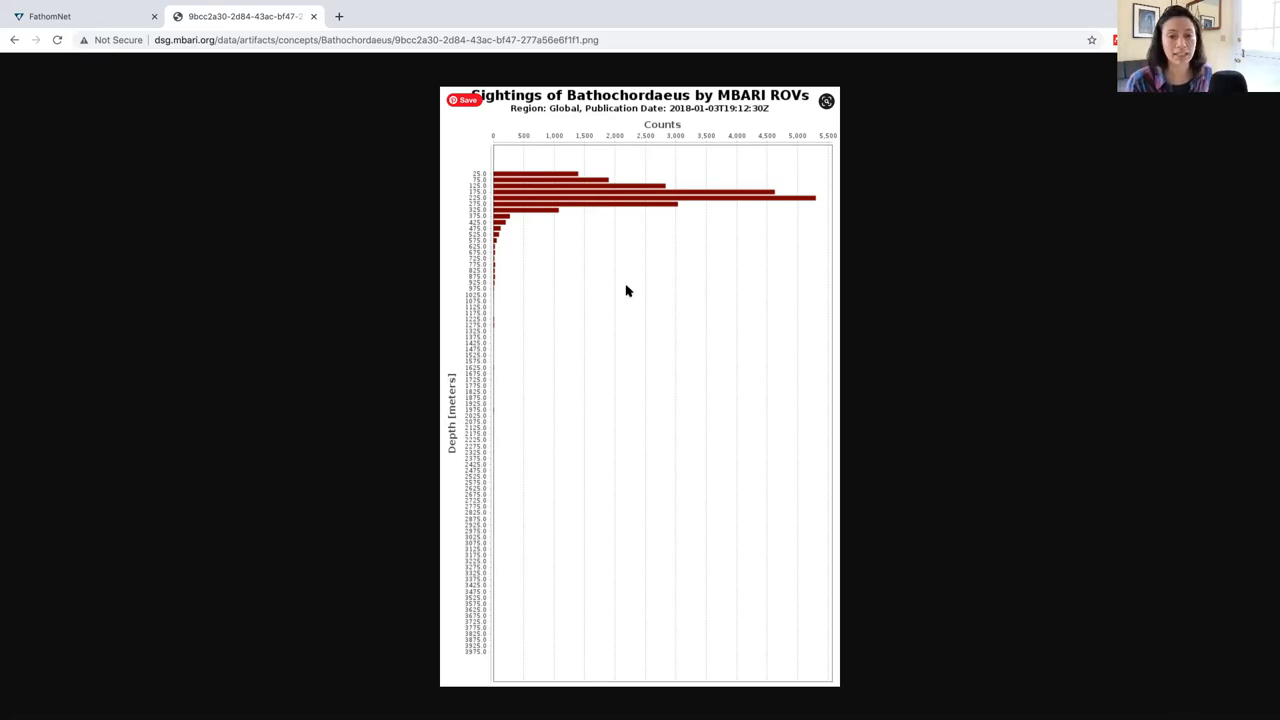
pyautogui.moveTo(676, 308)
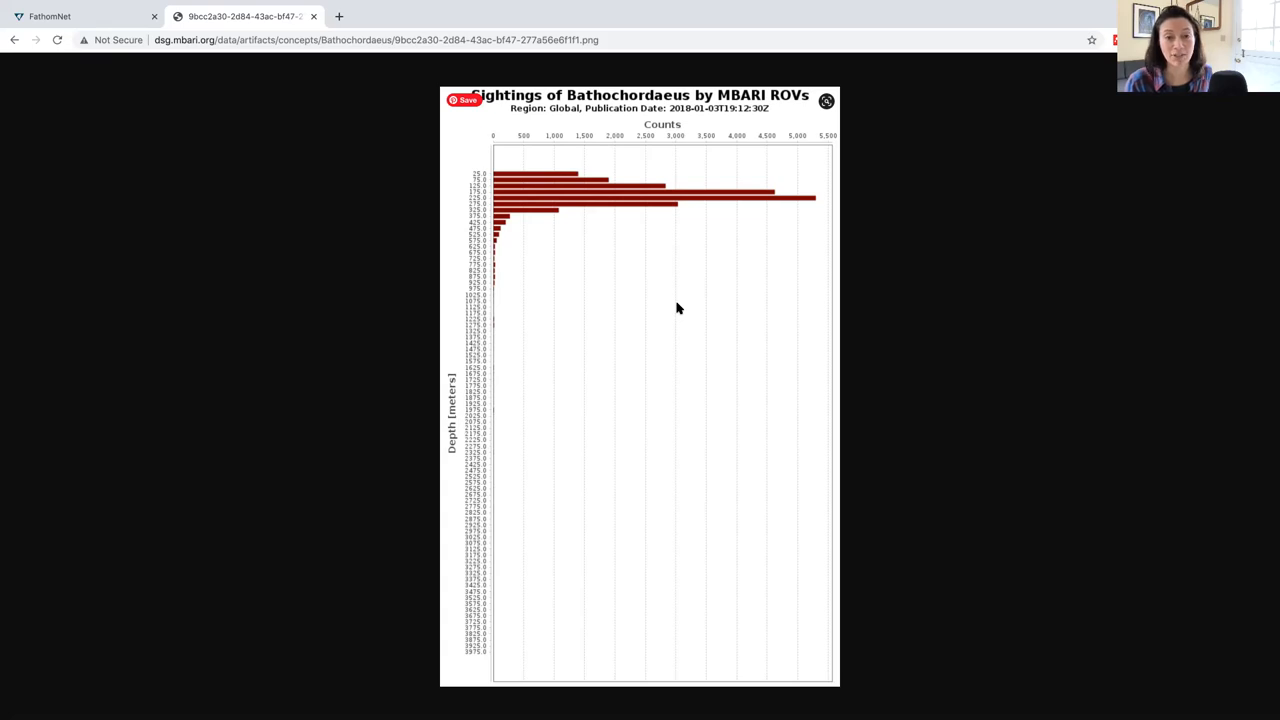
pyautogui.moveTo(548, 324)
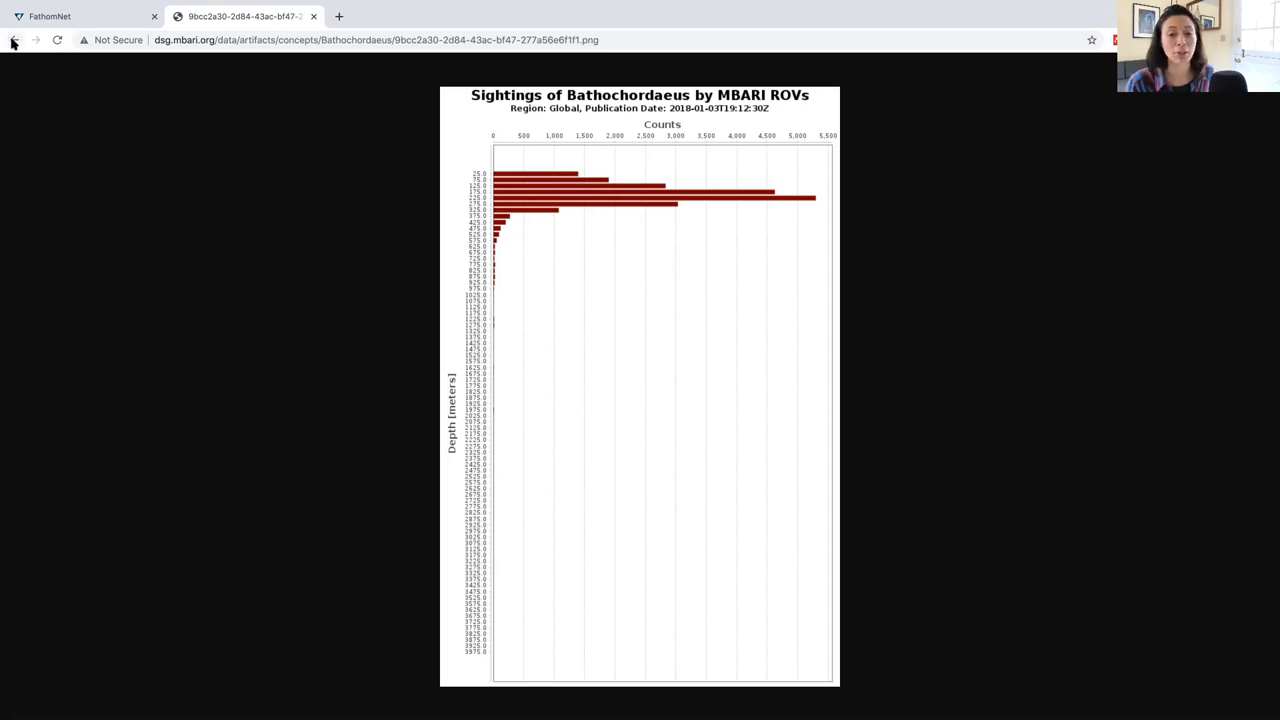
# Return to the data products list and view More Information for the non-normalized depth histogram
pyautogui.click(14, 40)
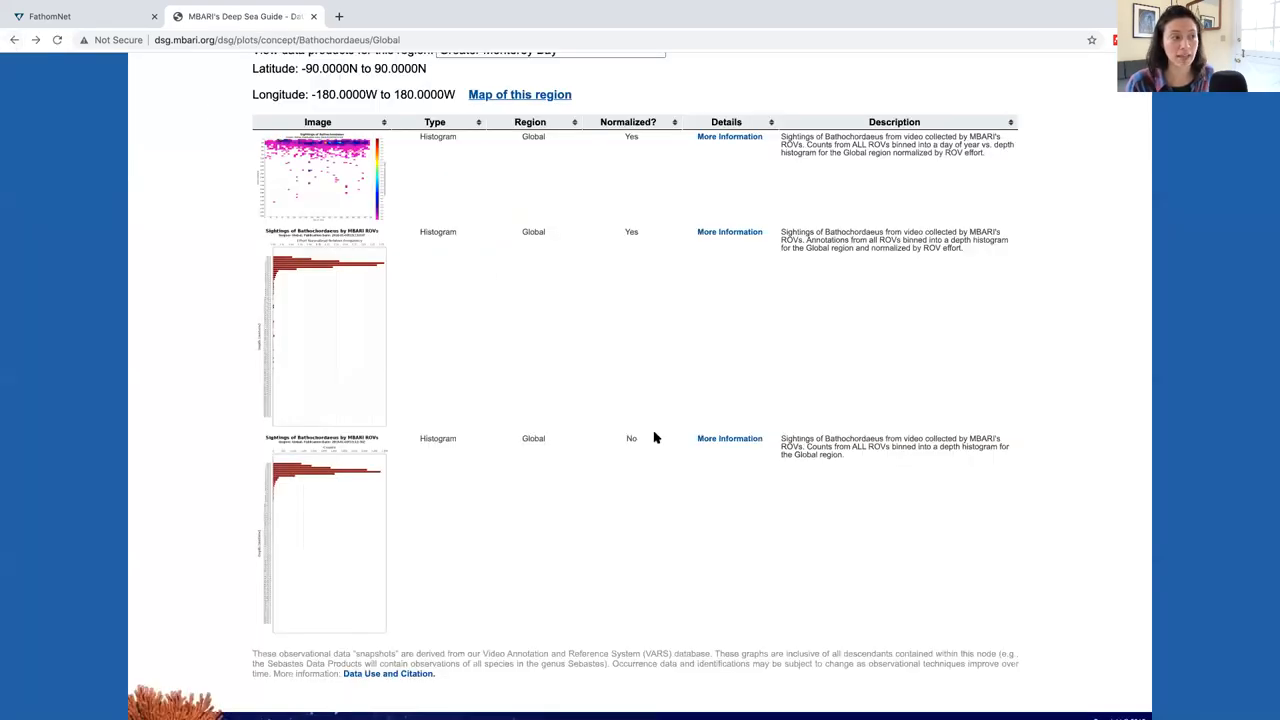
pyautogui.click(728, 438)
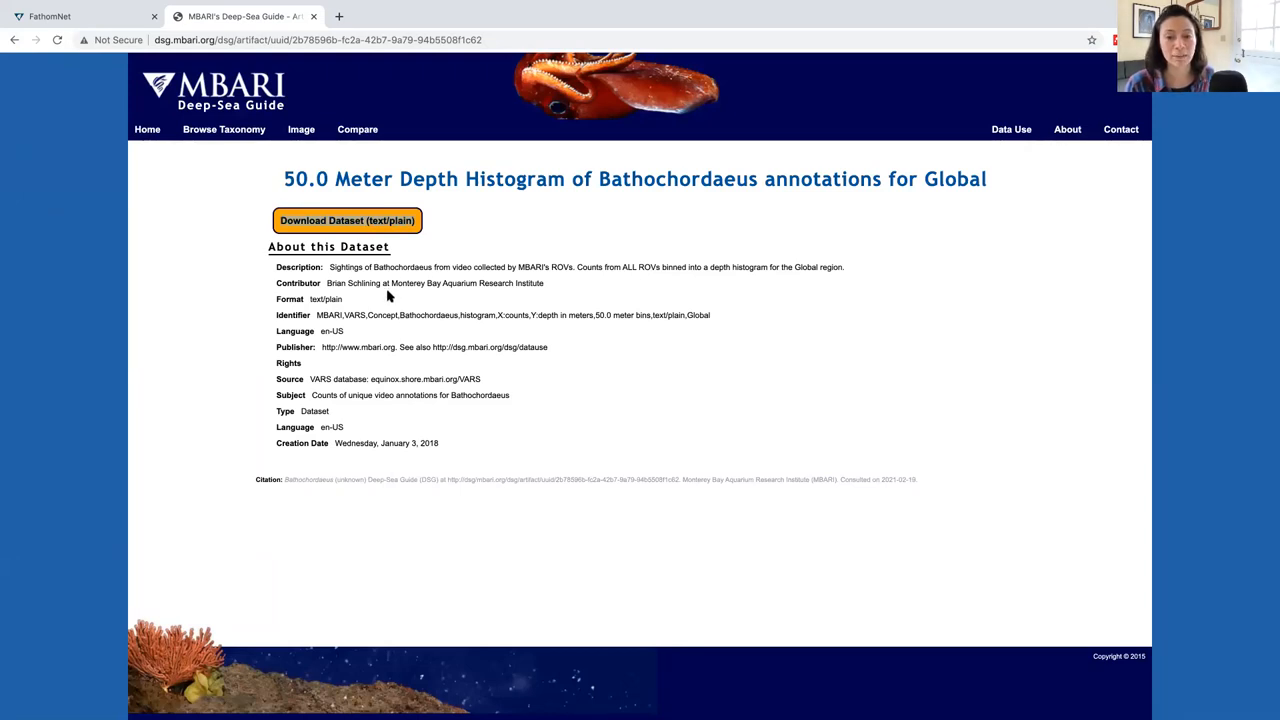
pyautogui.moveTo(632, 314)
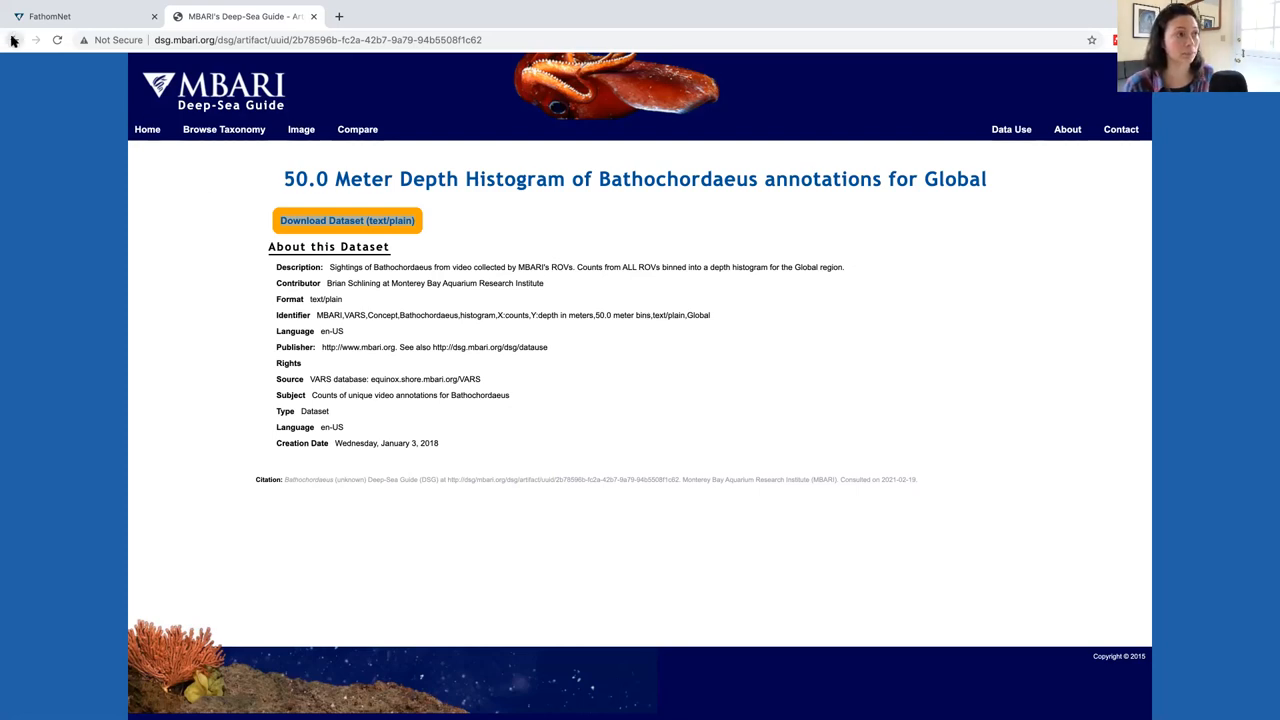
# Go back to the Bathochordaeus Global data products list with its three histograms
pyautogui.click(14, 40)
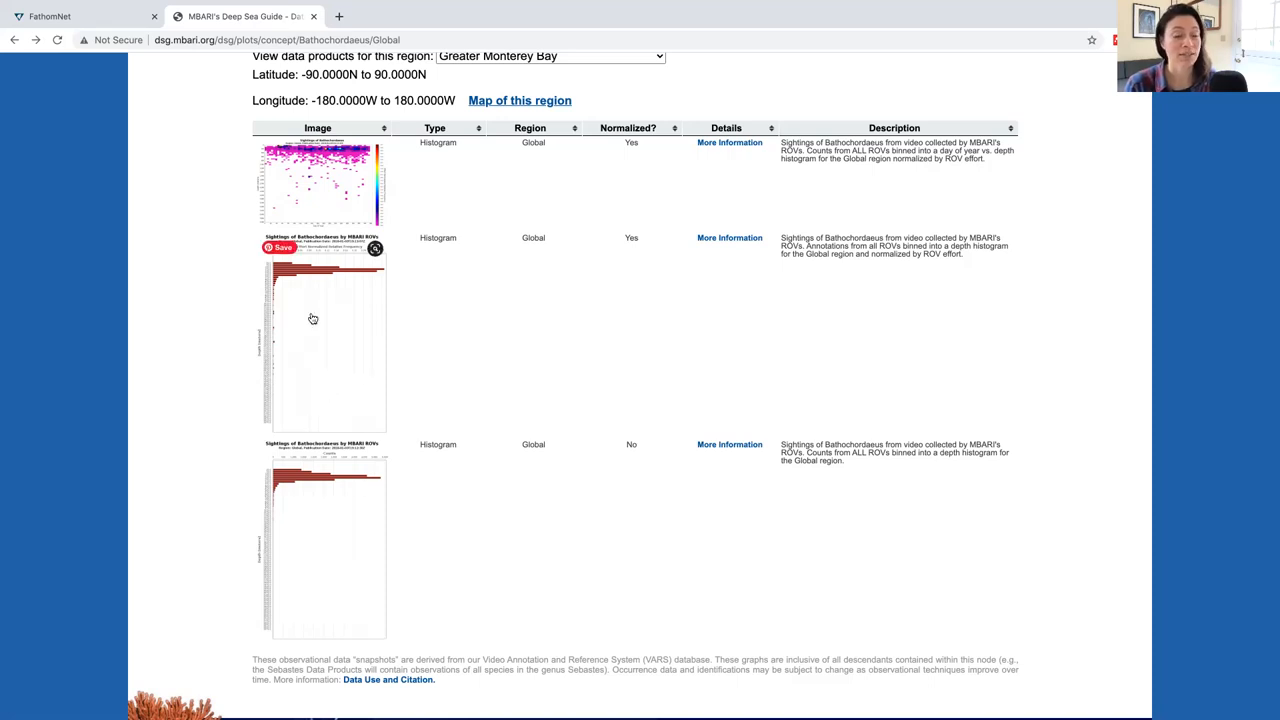
# View the effort-normalized (Normalized: Yes) Global depth histogram at full size
pyautogui.click(324, 340)
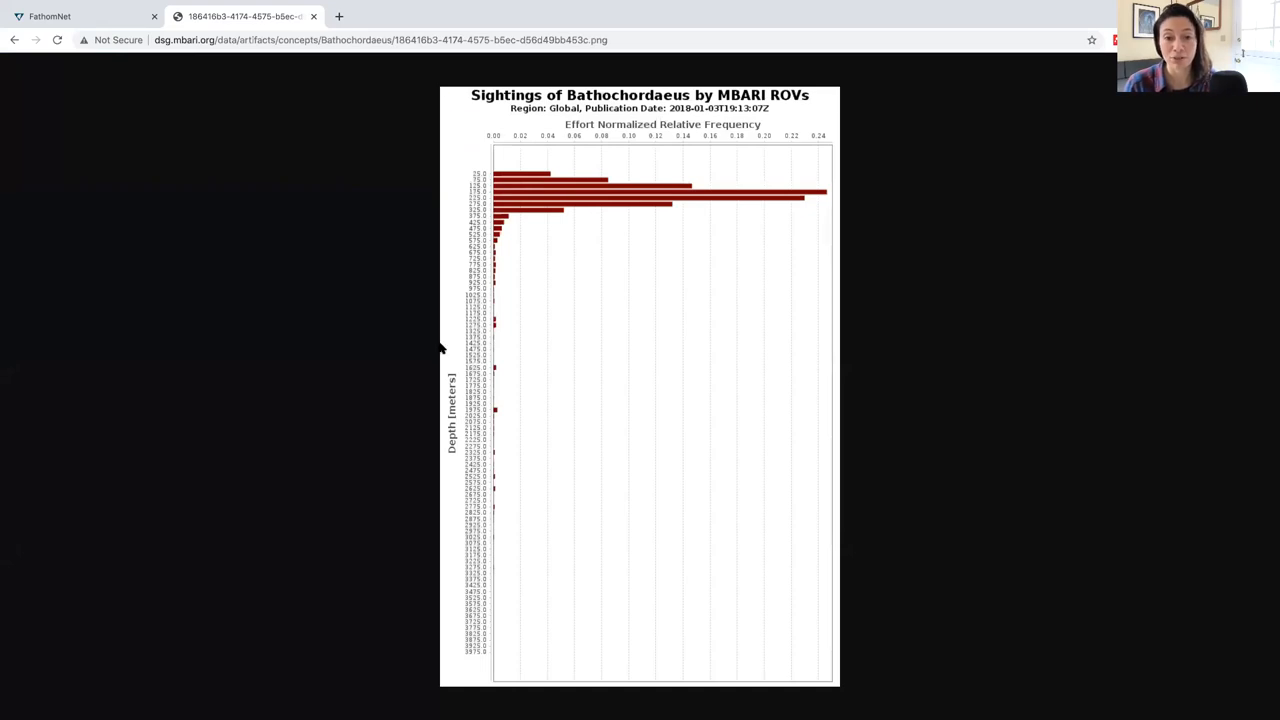
pyautogui.moveTo(564, 328)
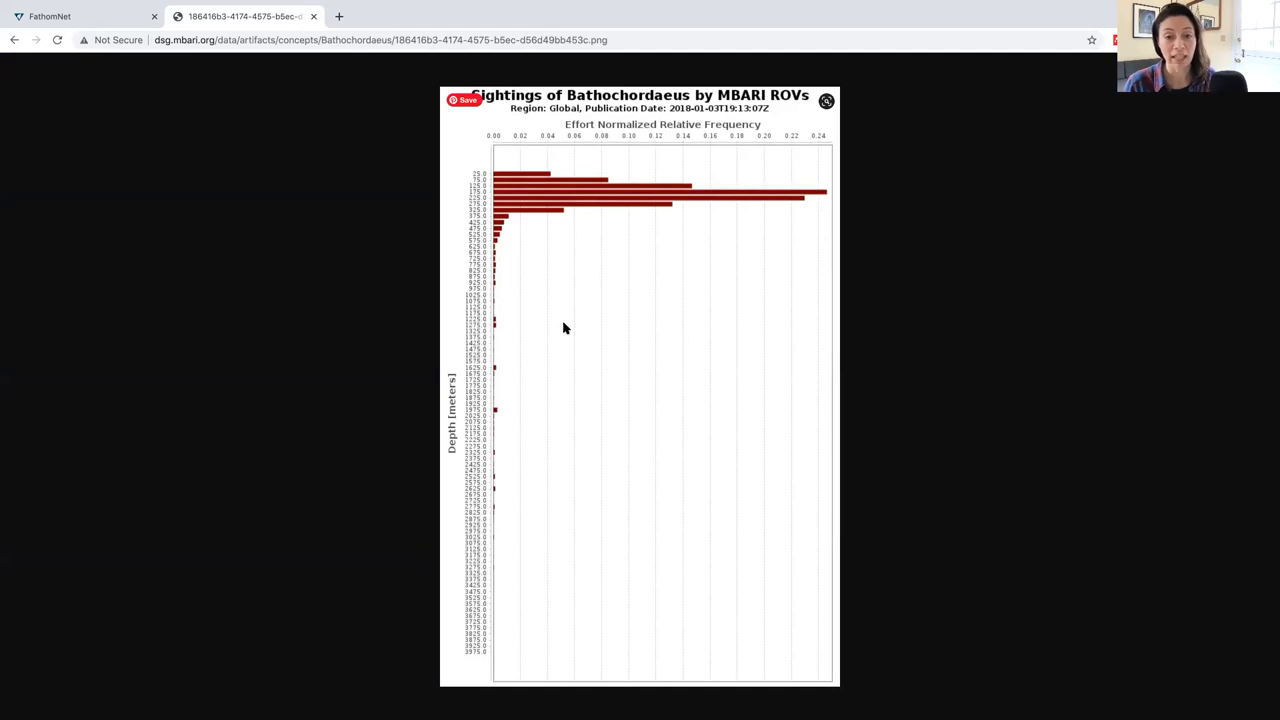
pyautogui.moveTo(592, 304)
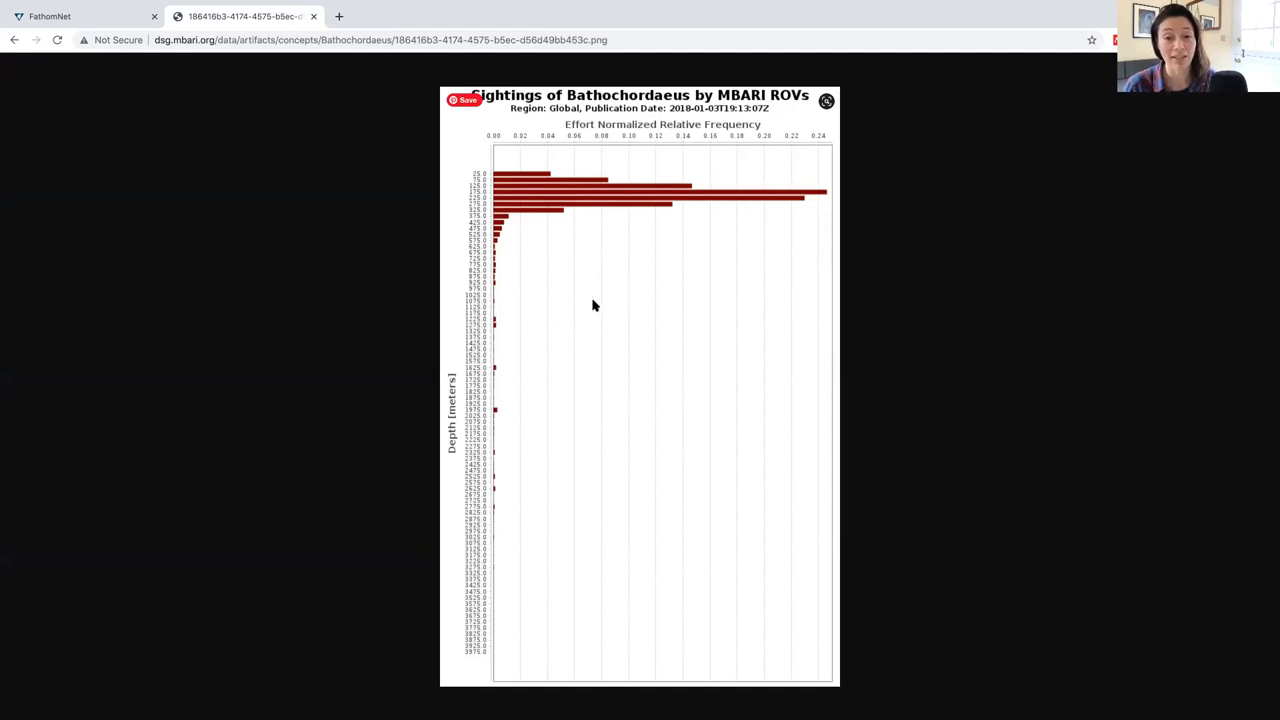
pyautogui.moveTo(600, 304)
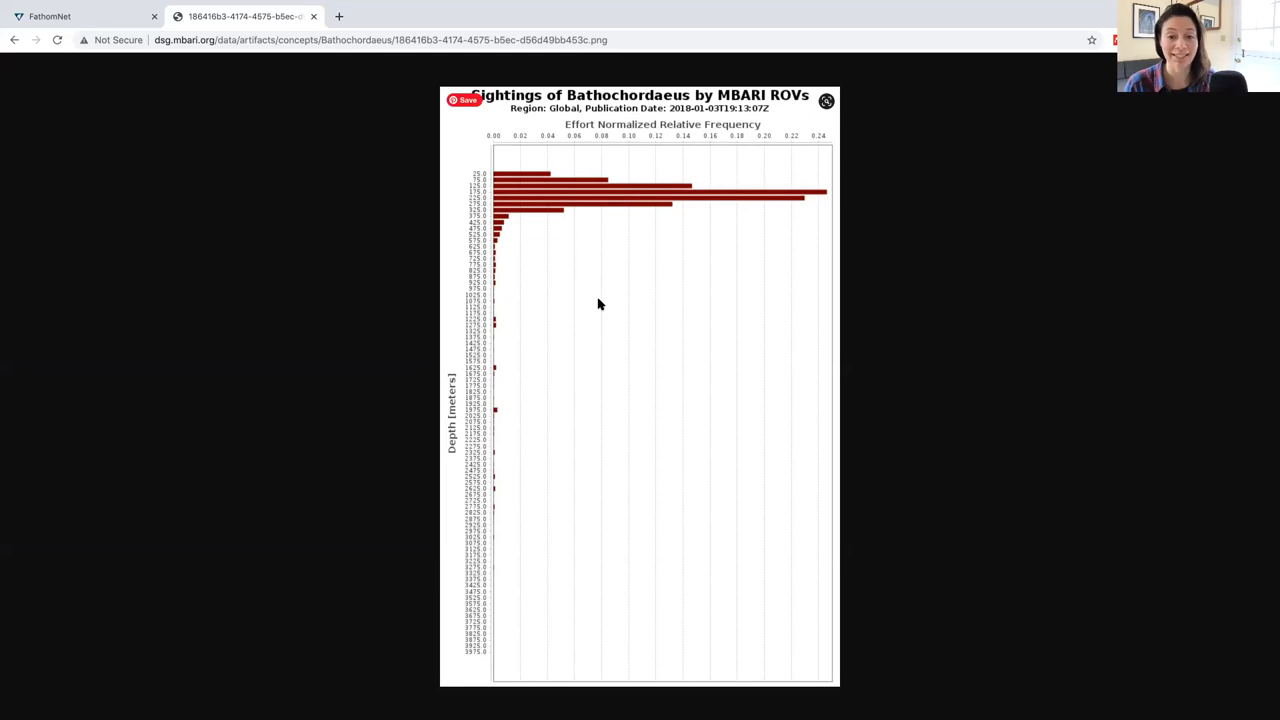
pyautogui.moveTo(14, 40)
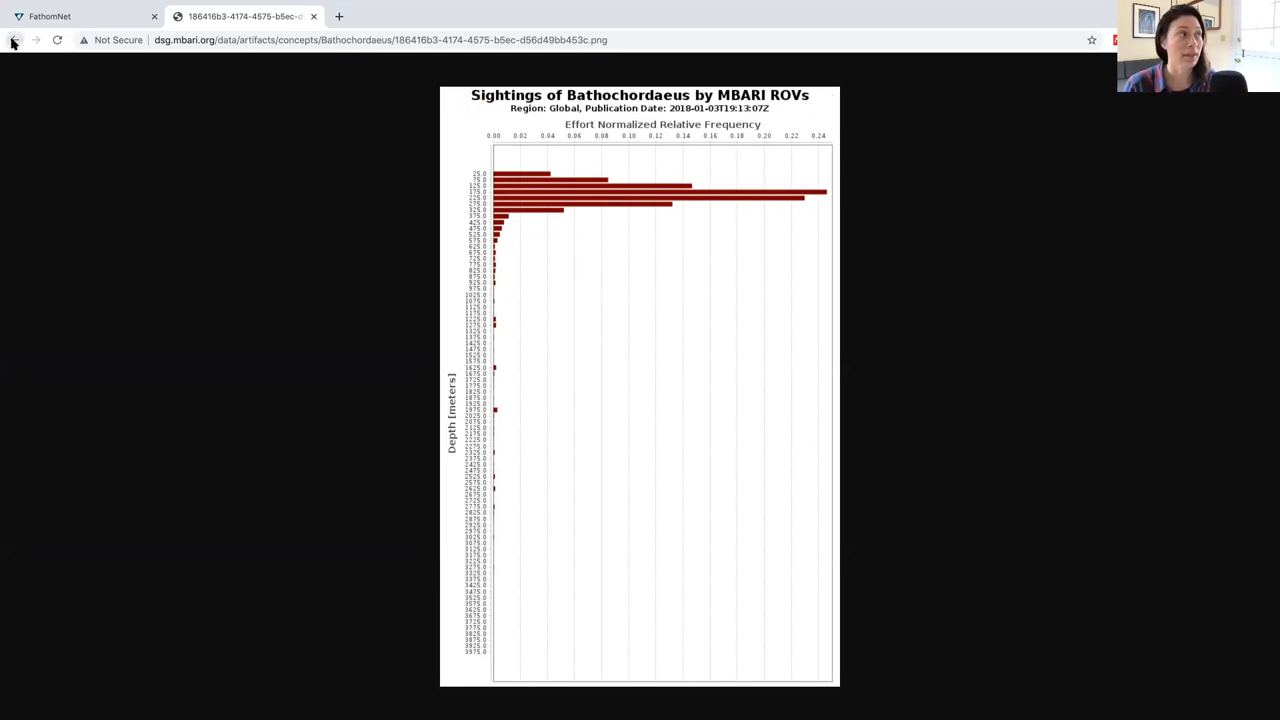
# Return to the Data for Bathochordaeus Global Region page and scroll up to its heading
pyautogui.click(14, 40)
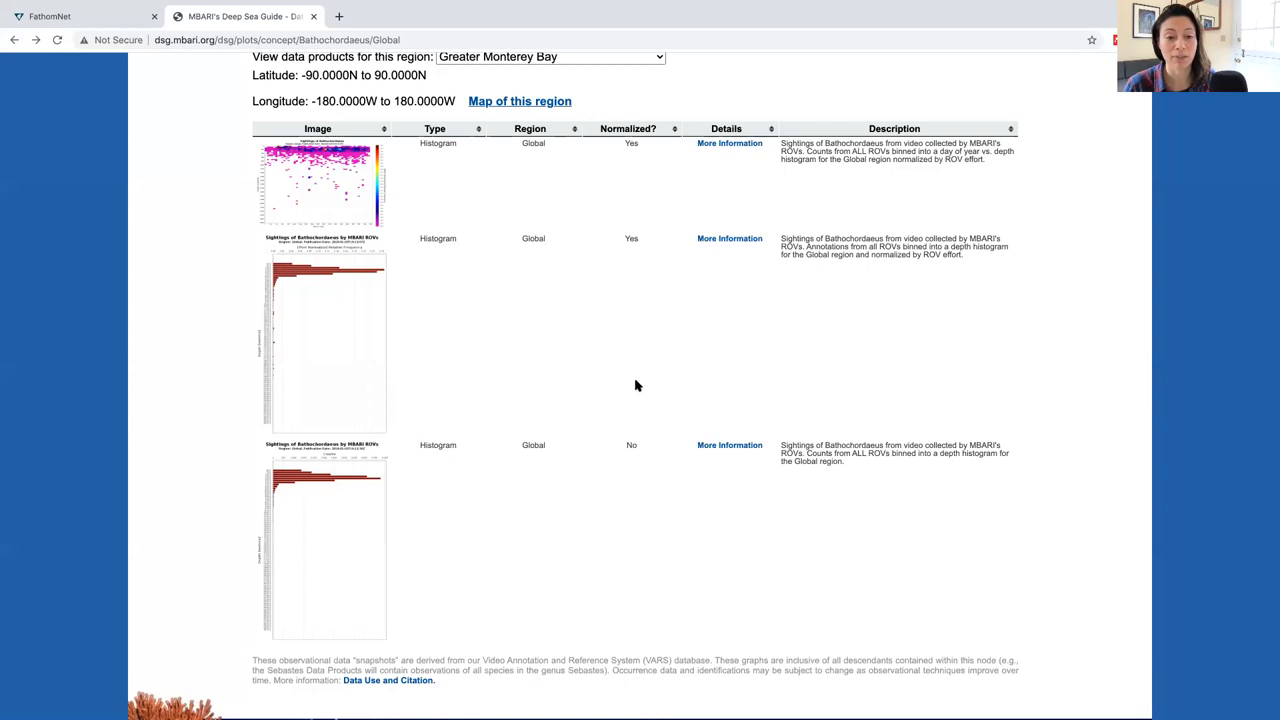
pyautogui.moveTo(656, 380)
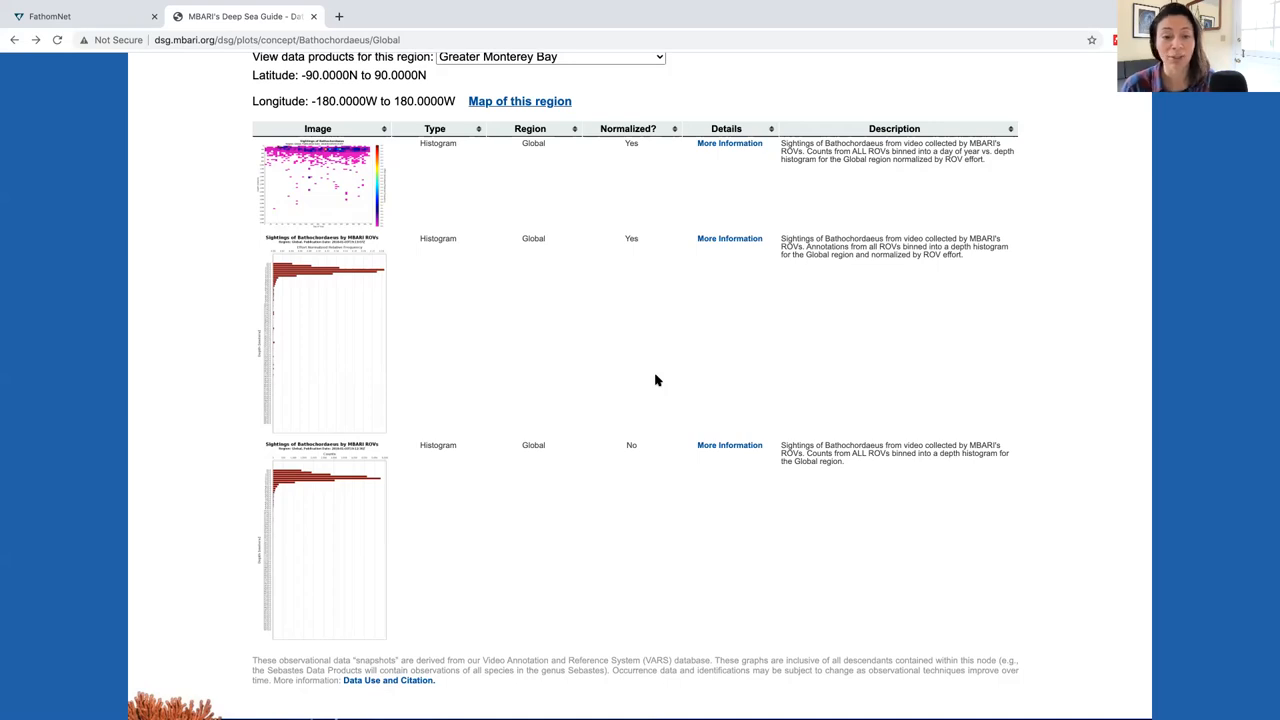
pyautogui.moveTo(670, 392)
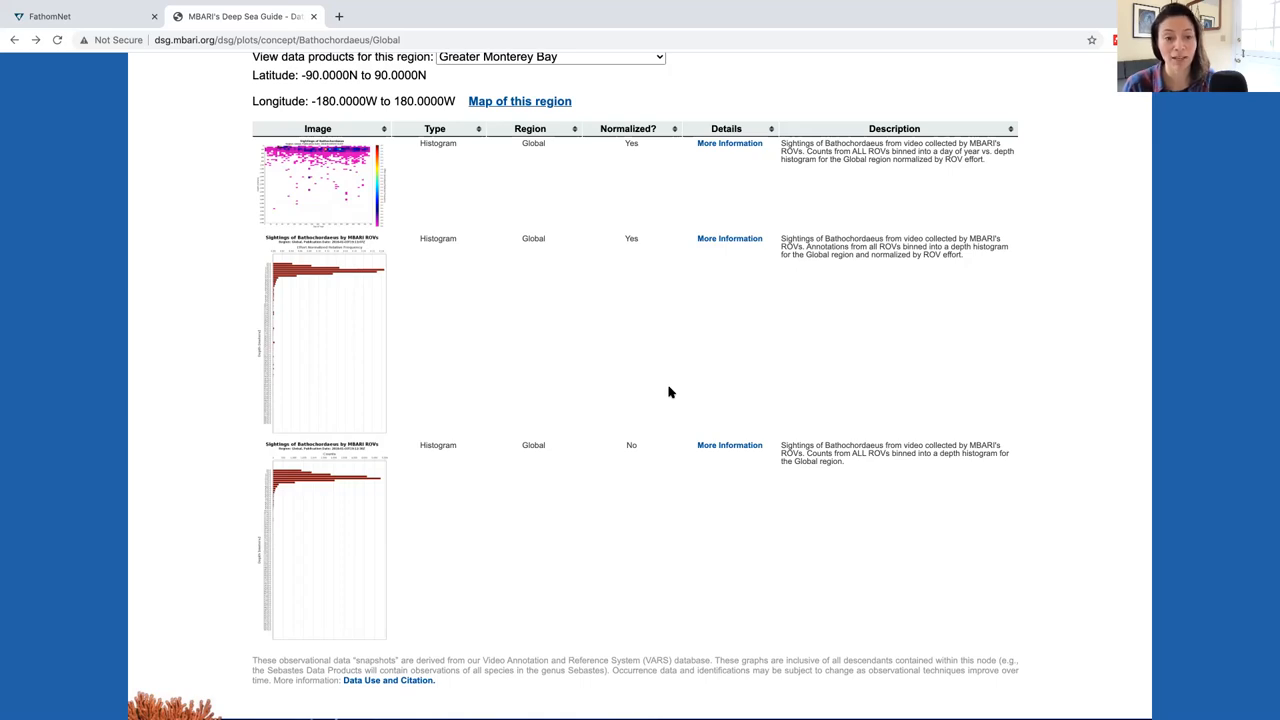
pyautogui.scroll(3)
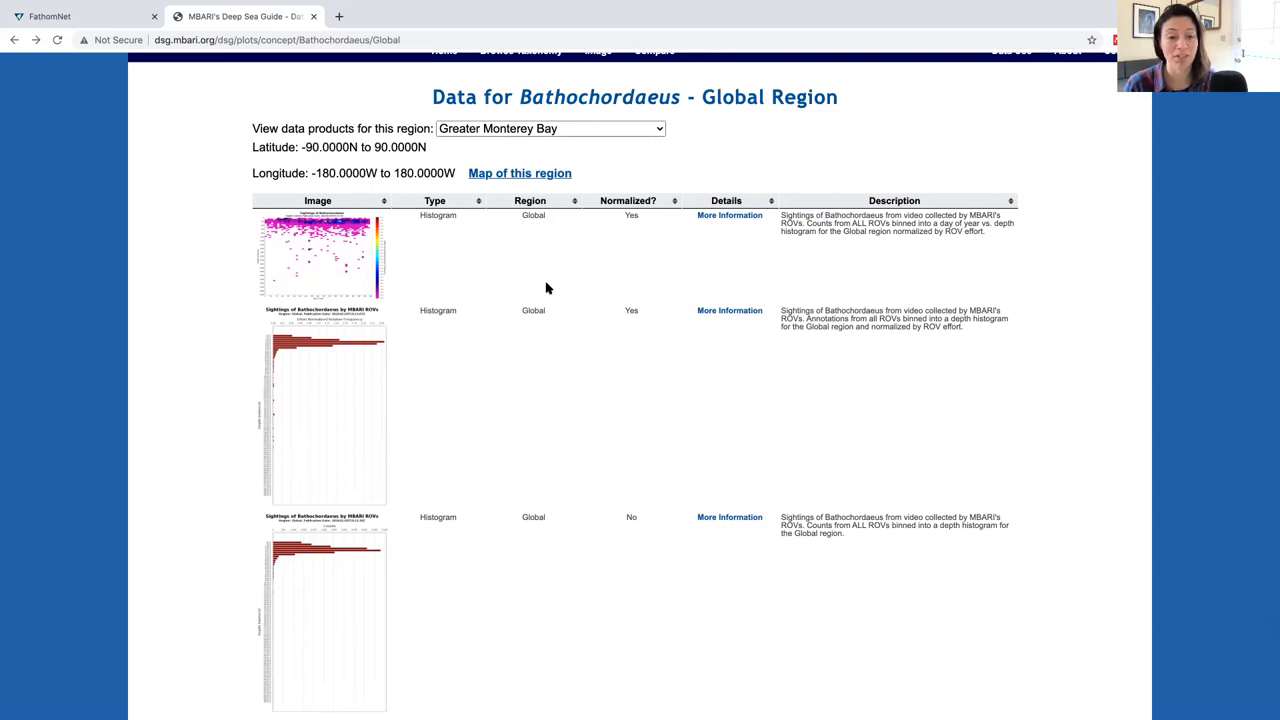
pyautogui.moveTo(544, 288)
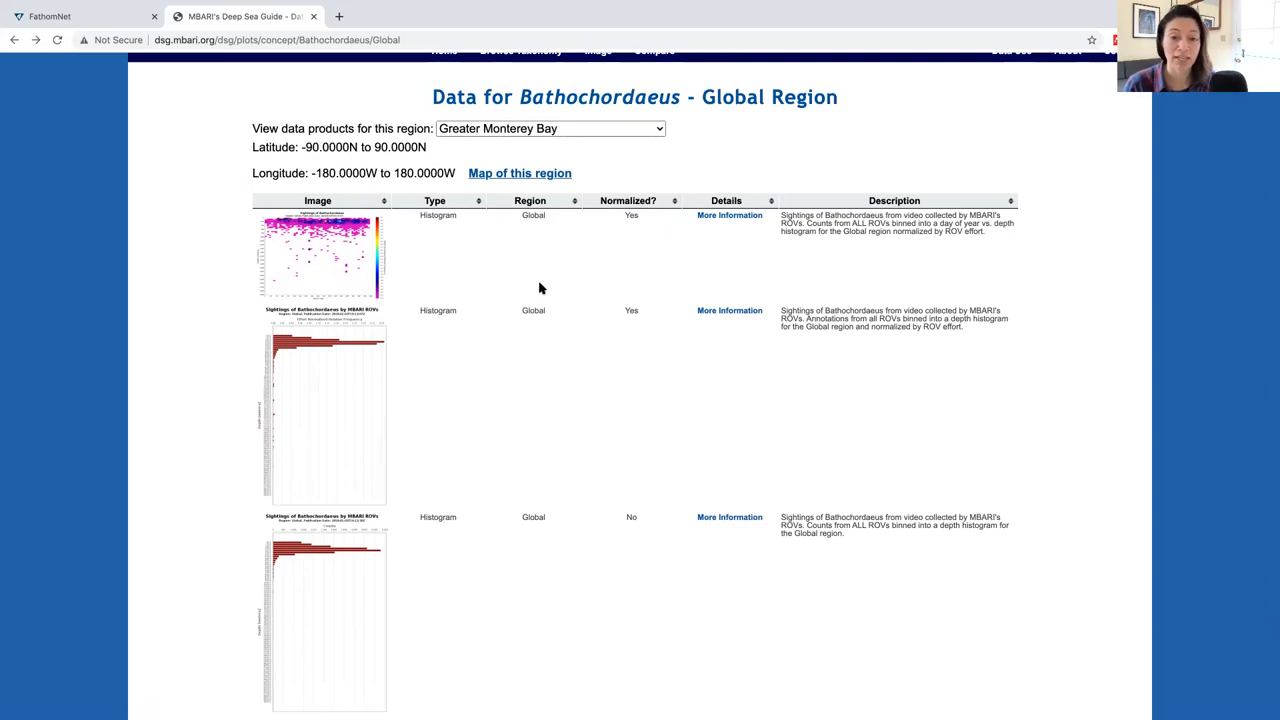
pyautogui.moveTo(340, 260)
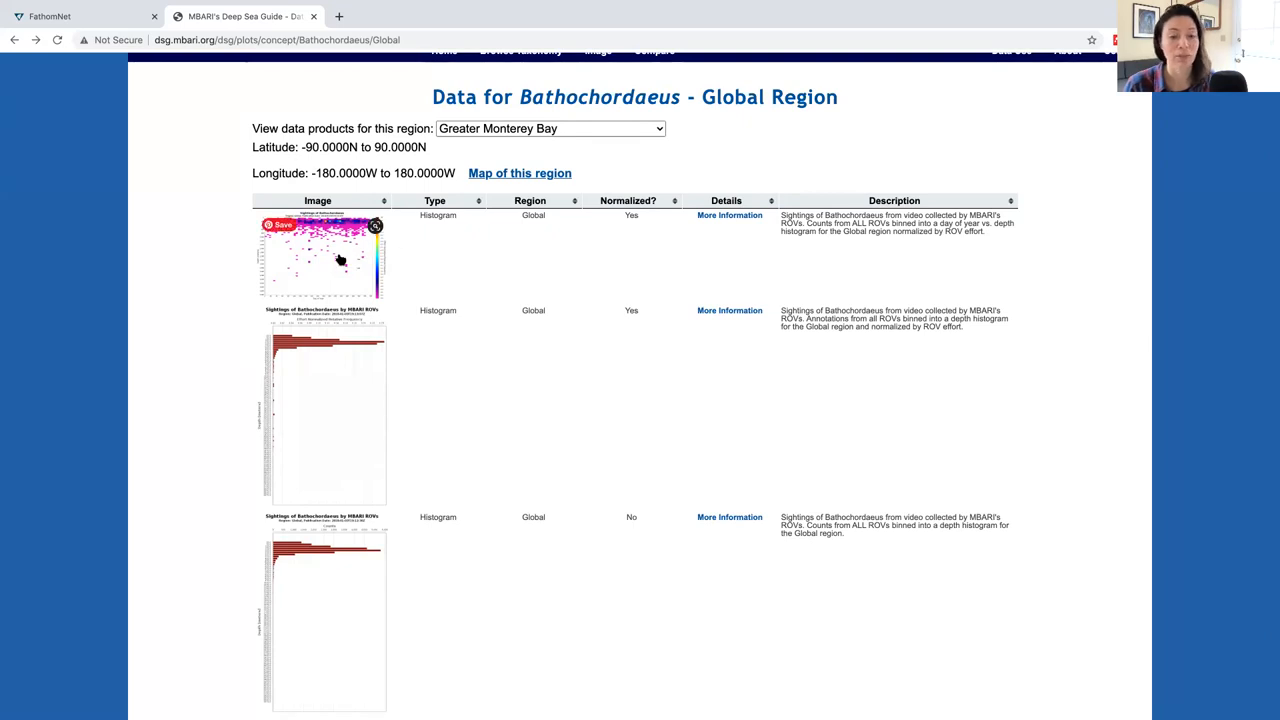
# Enlarge the Global Bathochordaeus sightings depth vs day-of-year heatmap to full size
pyautogui.click(320, 256)
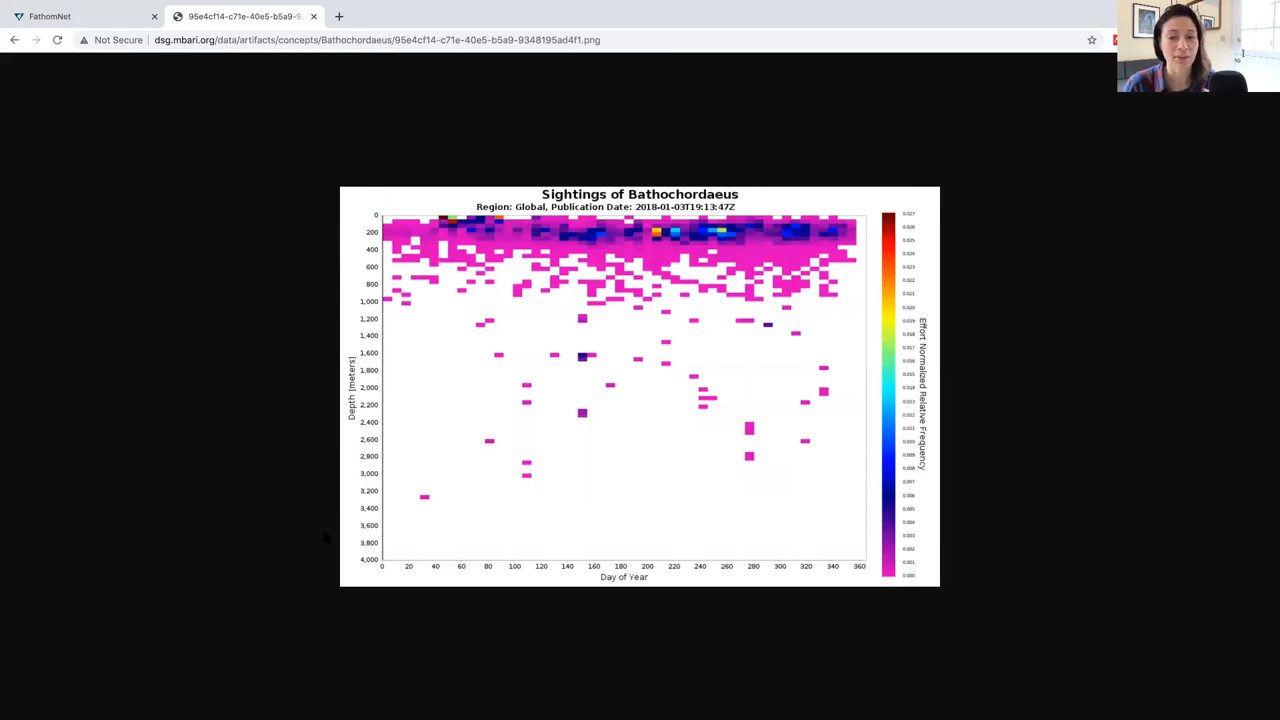
pyautogui.moveTo(684, 572)
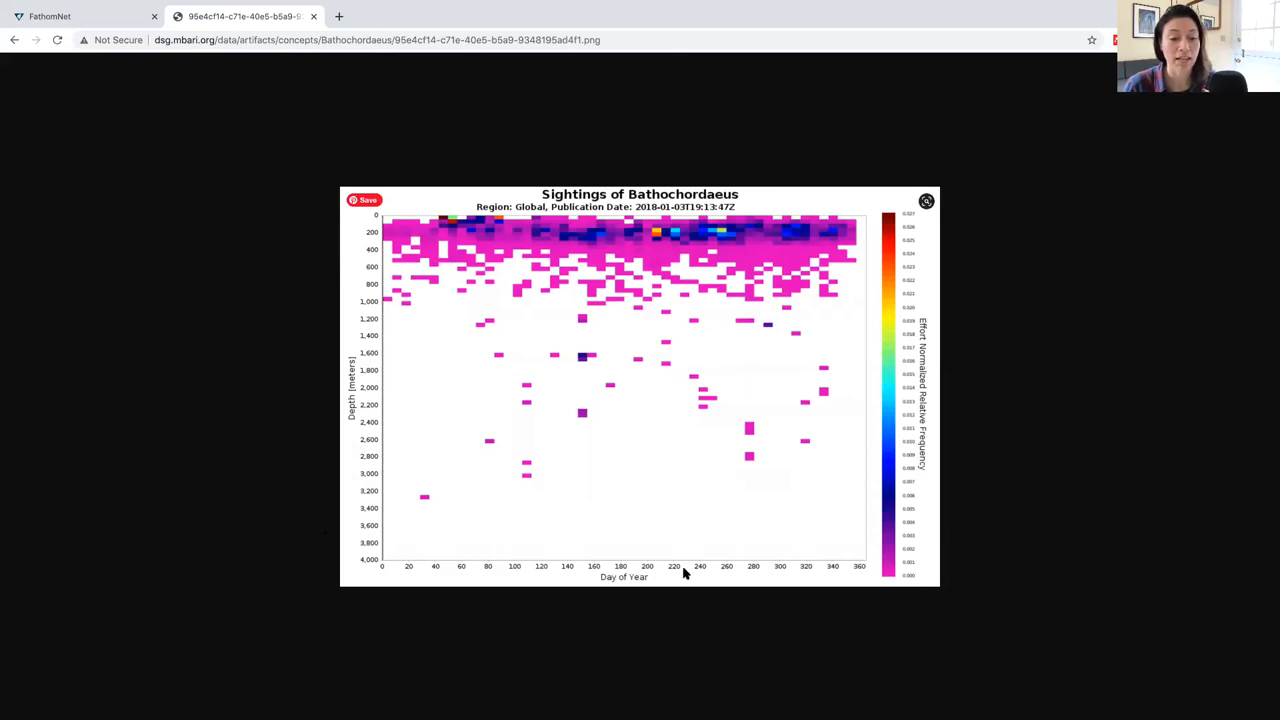
pyautogui.moveTo(810, 582)
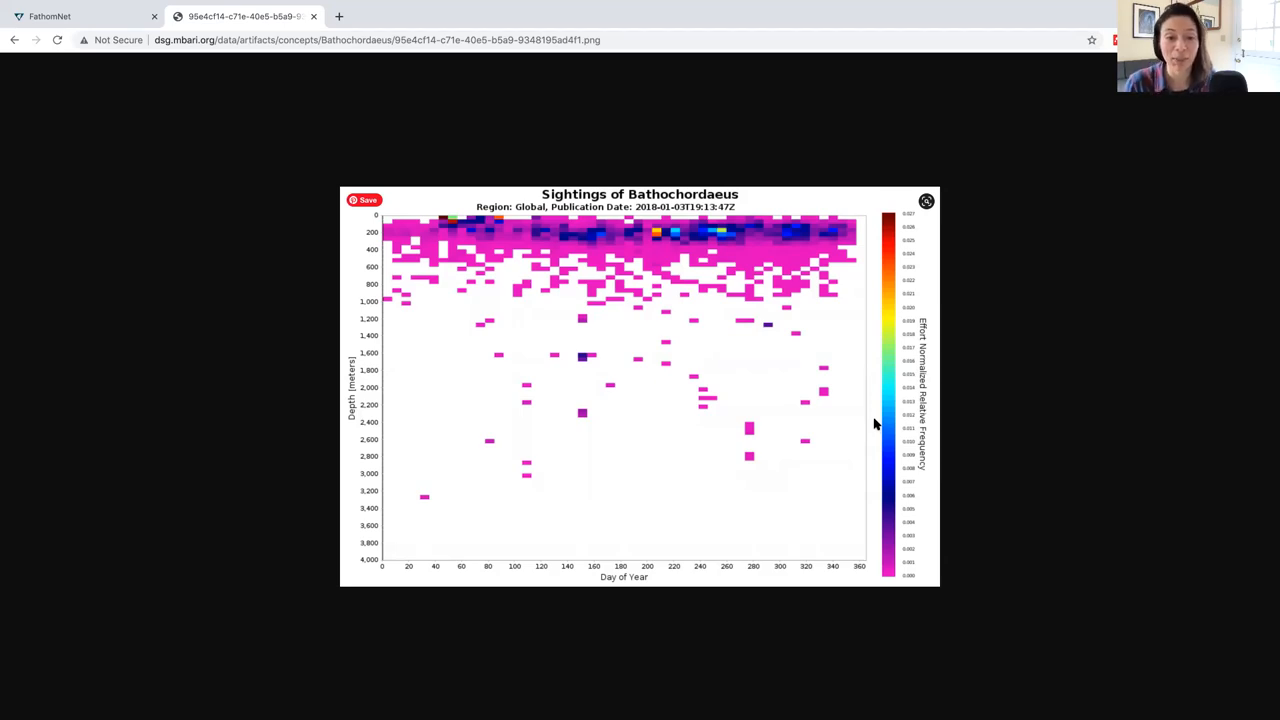
pyautogui.moveTo(862, 256)
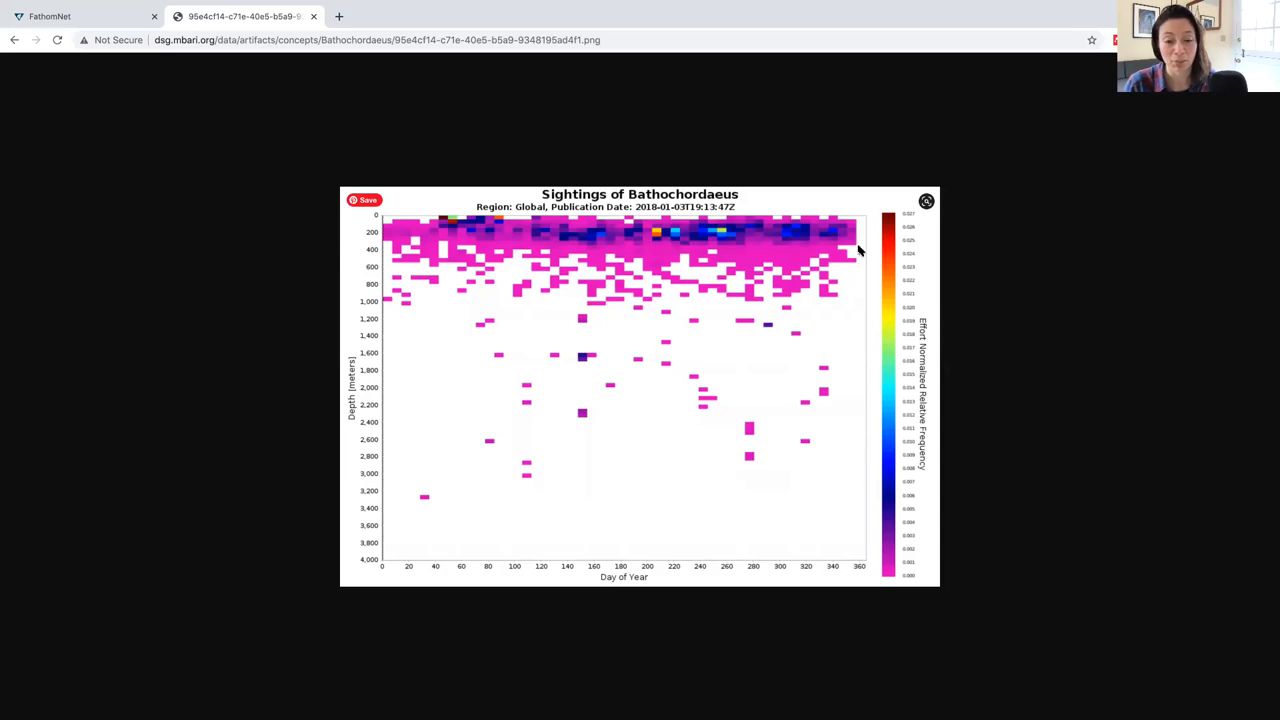
pyautogui.moveTo(636, 290)
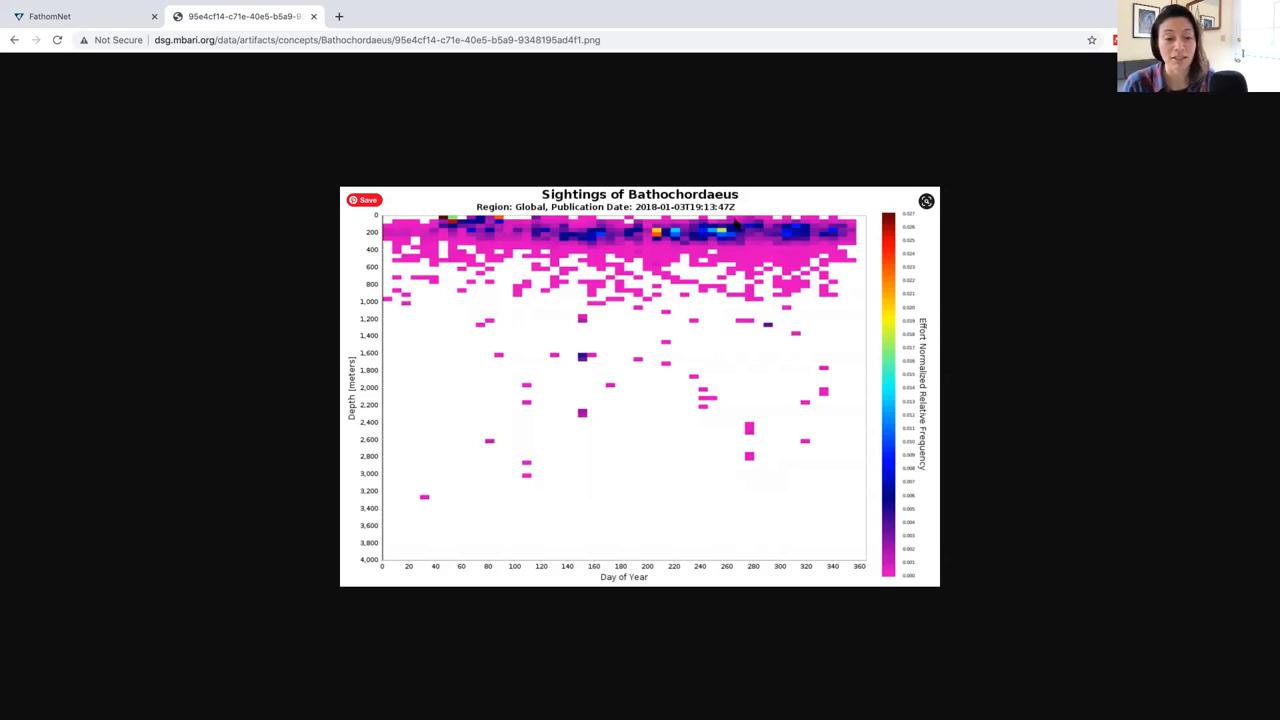
pyautogui.moveTo(650, 278)
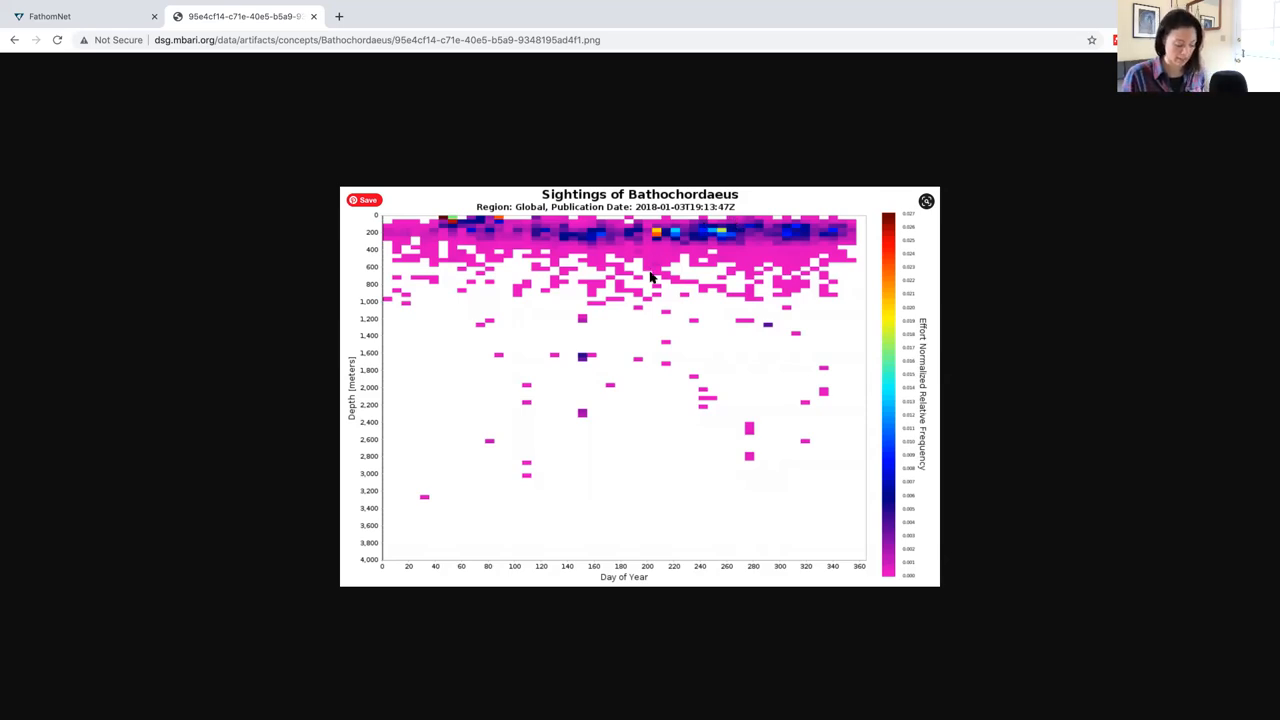
pyautogui.moveTo(718, 296)
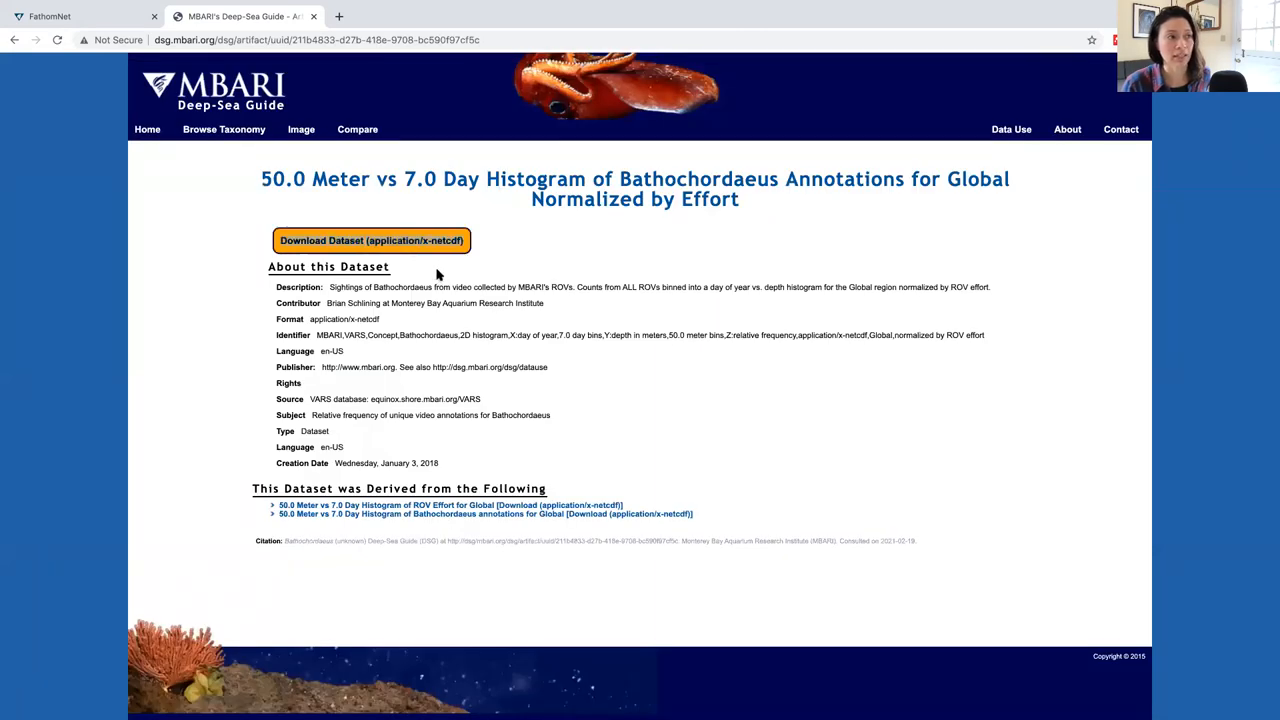
pyautogui.moveTo(448, 324)
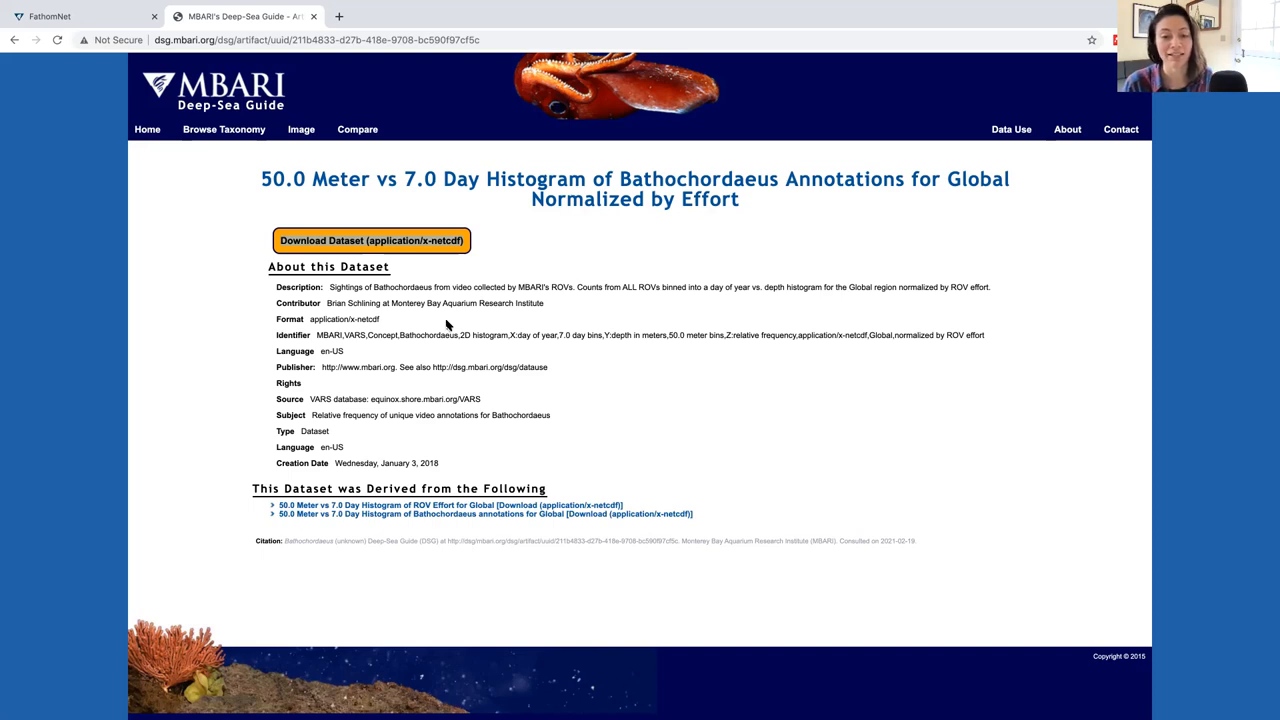
pyautogui.moveTo(108, 16)
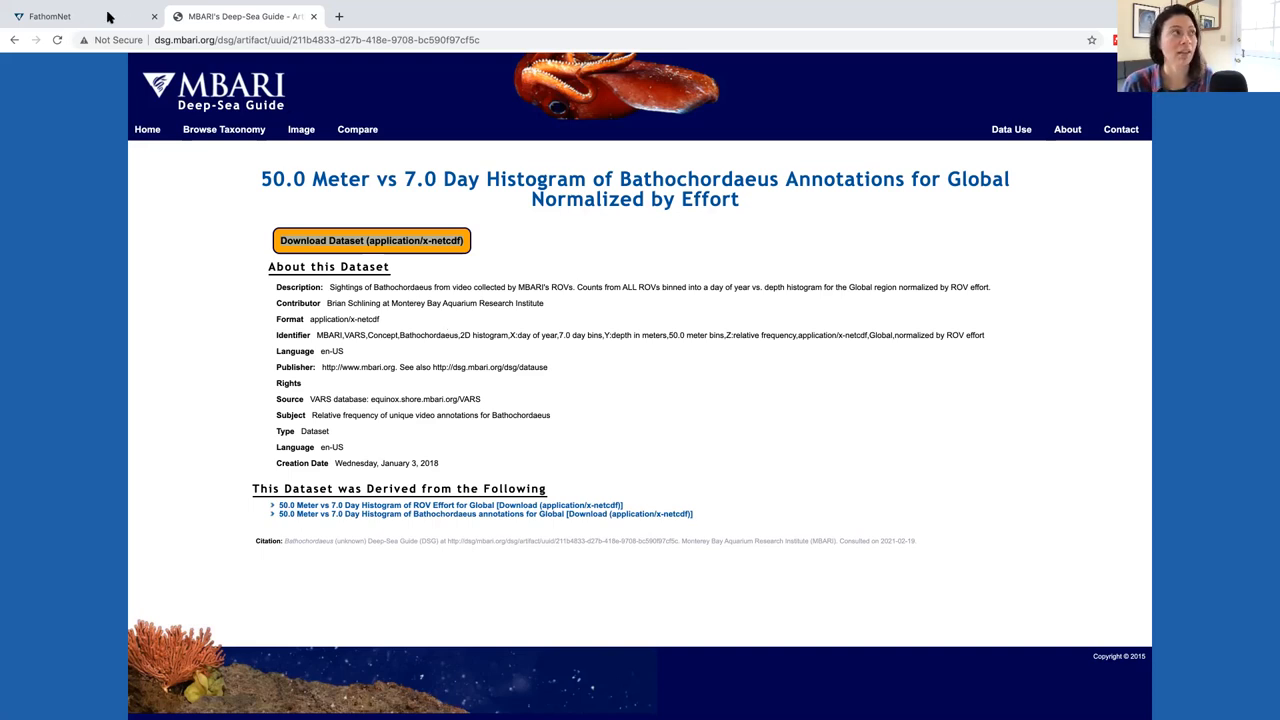
# Switch from the effort-normalized histogram dataset page to the FathomNet homepage tab
pyautogui.click(76, 16)
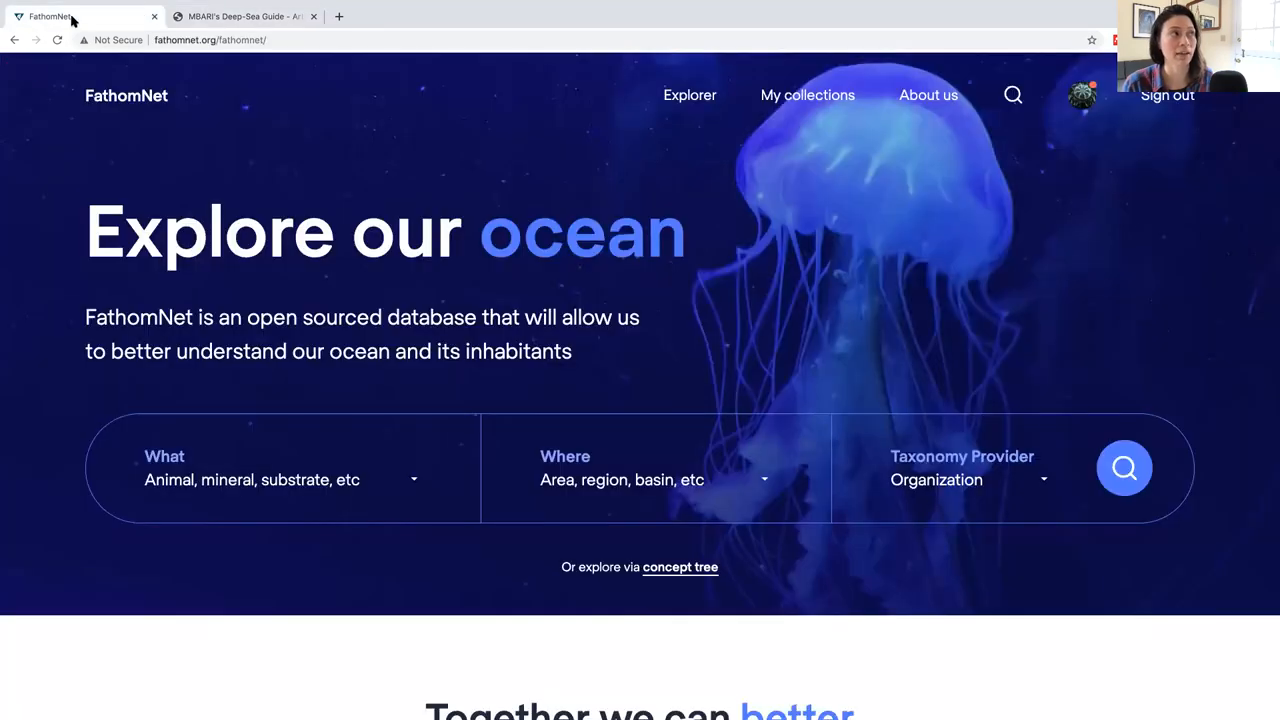